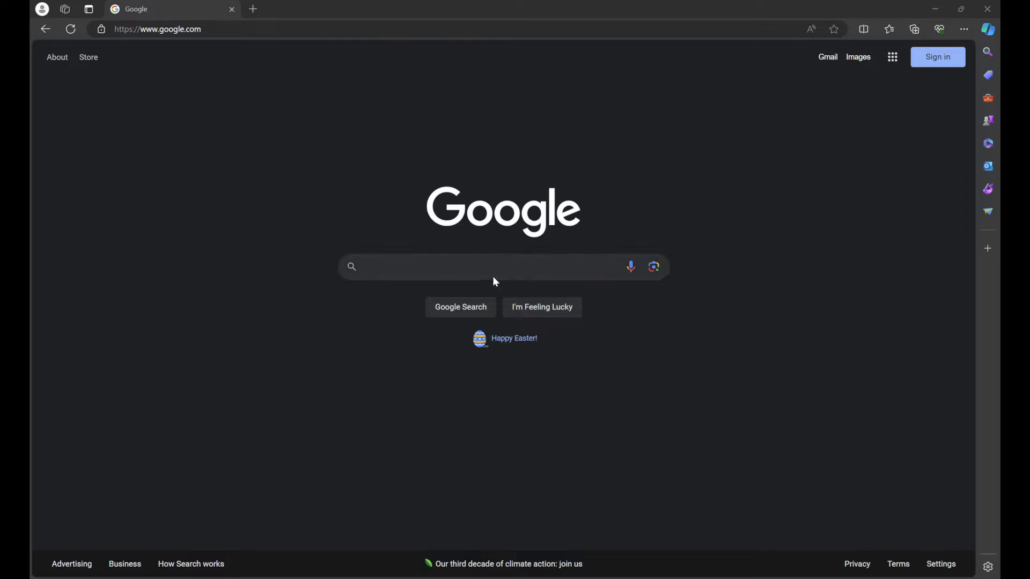
- Search Google for 'graxpert' and open the official graxpert.com result
type("GRAXPERT")
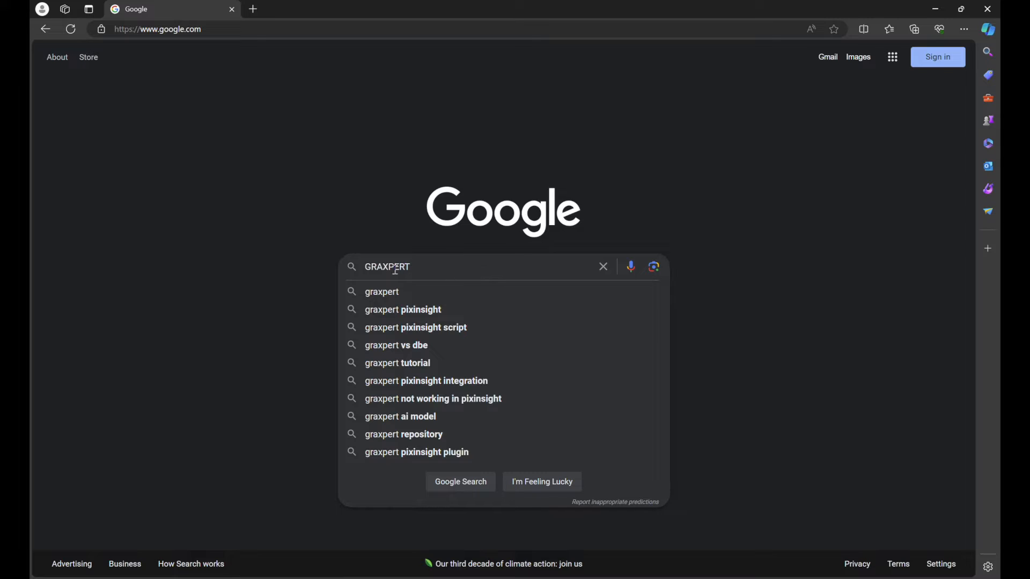
mouse_move(382, 296)
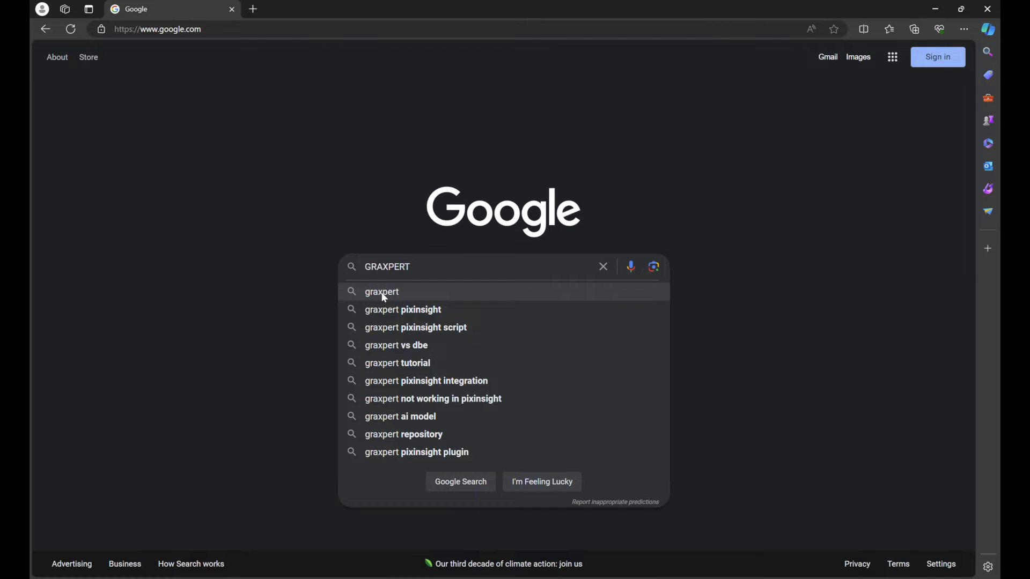
left_click(381, 292)
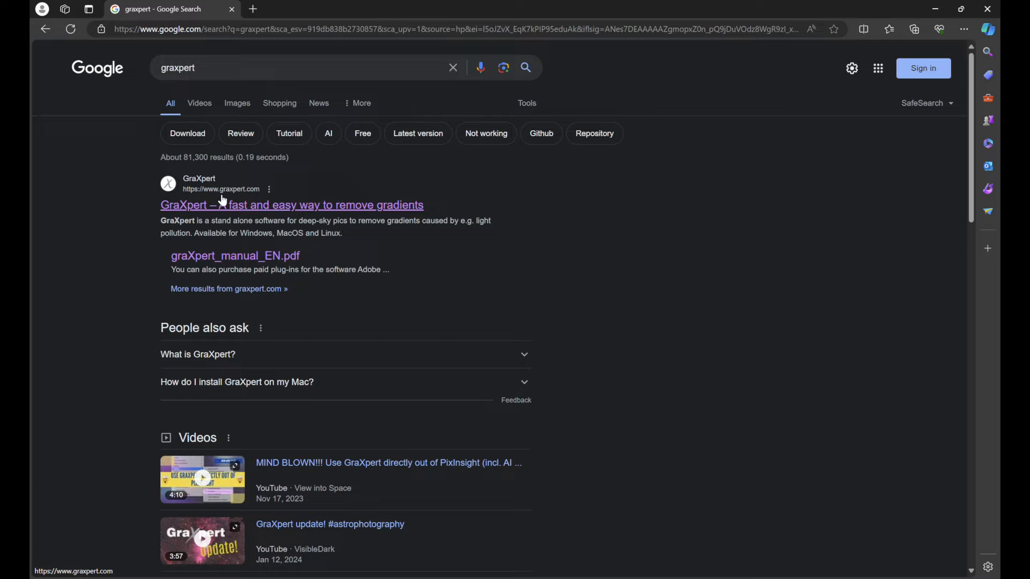
left_click(291, 204)
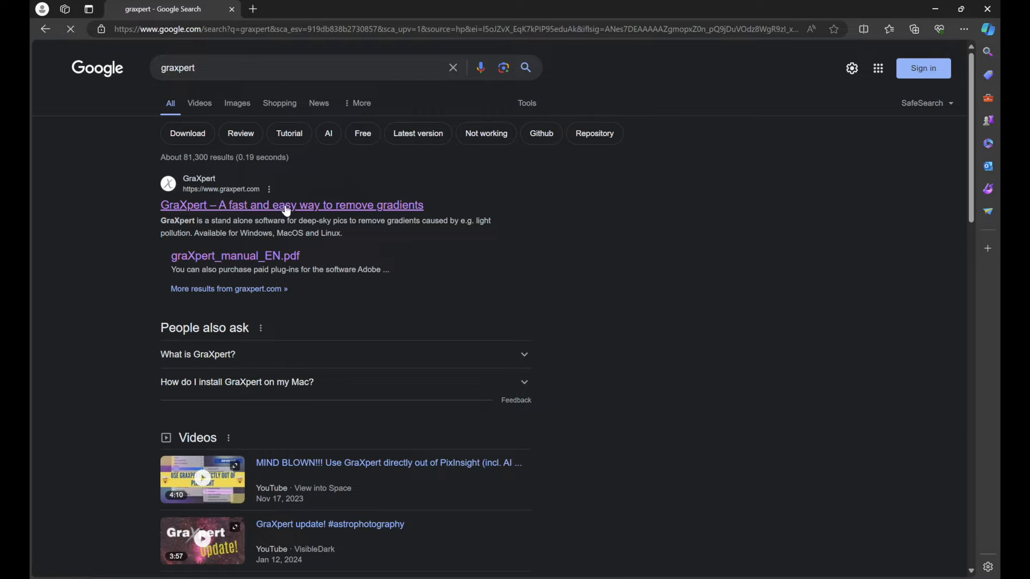
left_click(292, 205)
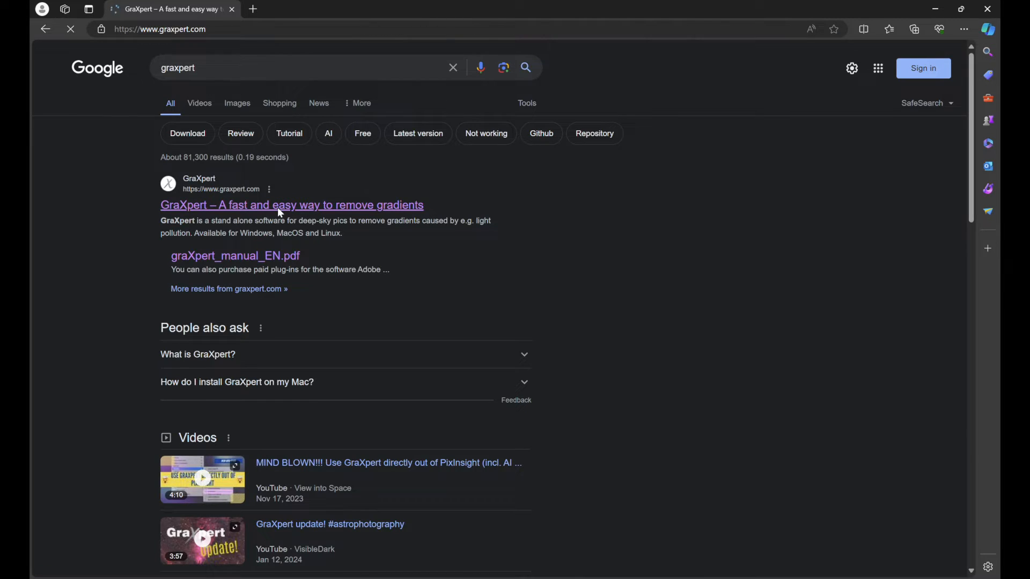
- Show Edge's Downloads panel listing graxpert-windows-amd64.msi
left_click(290, 205)
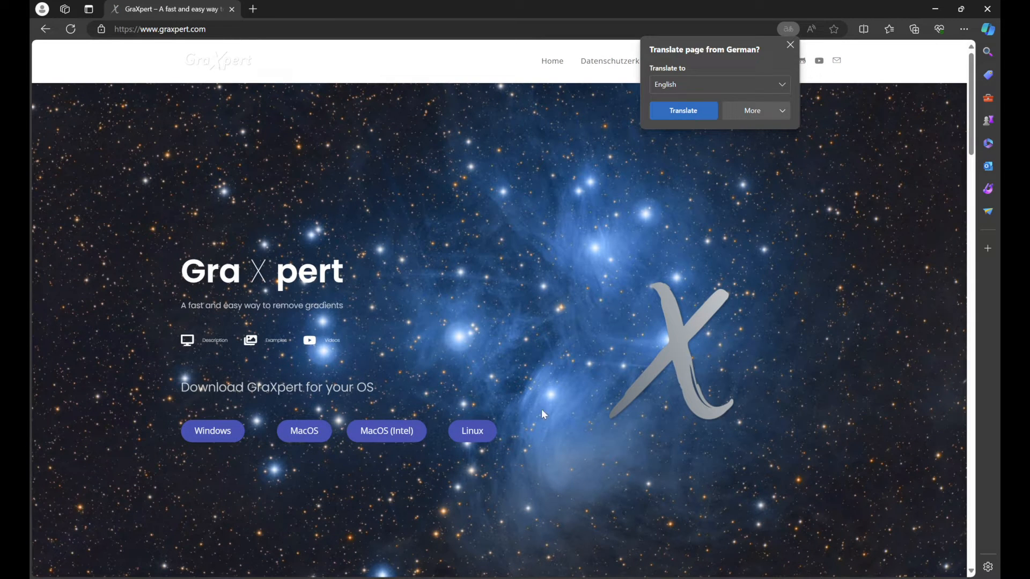
mouse_move(261, 457)
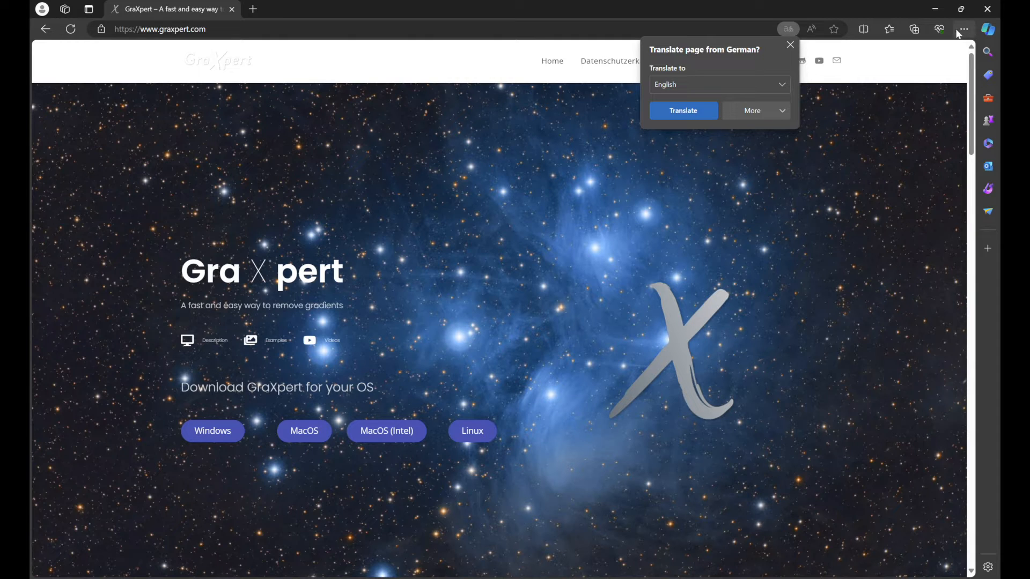
left_click(914, 29)
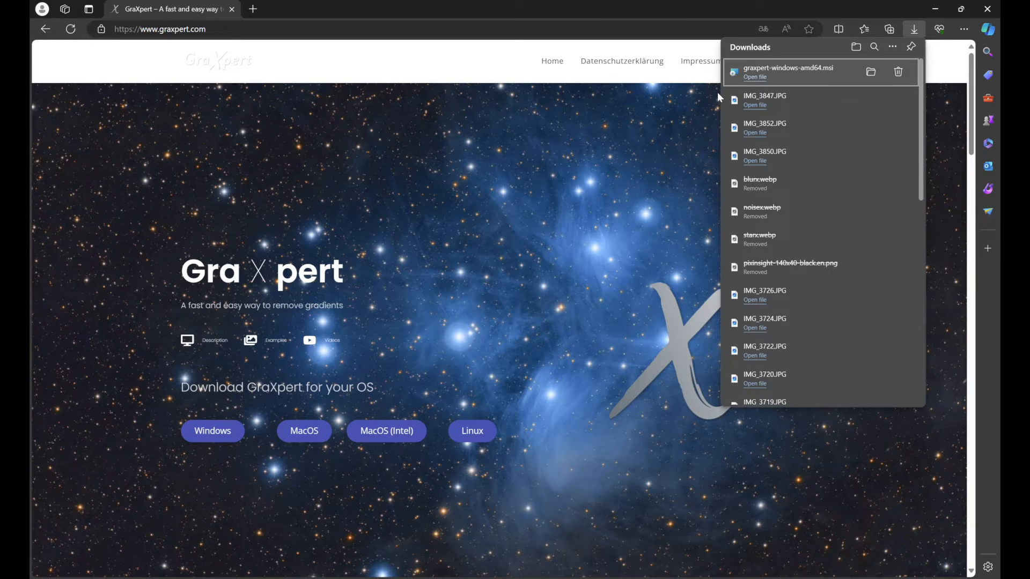
mouse_move(749, 79)
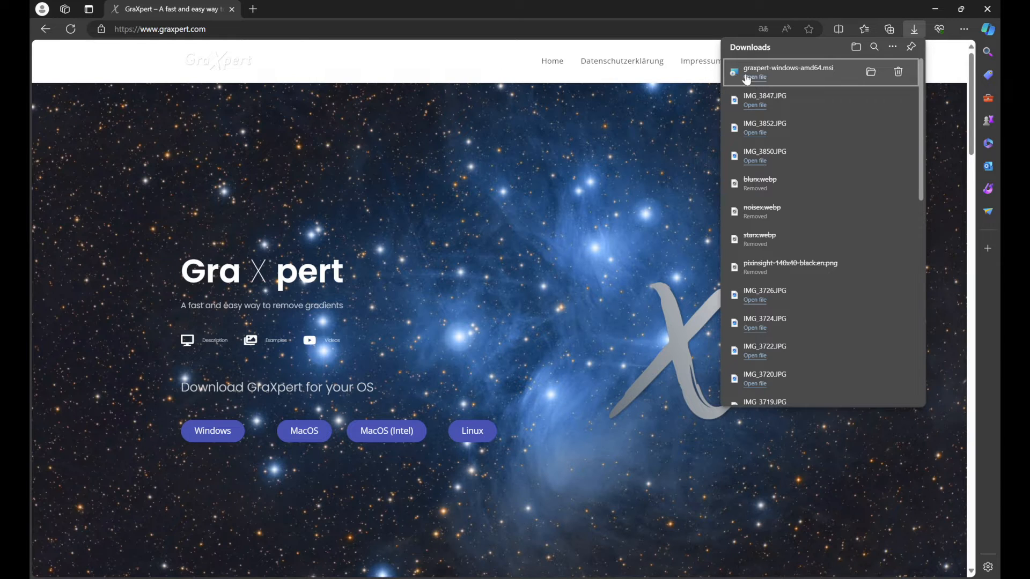
mouse_move(817, 79)
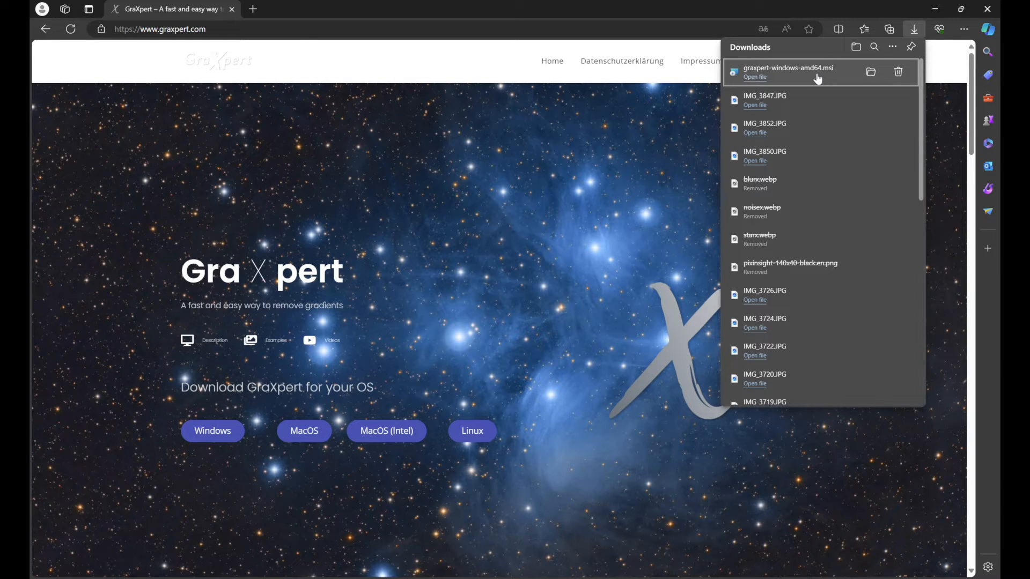
mouse_move(827, 79)
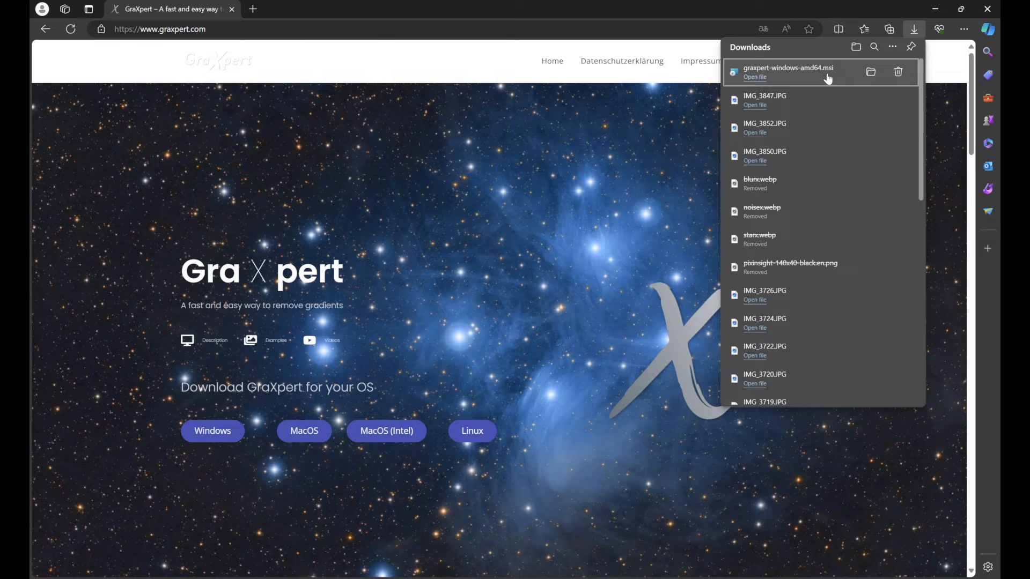
mouse_move(833, 78)
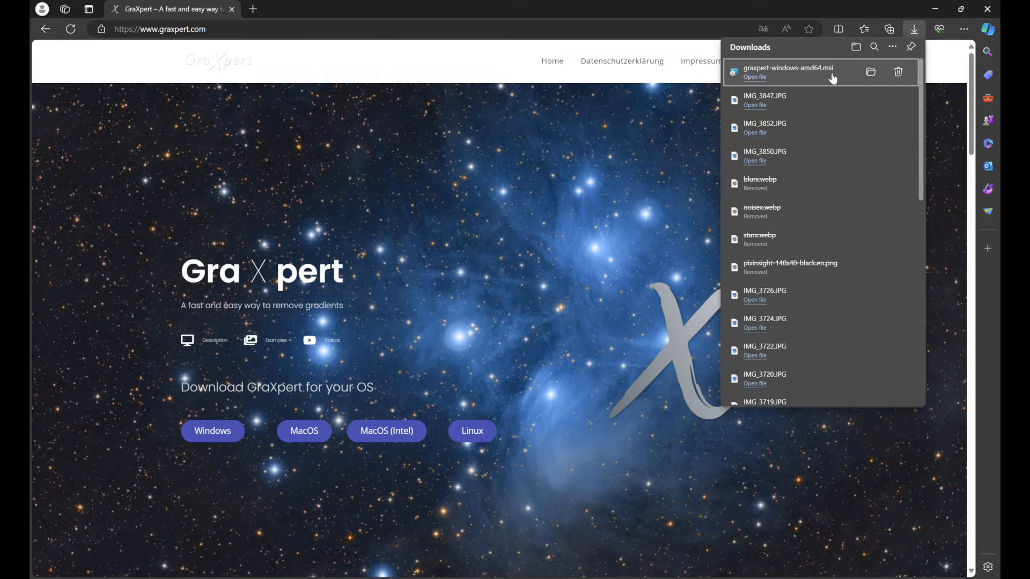
mouse_move(870, 72)
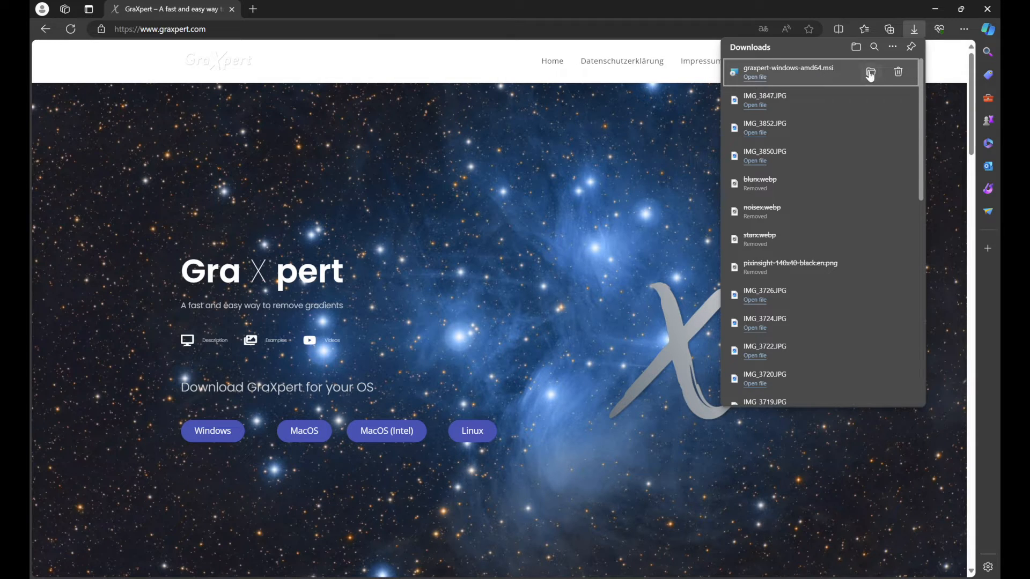
- Reveal the downloaded graxpert-windows-amd64.msi in its Downloads folder
left_click(870, 72)
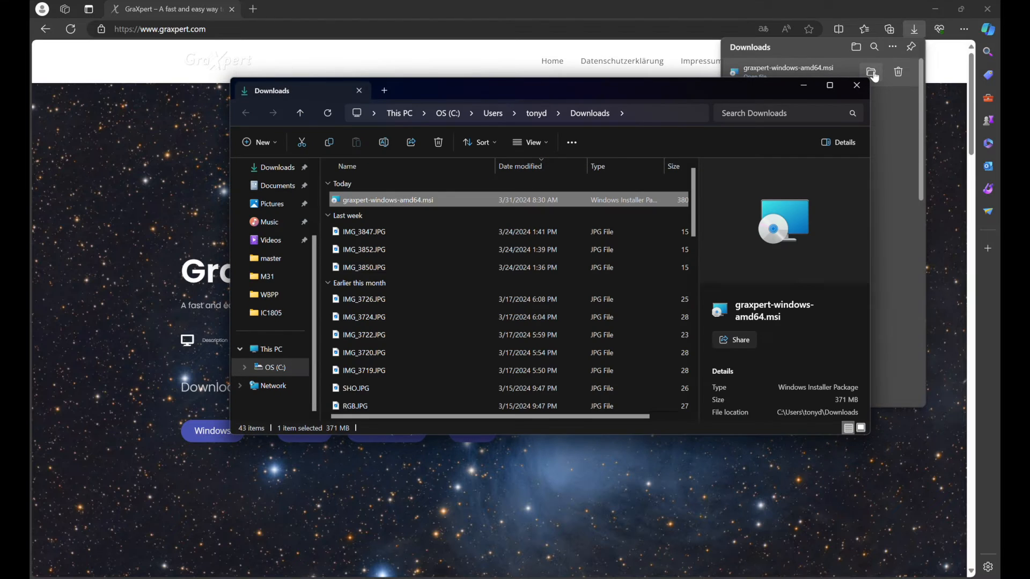
mouse_move(276, 167)
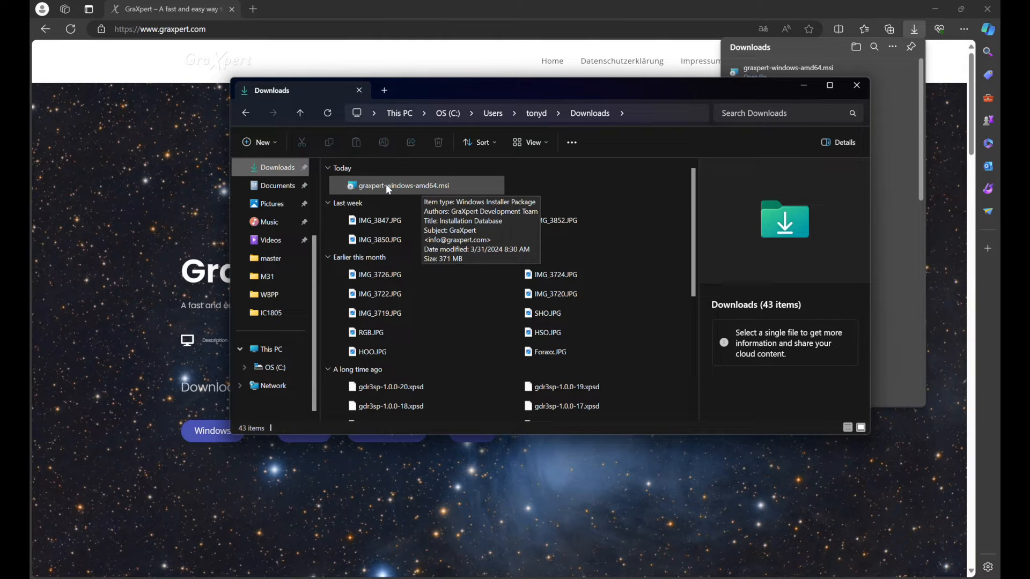
mouse_move(367, 195)
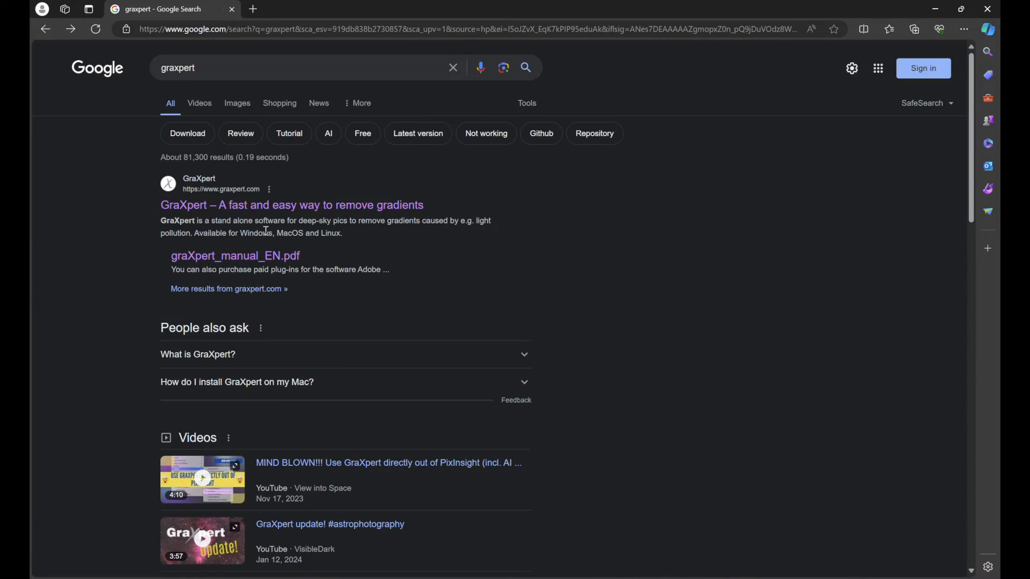
- Open the GitHub GraXpert releases page and scroll to the 2.2.2 release assets
scroll("down", 3)
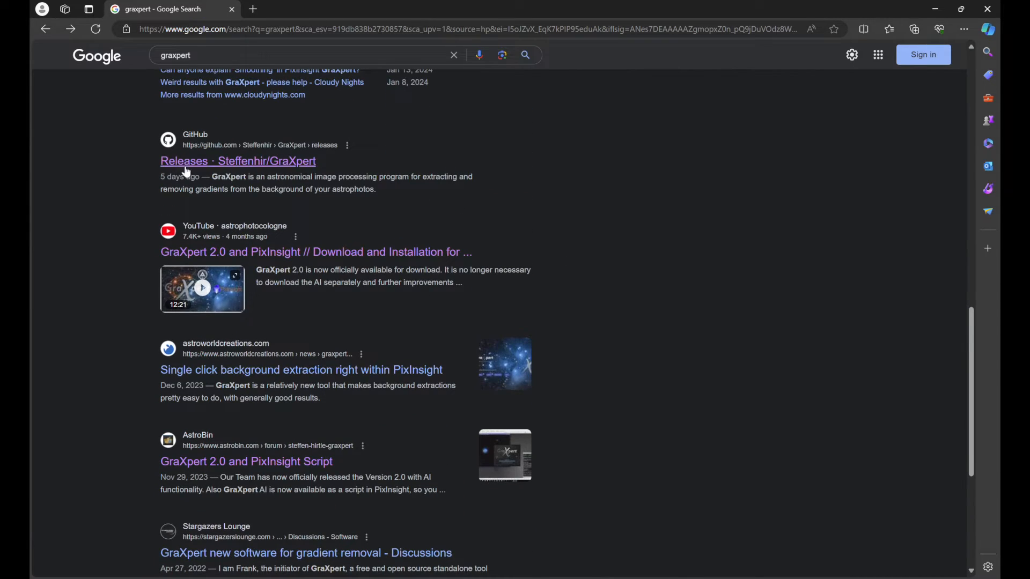
mouse_move(238, 161)
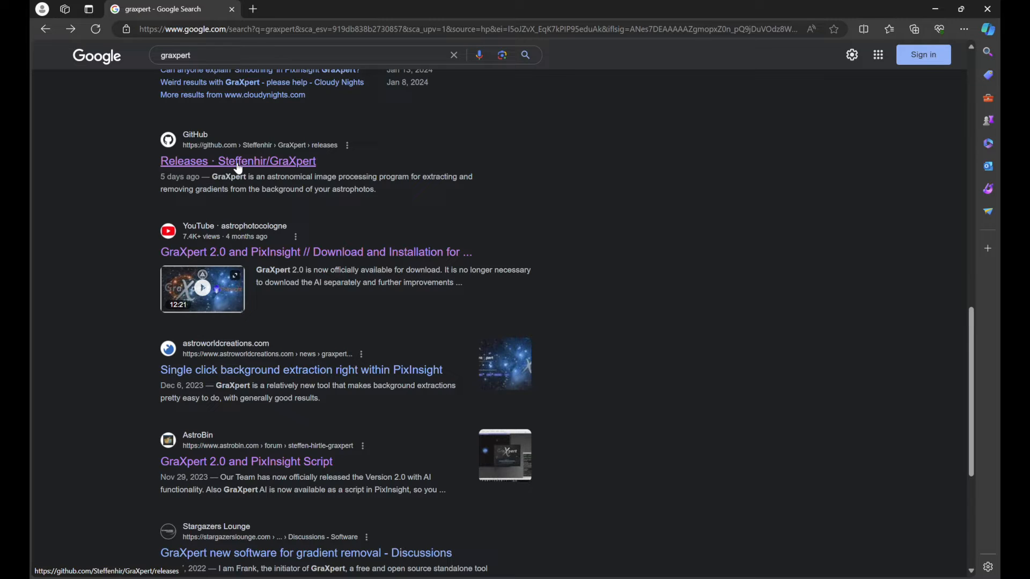
mouse_move(243, 168)
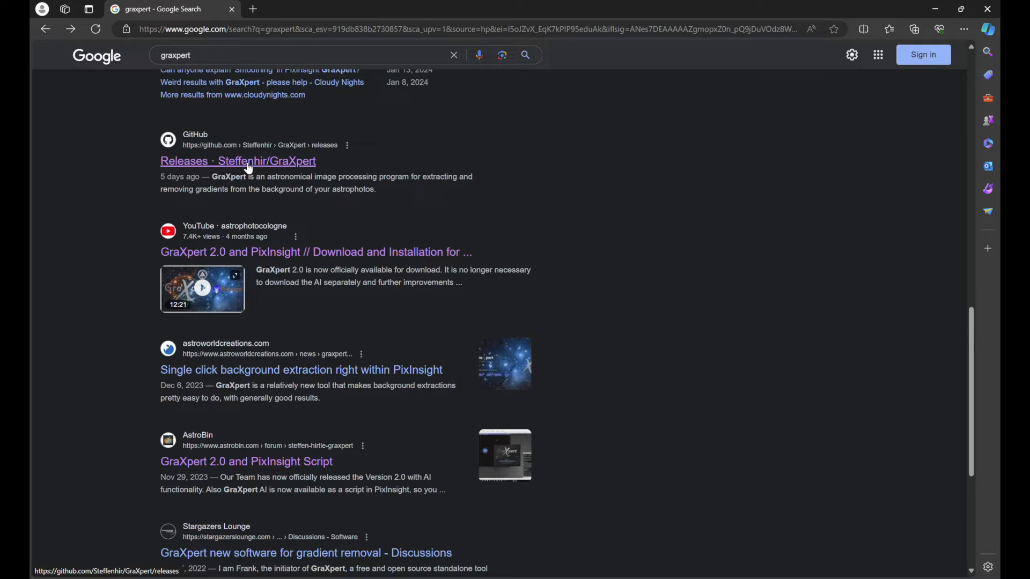
left_click(238, 161)
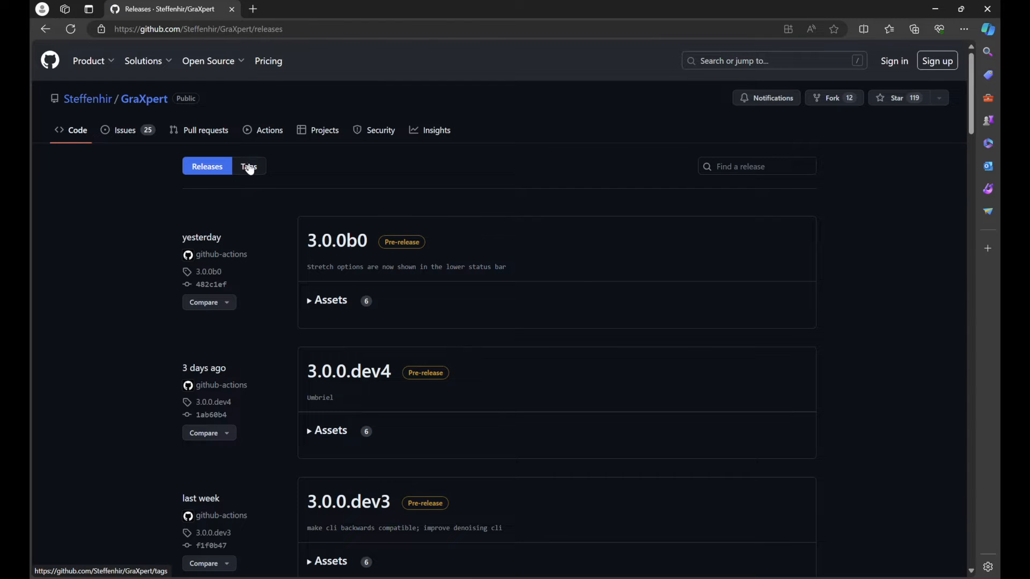
scroll("down", 3)
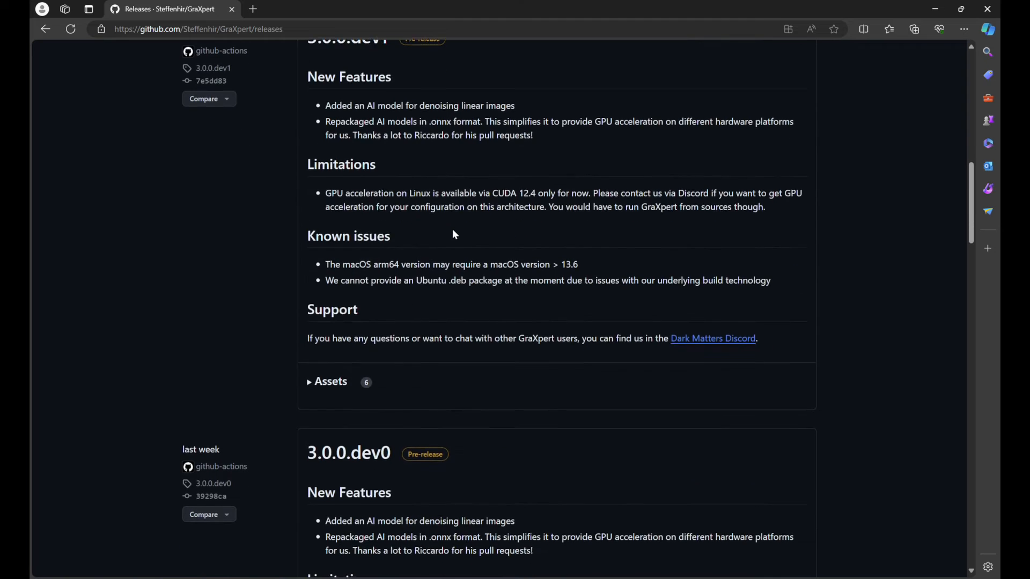
scroll("down", 3)
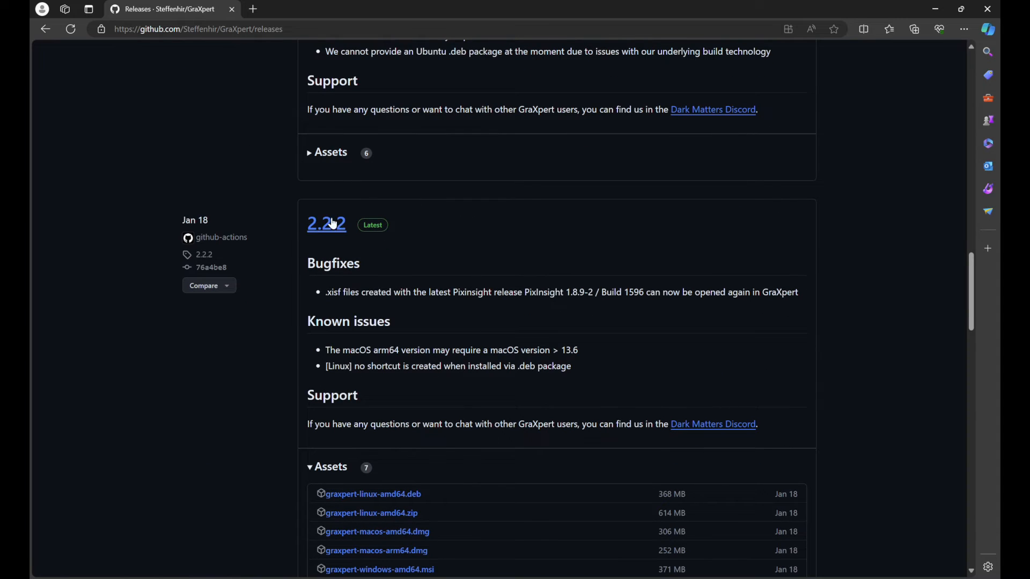
scroll("down", 3)
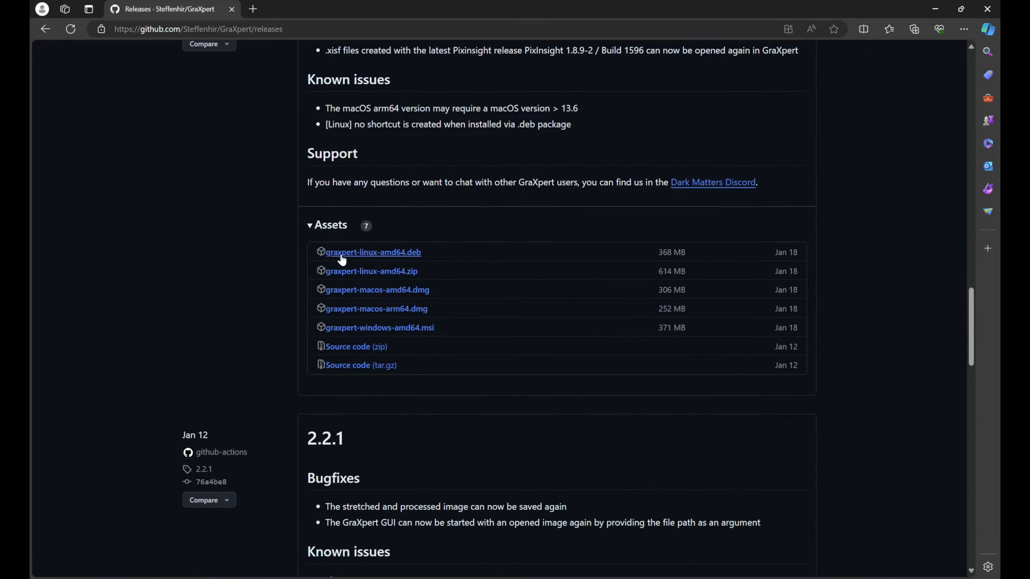
mouse_move(379, 328)
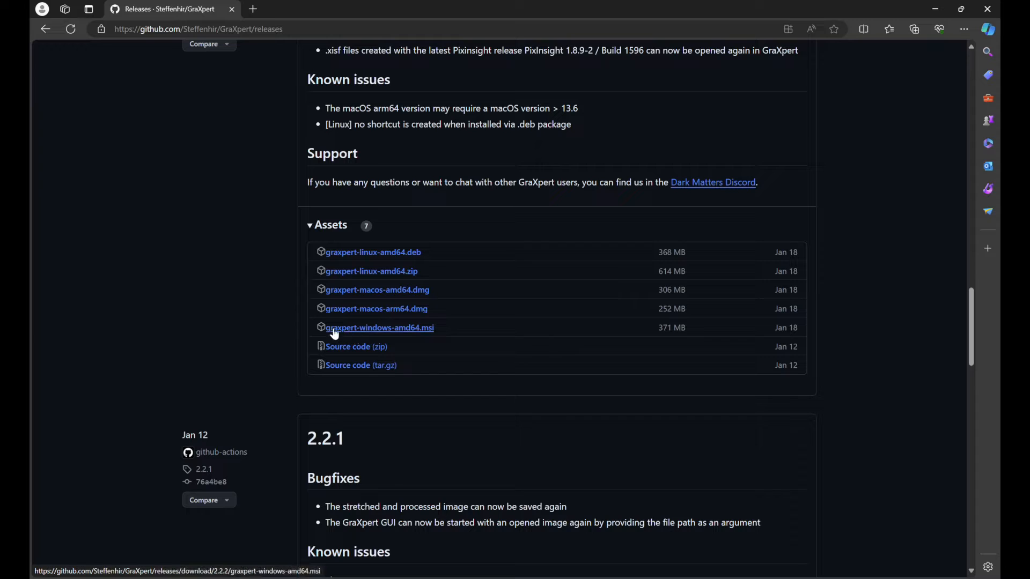
mouse_move(386, 328)
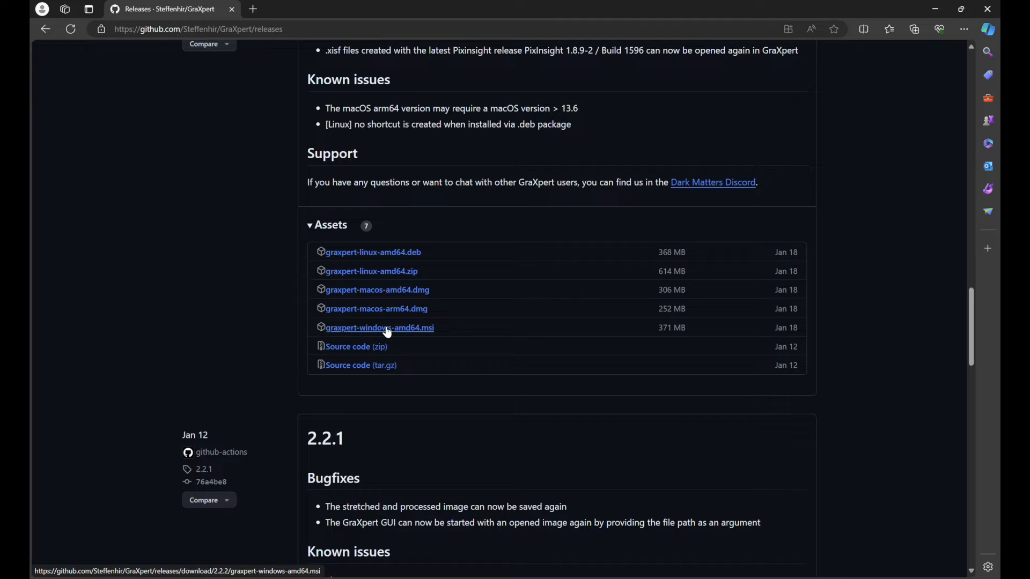
mouse_move(862, 480)
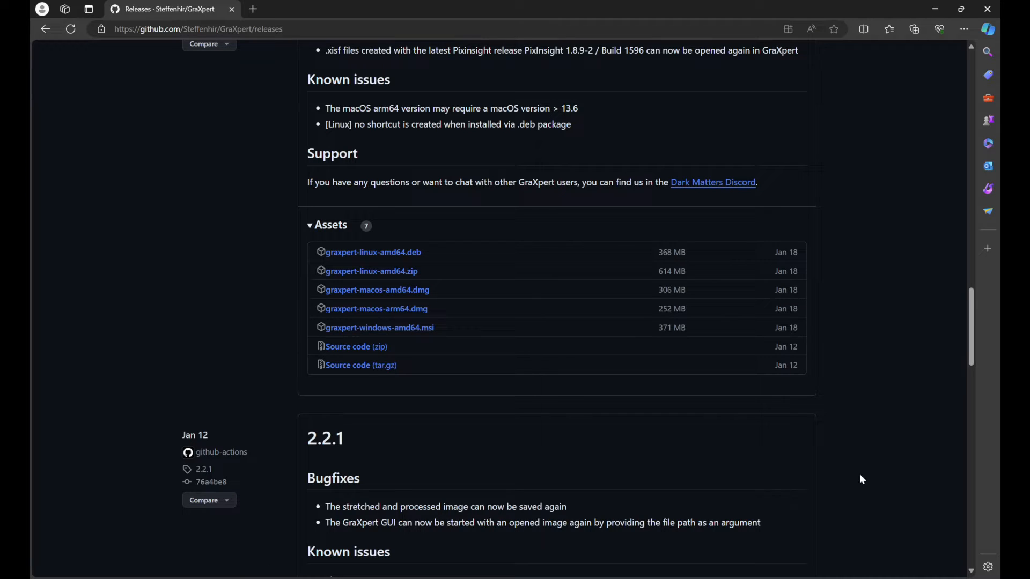
mouse_move(868, 98)
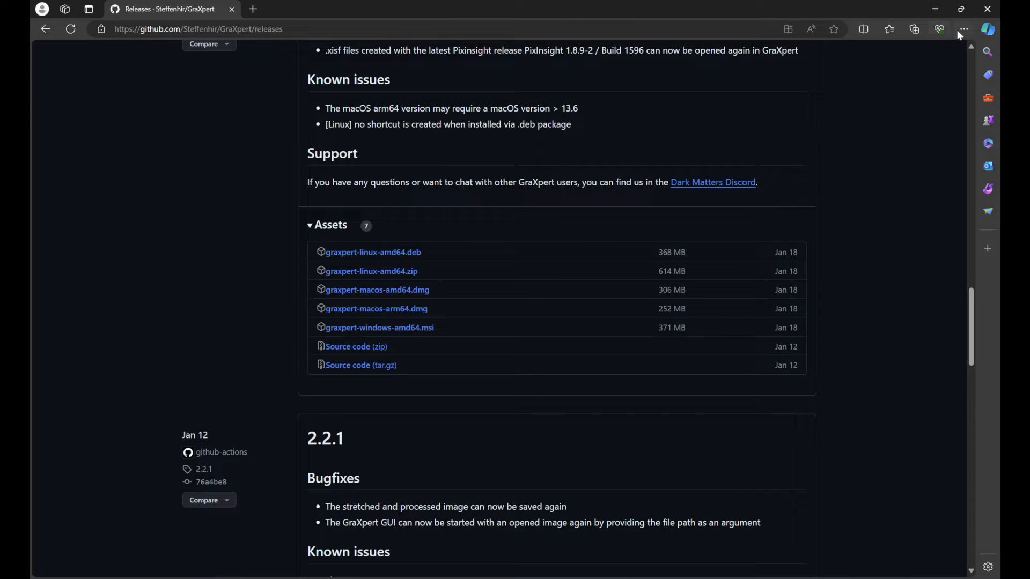
left_click(963, 29)
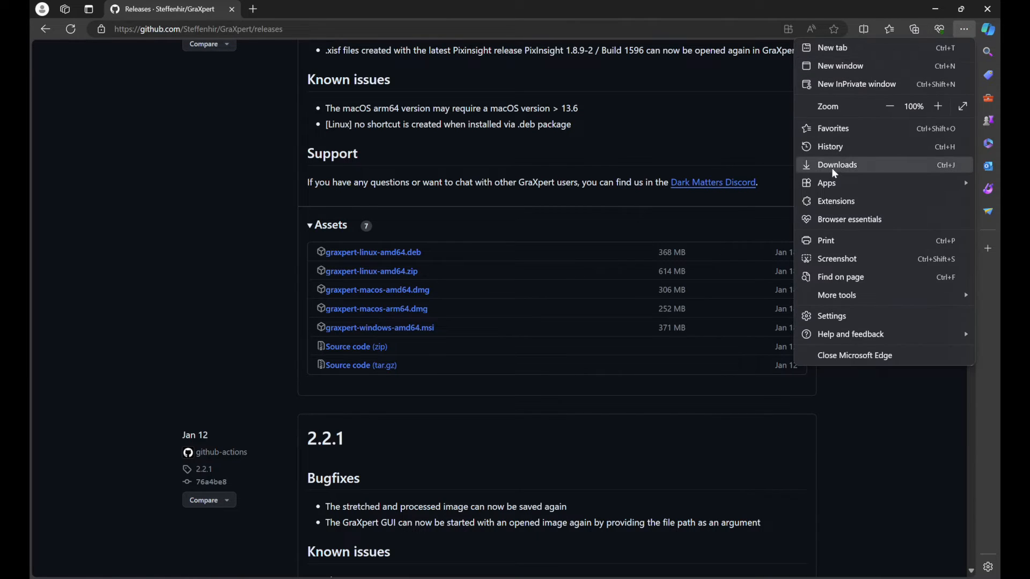
left_click(837, 164)
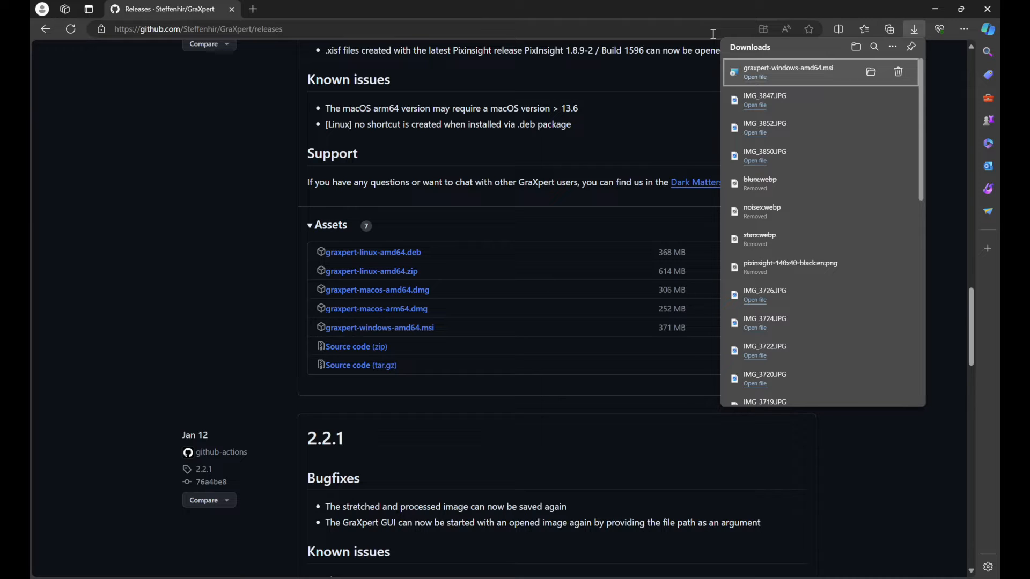
mouse_move(879, 69)
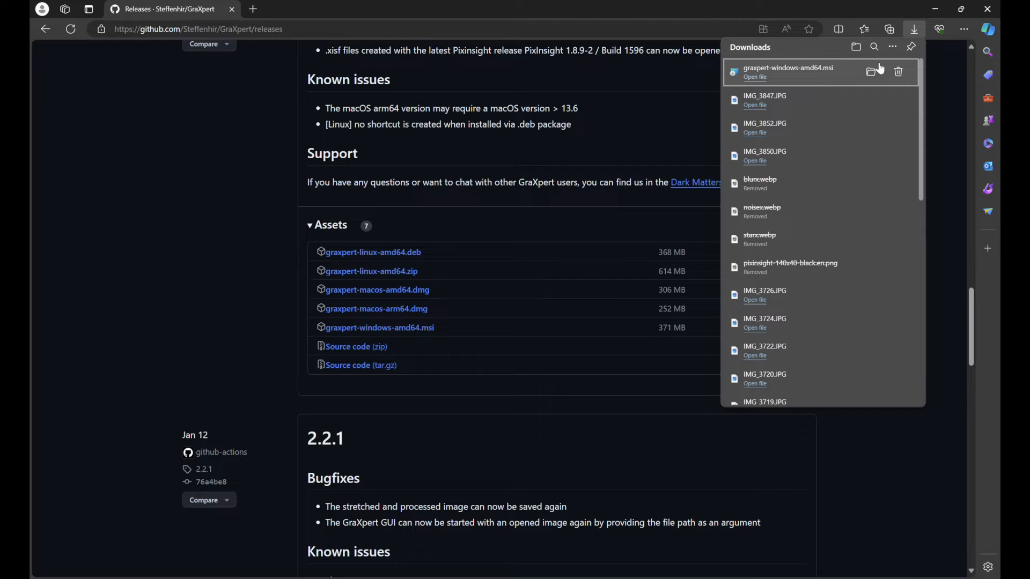
left_click(872, 70)
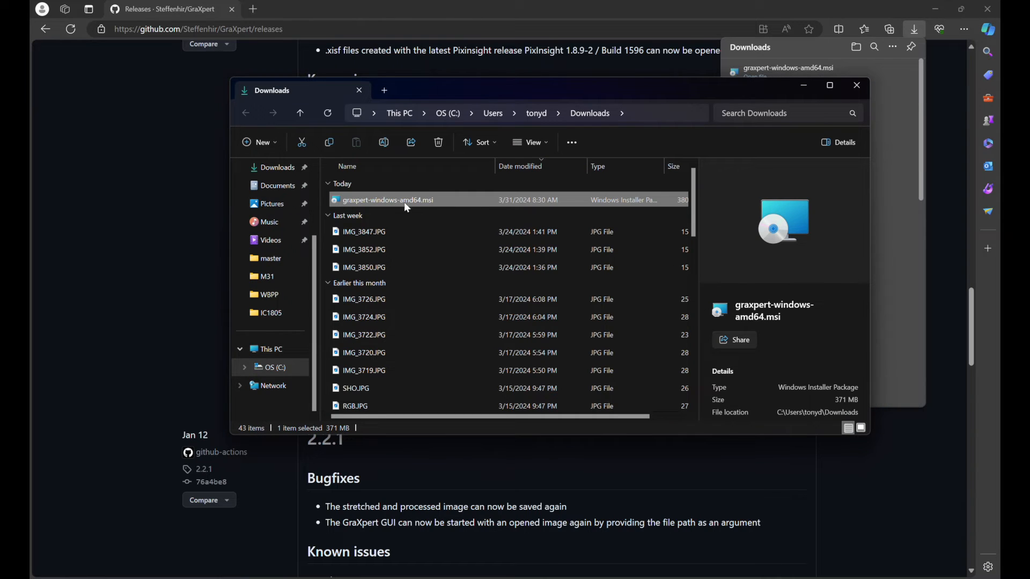
left_click(534, 142)
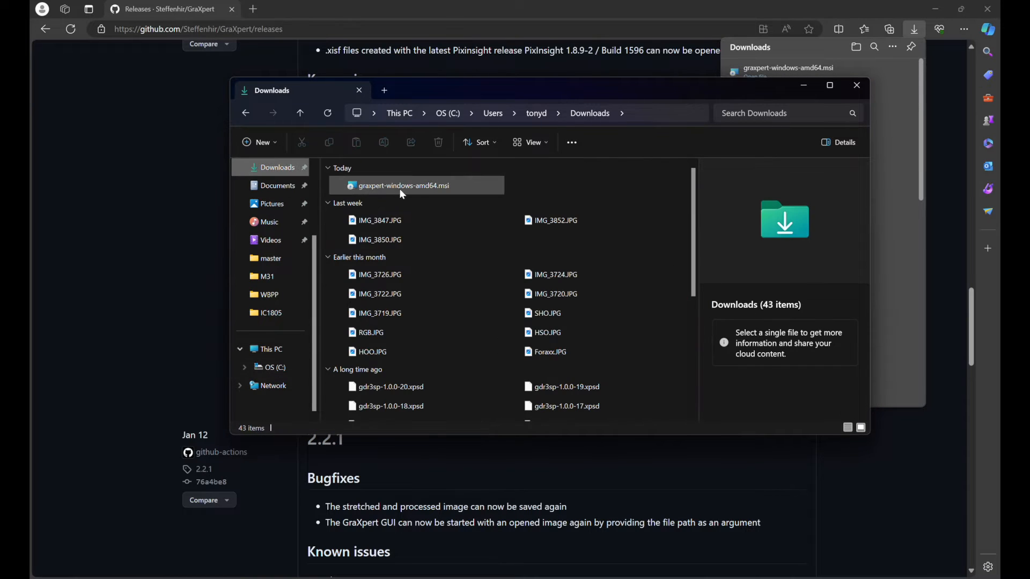
mouse_move(427, 186)
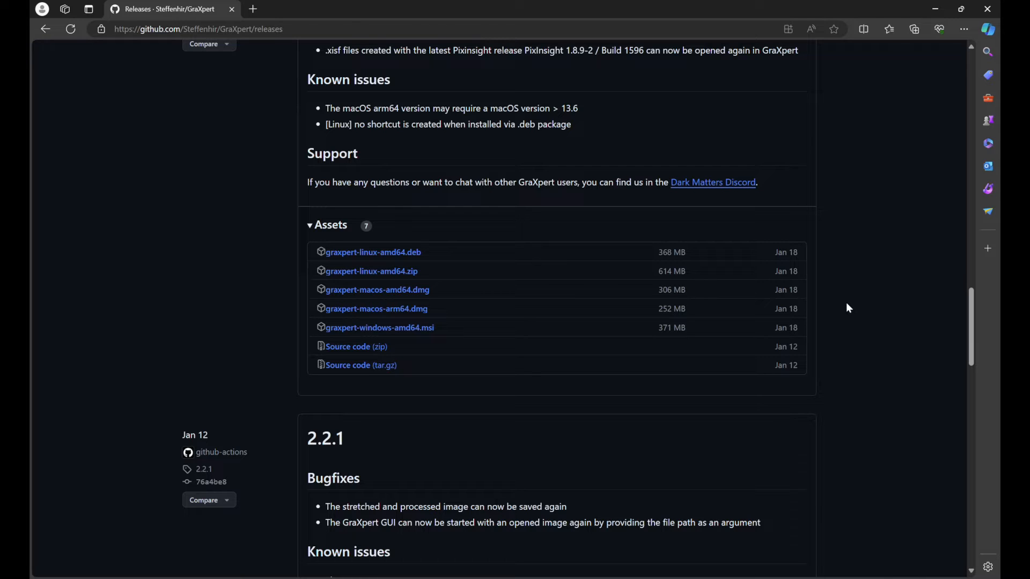
mouse_move(728, 408)
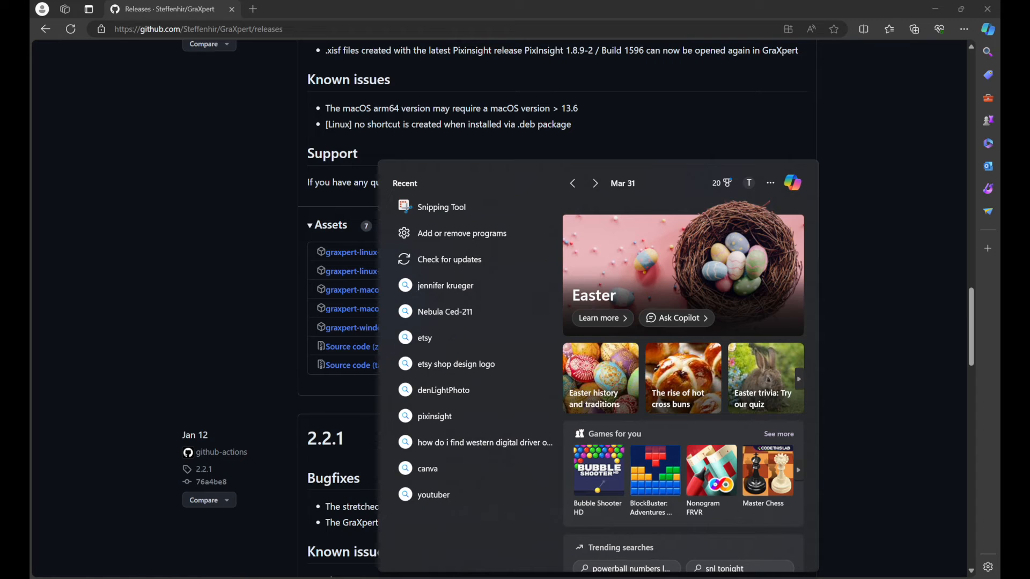
- Search Windows for 'graxpert' and open the GRAXPERT result's file location
type("GraXpert")
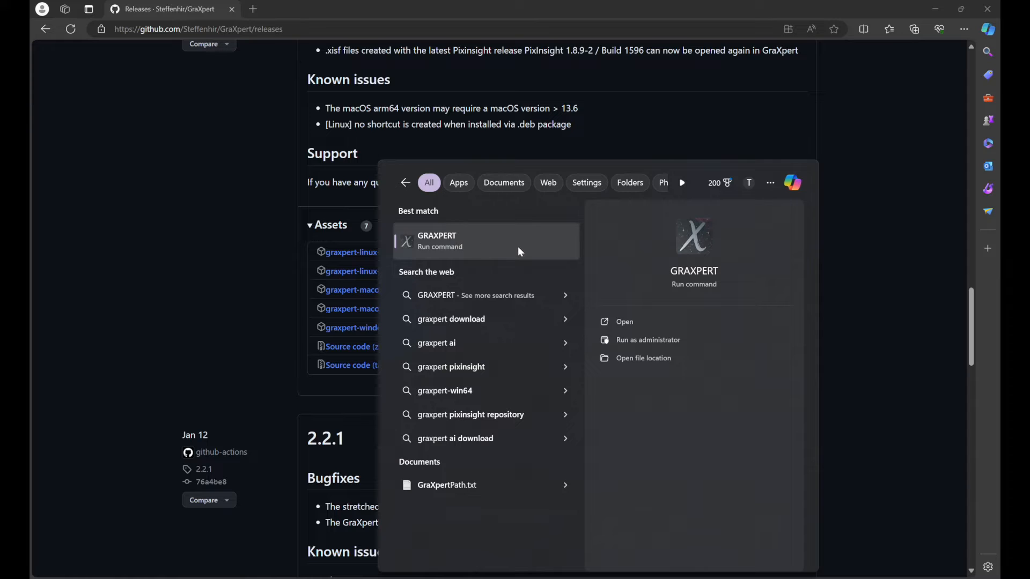
mouse_move(635, 358)
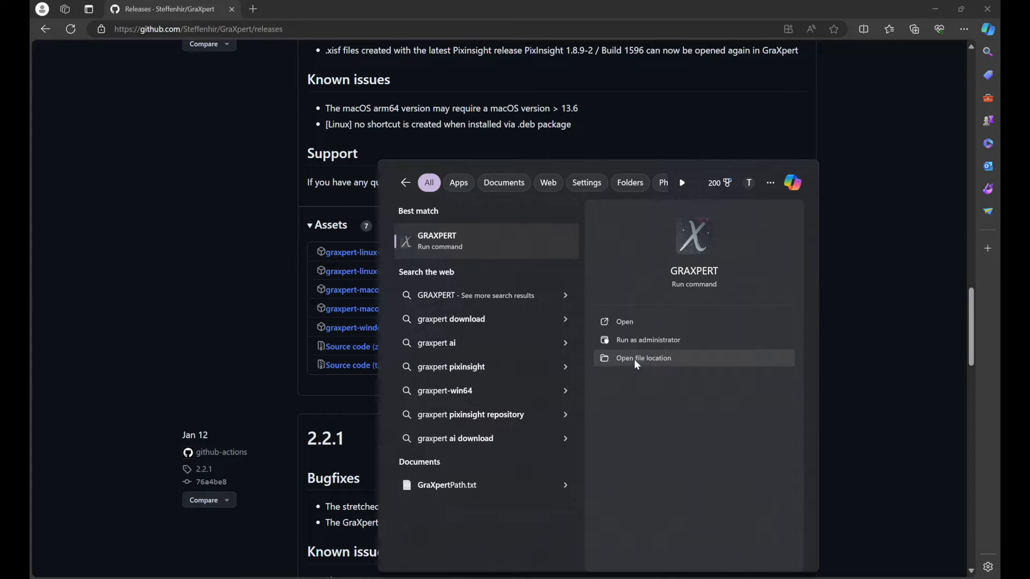
left_click(643, 358)
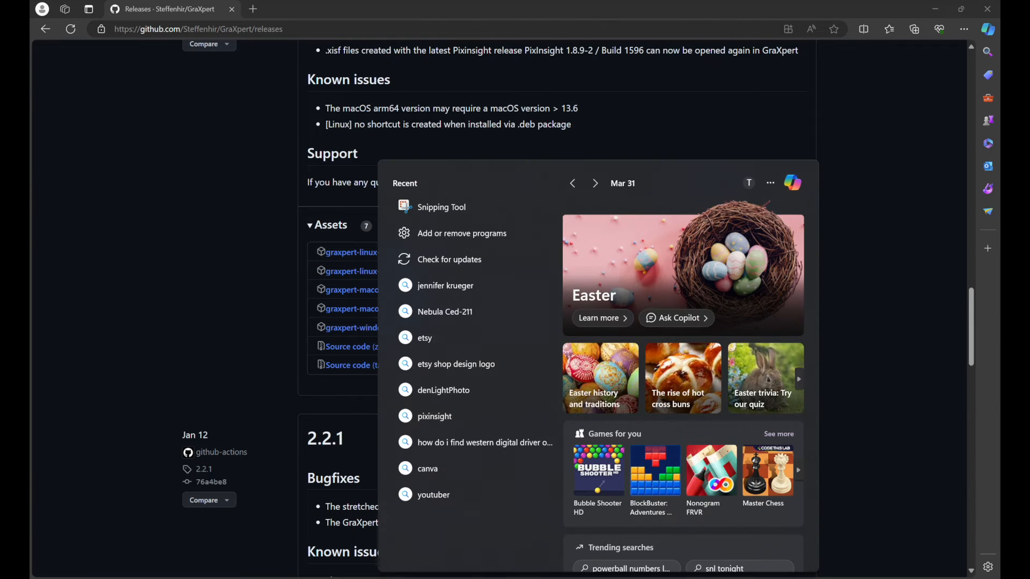
type("graxpert")
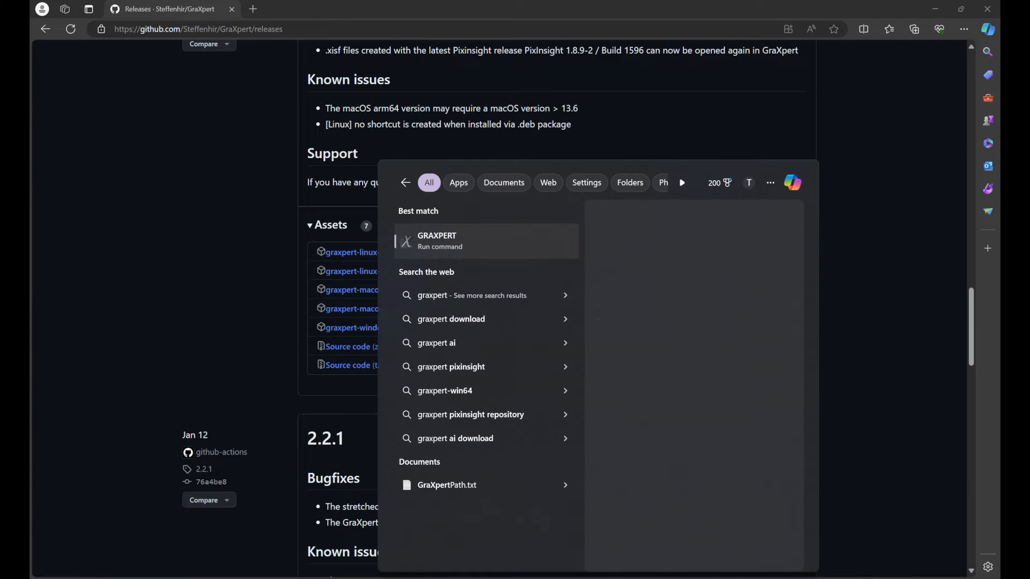
right_click(436, 242)
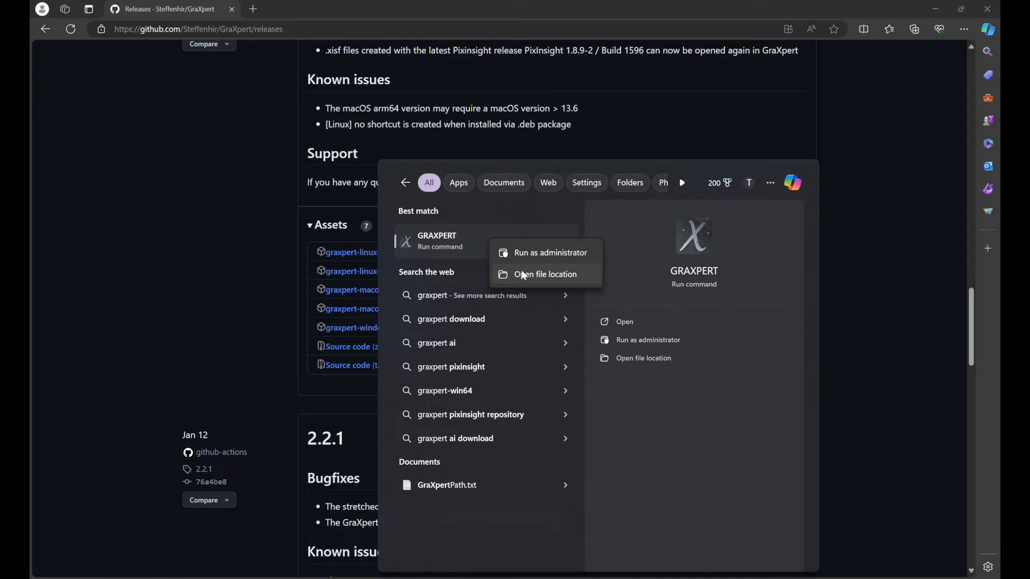
left_click(544, 274)
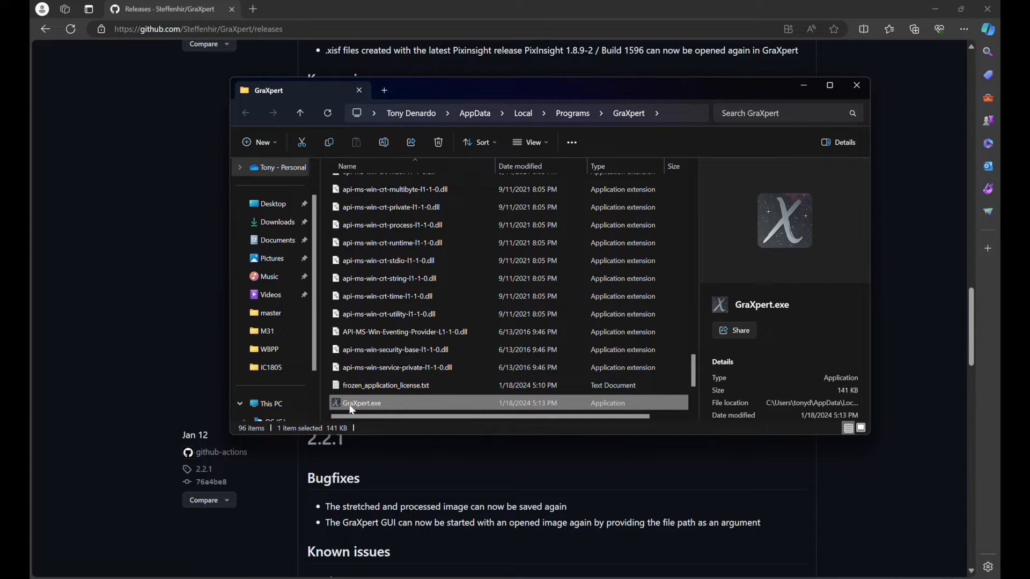
mouse_move(362, 402)
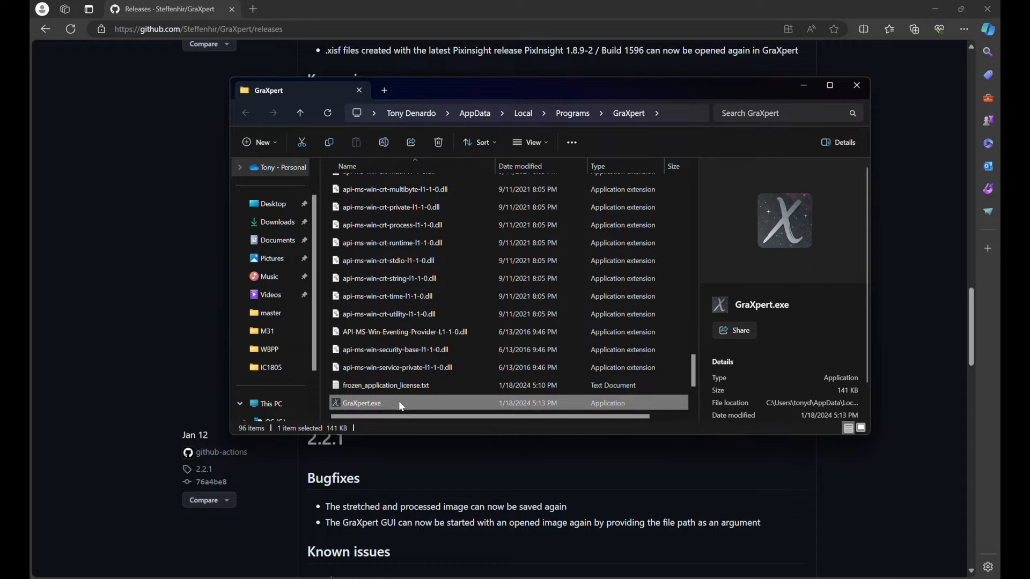
- Navigate to C:\Program Files and launch GraXpert 2.2.2 from its shortcut
right_click(360, 402)
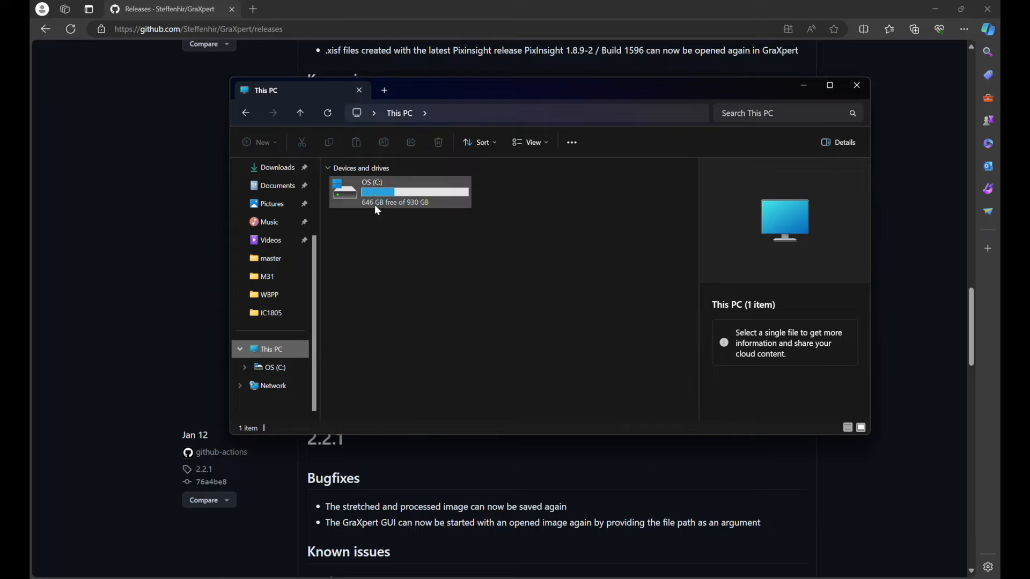
double_click(397, 191)
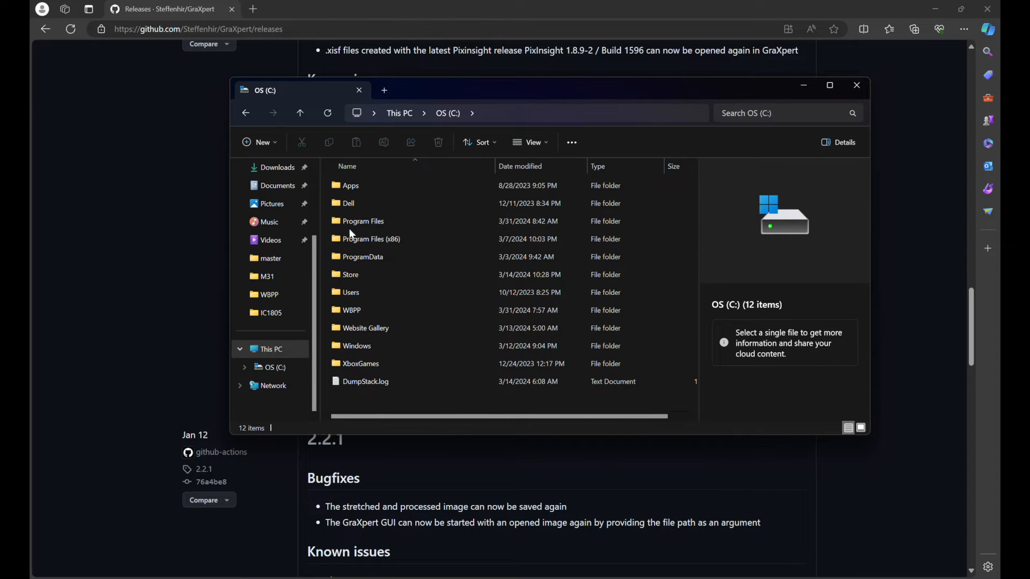
double_click(363, 221)
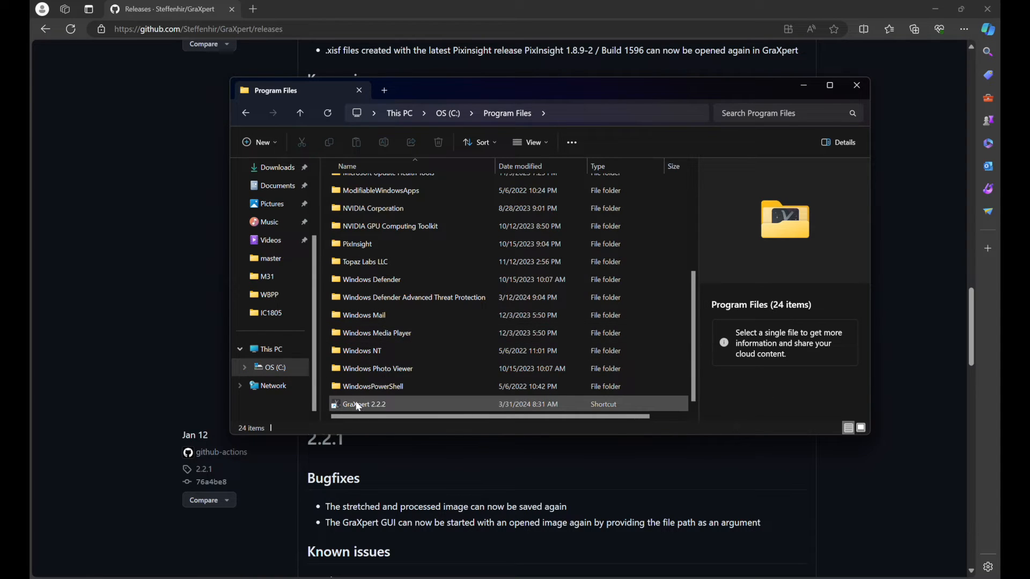
mouse_move(364, 404)
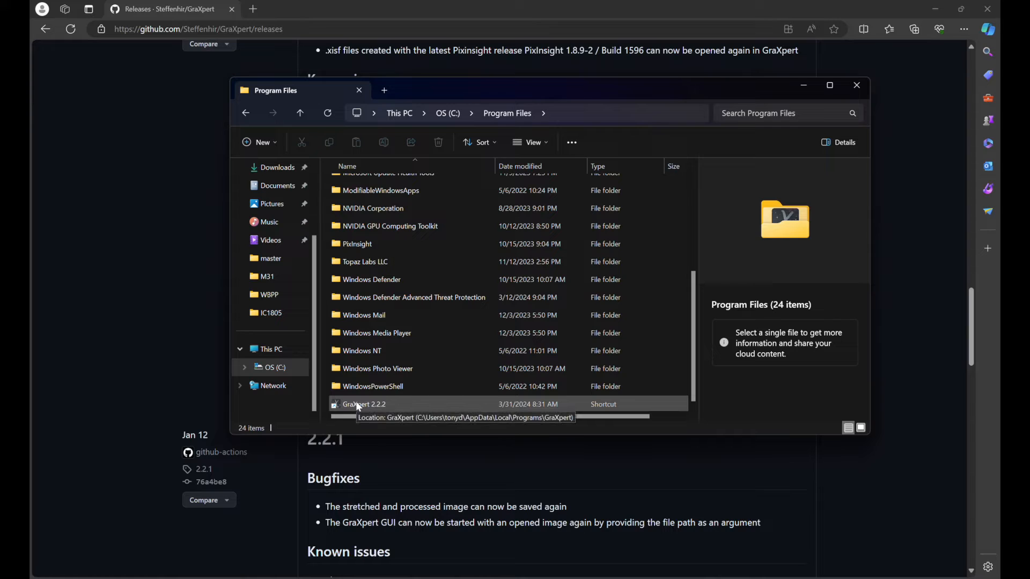
left_click(363, 404)
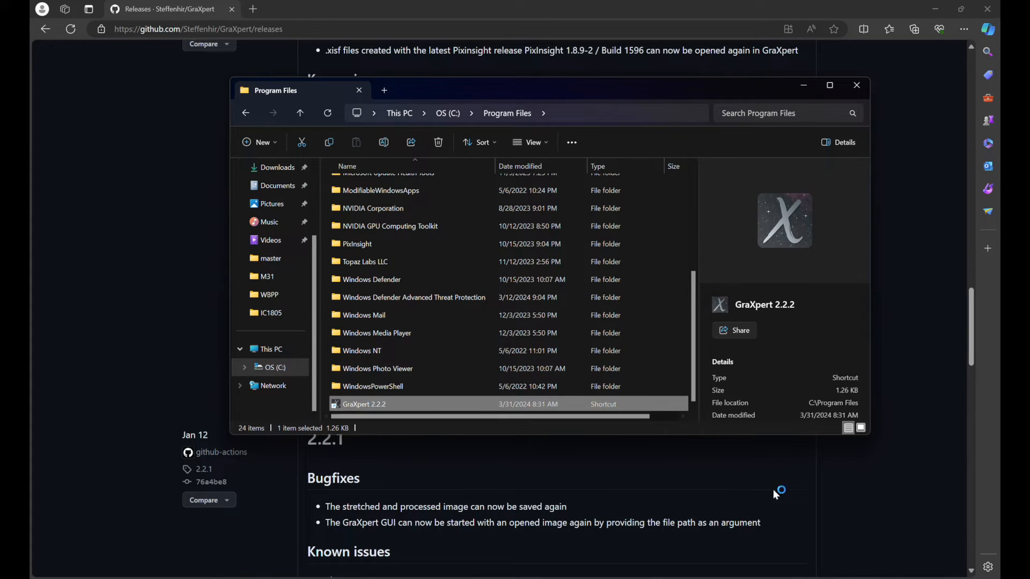
mouse_move(854, 497)
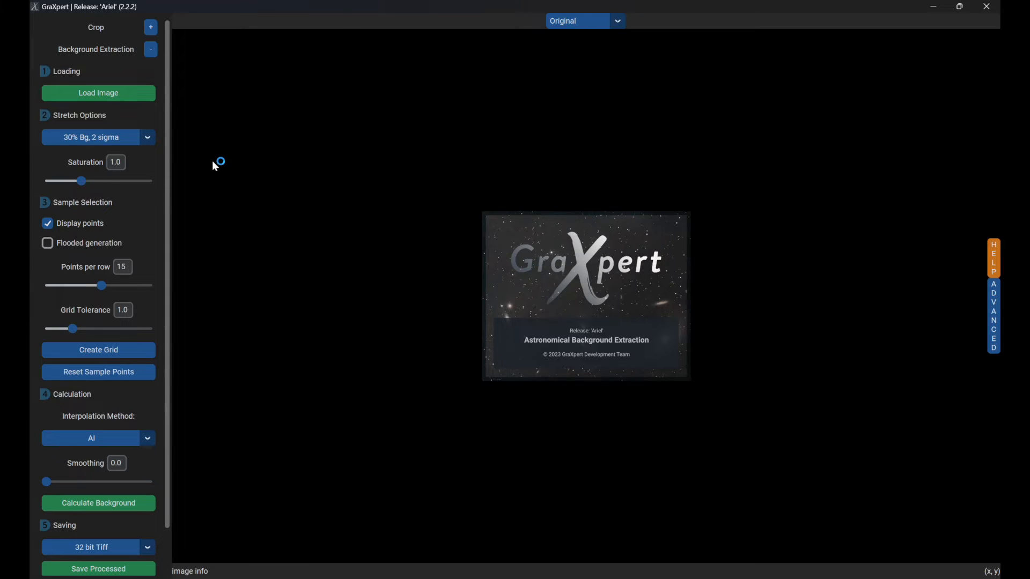
- Set stretch to No Stretch, load the M31 masterLight .xisf, then pick the 30% Bg, 2 sigma stretch
left_click(90, 138)
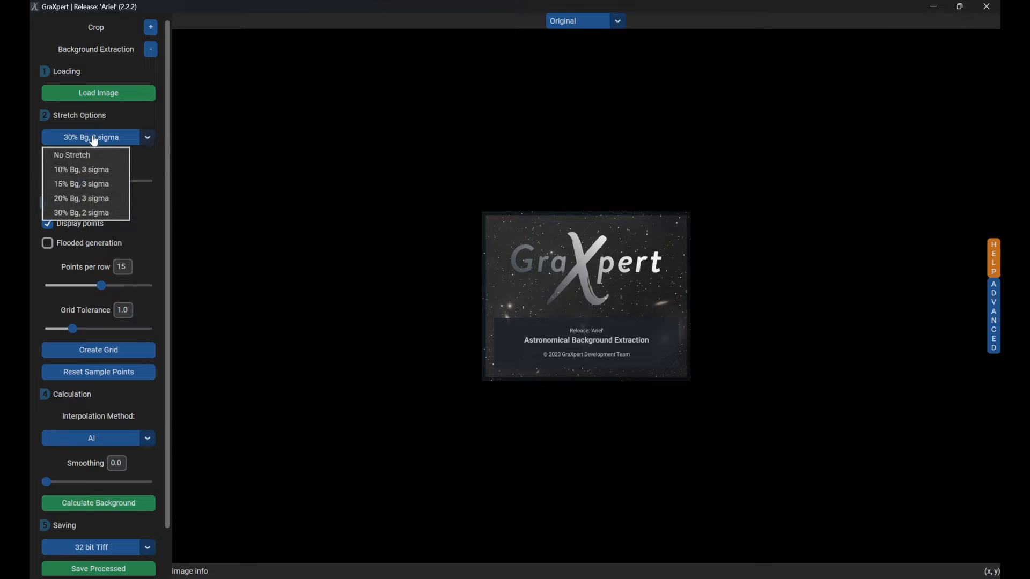
left_click(72, 155)
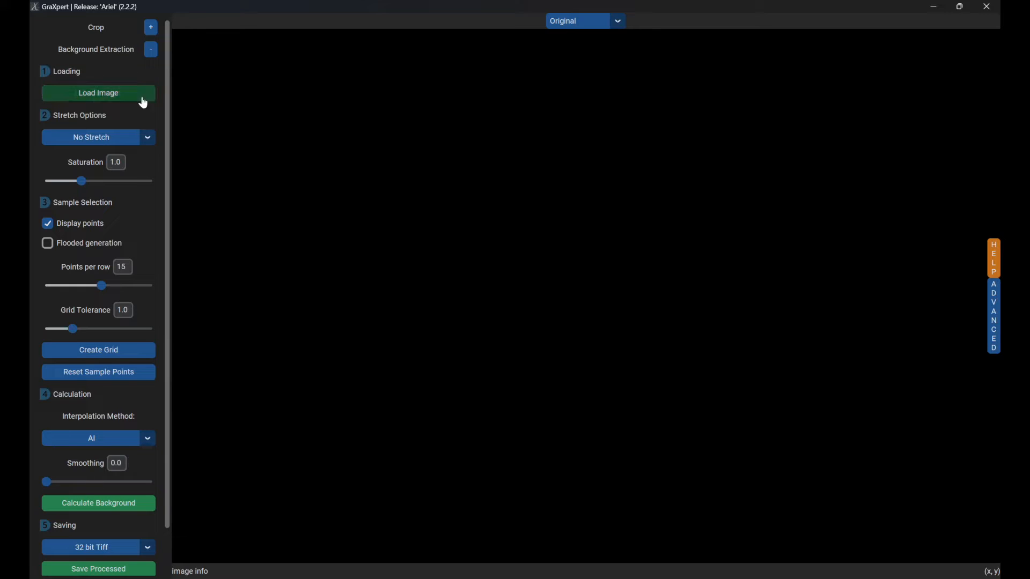
mouse_move(157, 170)
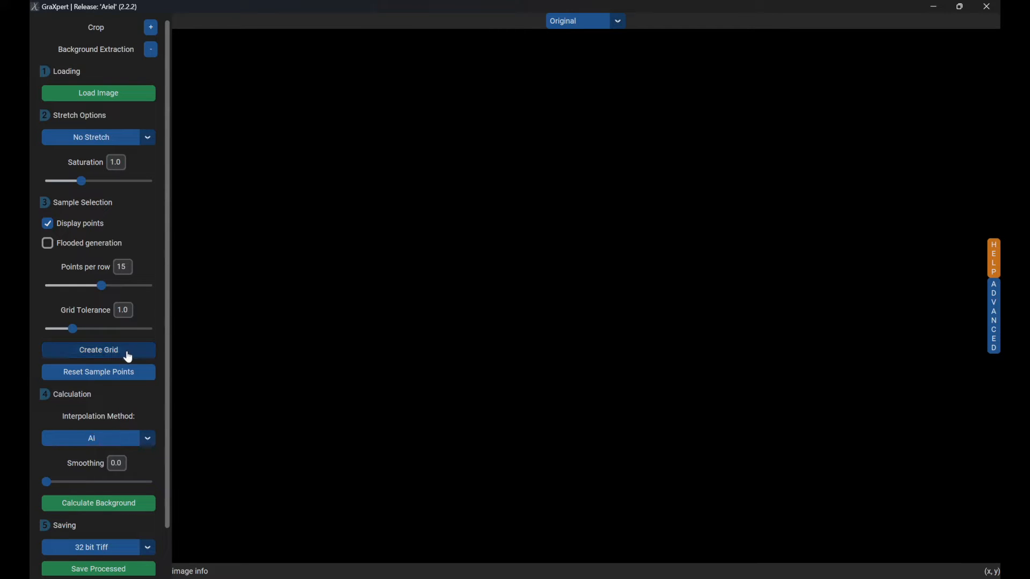
left_click(98, 92)
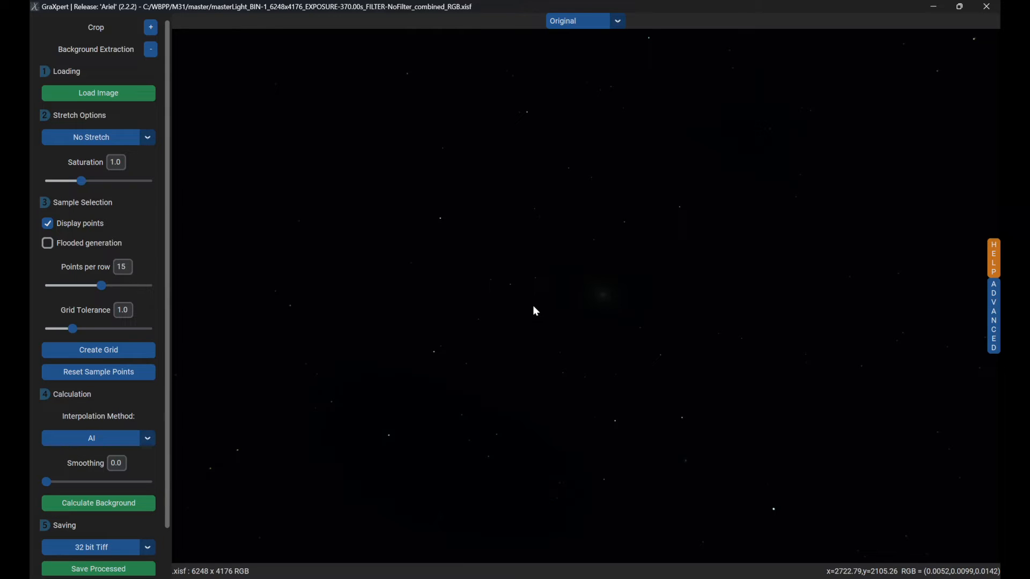
mouse_move(147, 138)
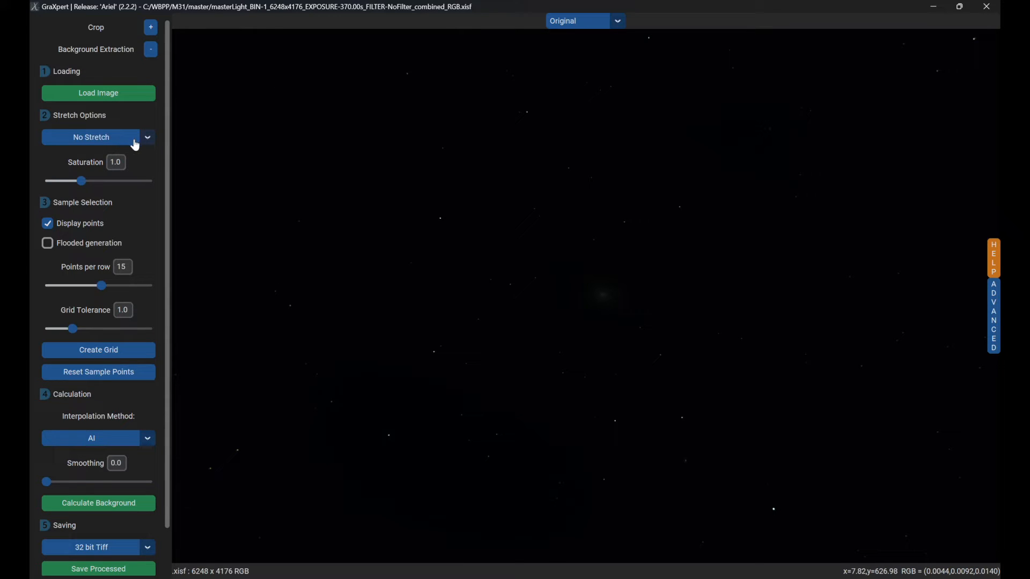
left_click(90, 136)
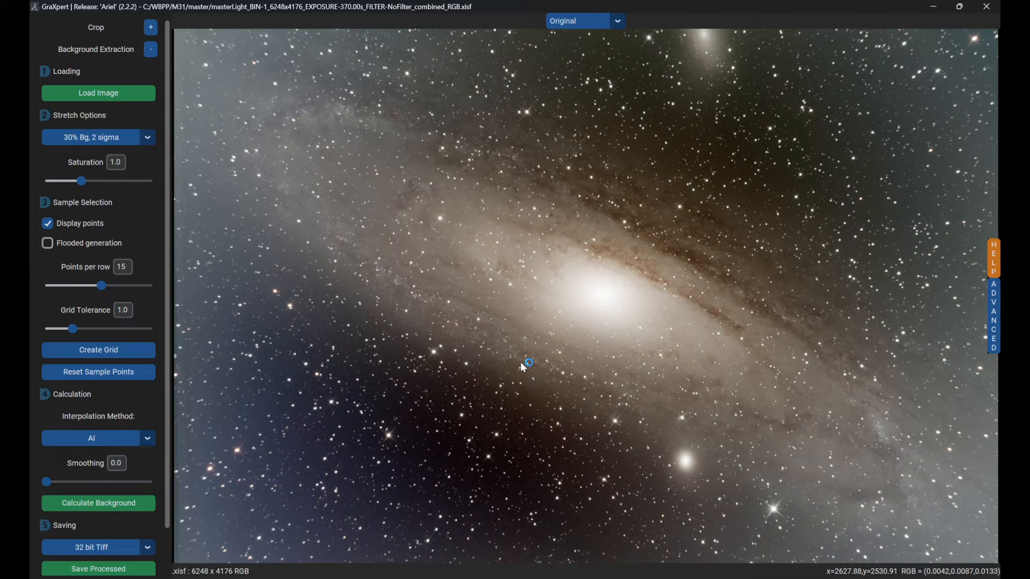
- Zoom out to view the whole stretched M31 master light frame
scroll("down", 3)
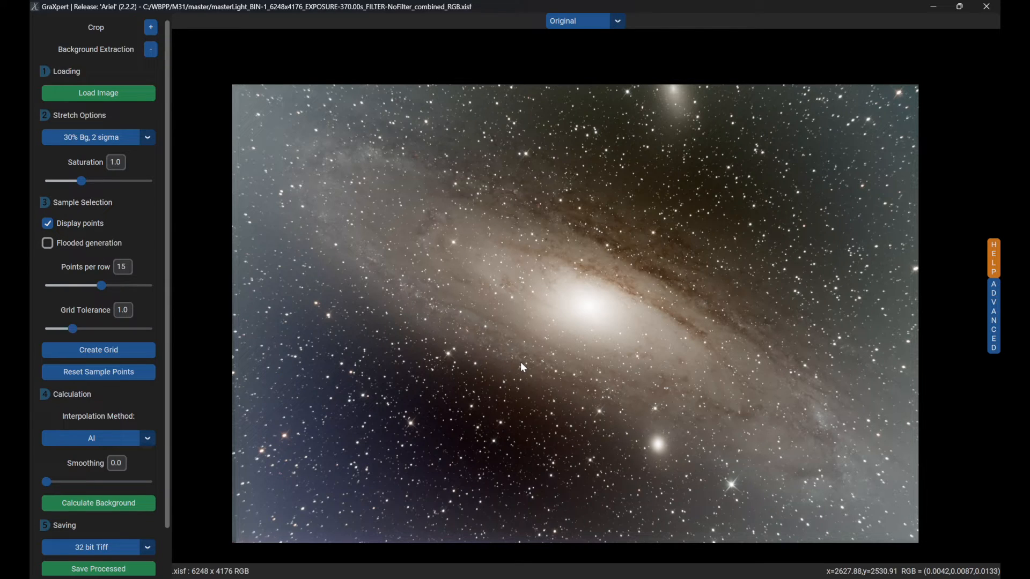
mouse_move(270, 452)
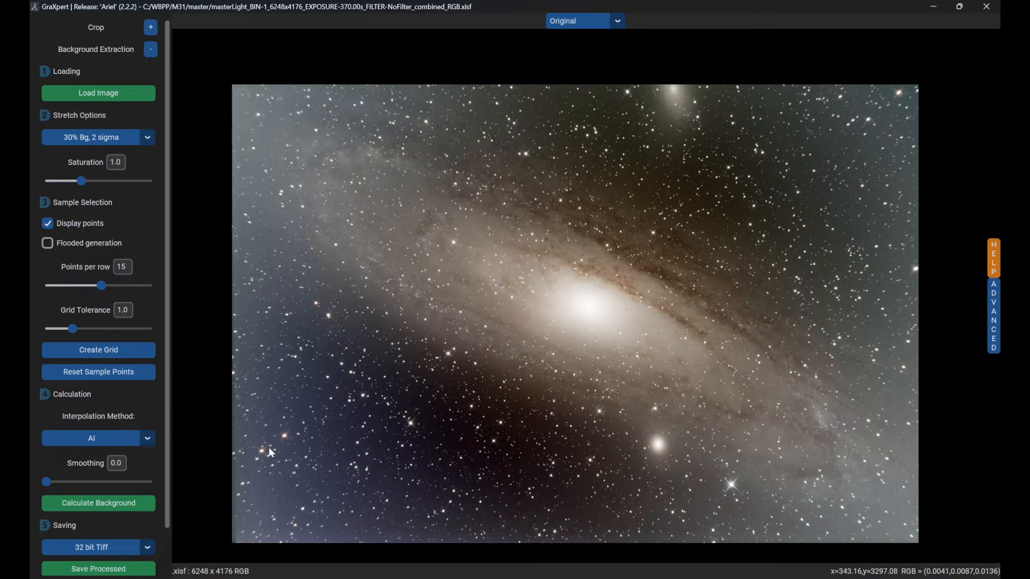
mouse_move(235, 502)
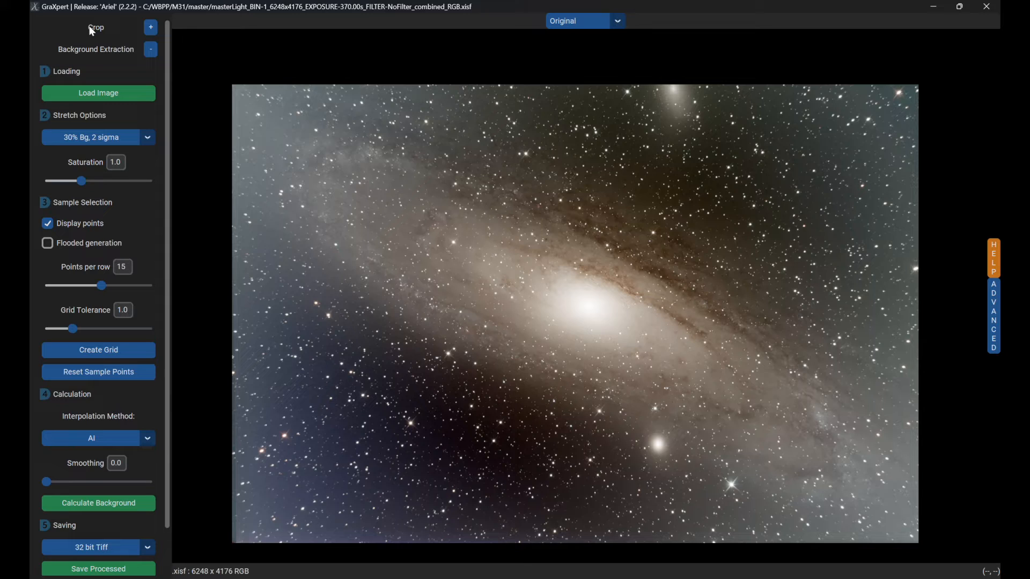
- Enable crop mode on the M31 frame and apply the crop
left_click(150, 26)
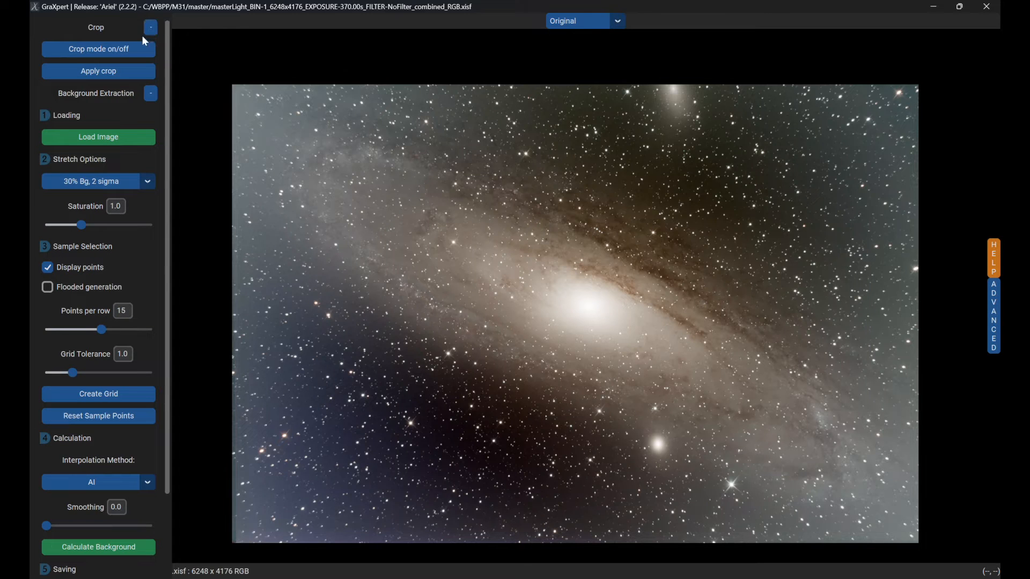
left_click(98, 49)
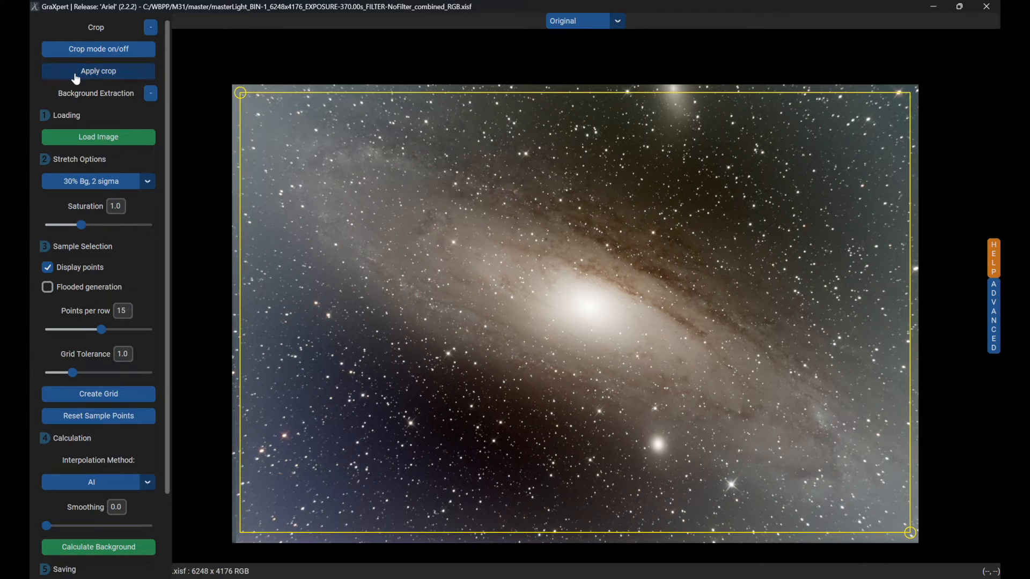
left_click(98, 71)
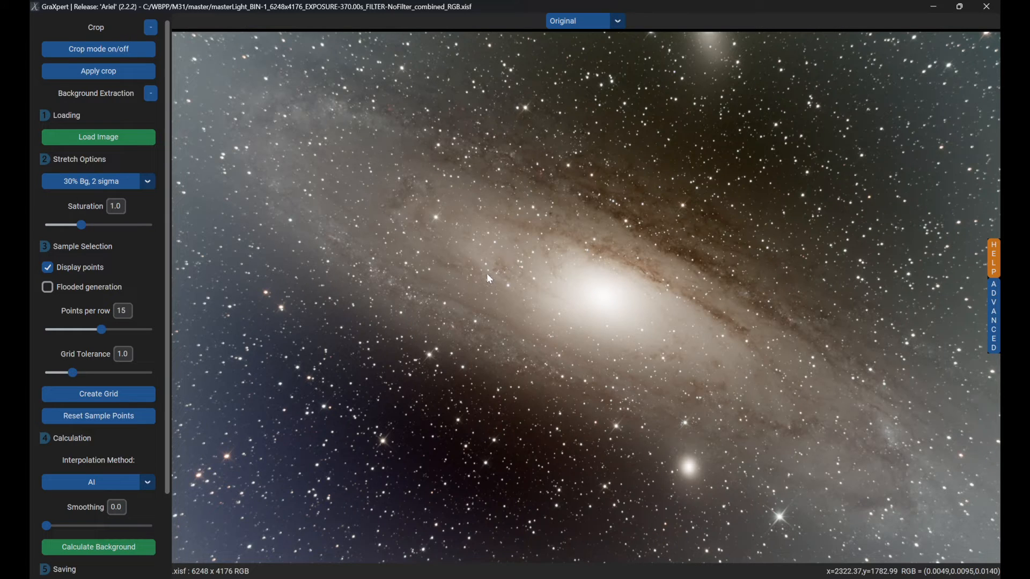
- Add a sky sample point and calculate the AI background with smoothing 0.0
scroll("down", 3)
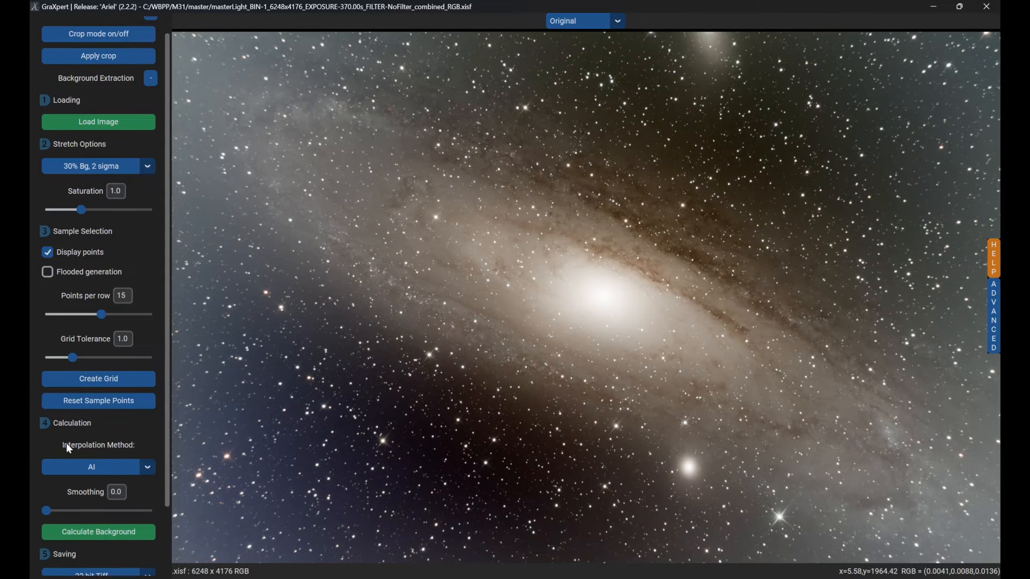
mouse_move(78, 478)
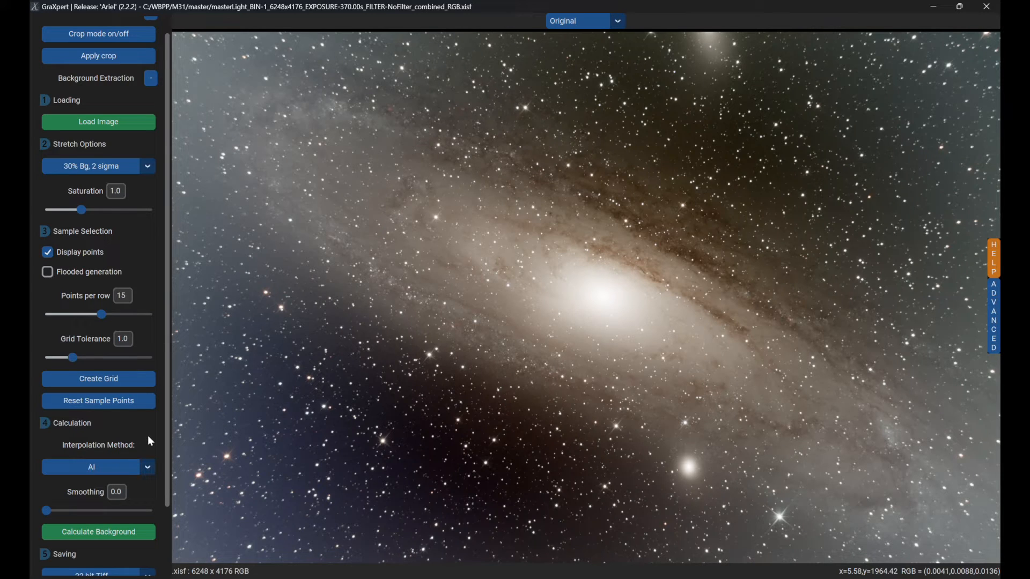
left_click(91, 467)
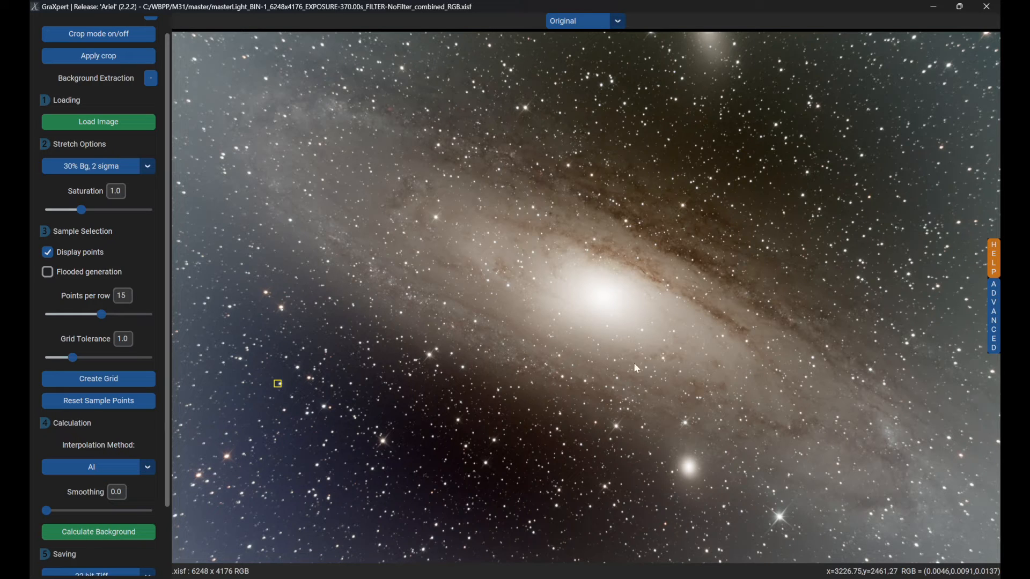
mouse_move(715, 344)
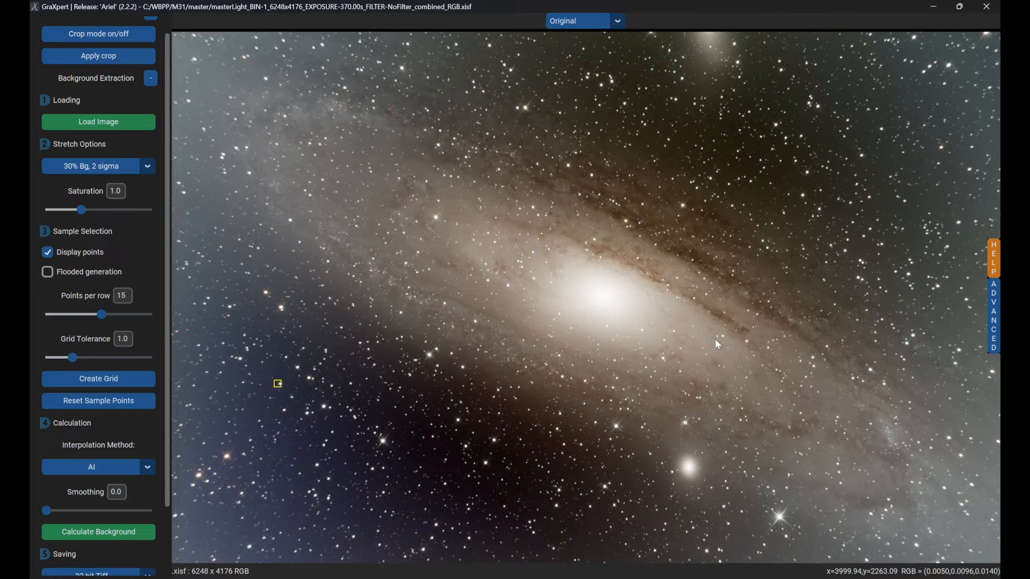
mouse_move(525, 340)
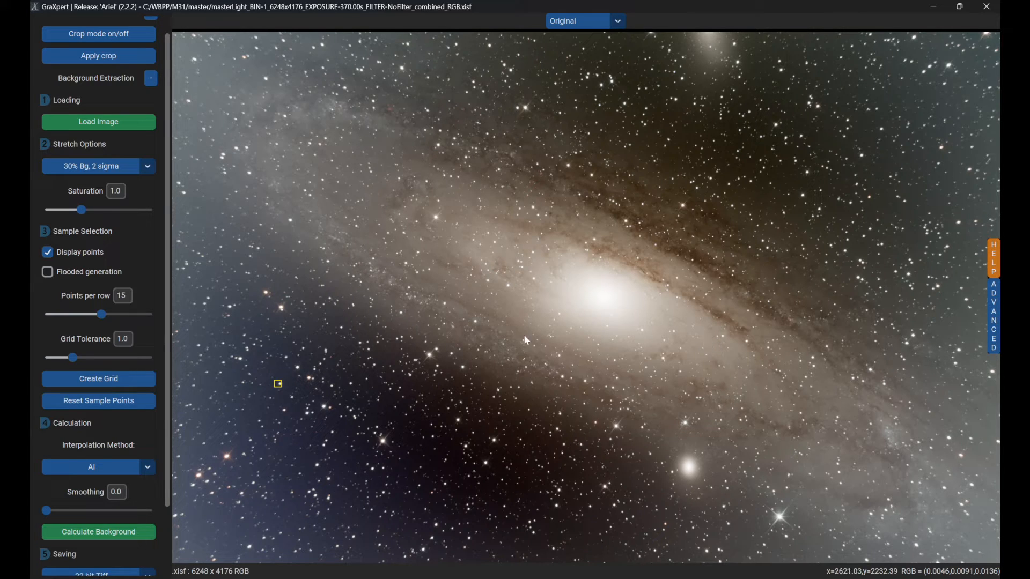
mouse_move(703, 294)
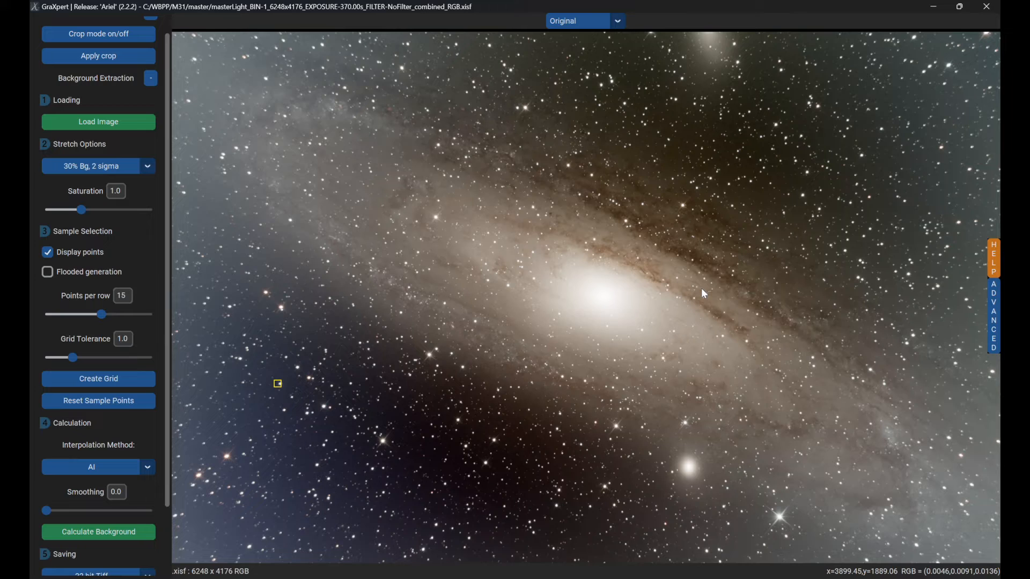
mouse_move(144, 452)
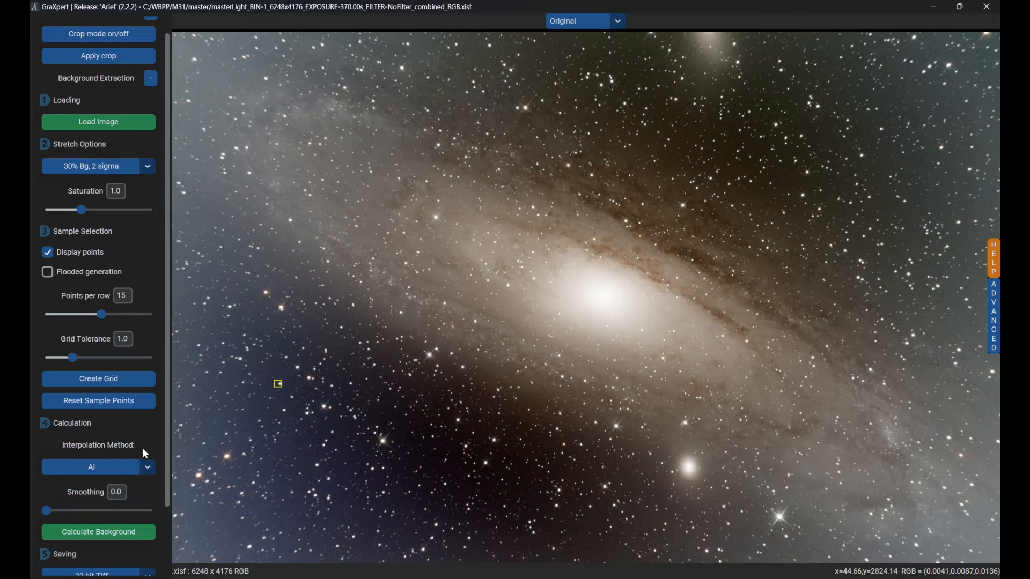
mouse_move(109, 457)
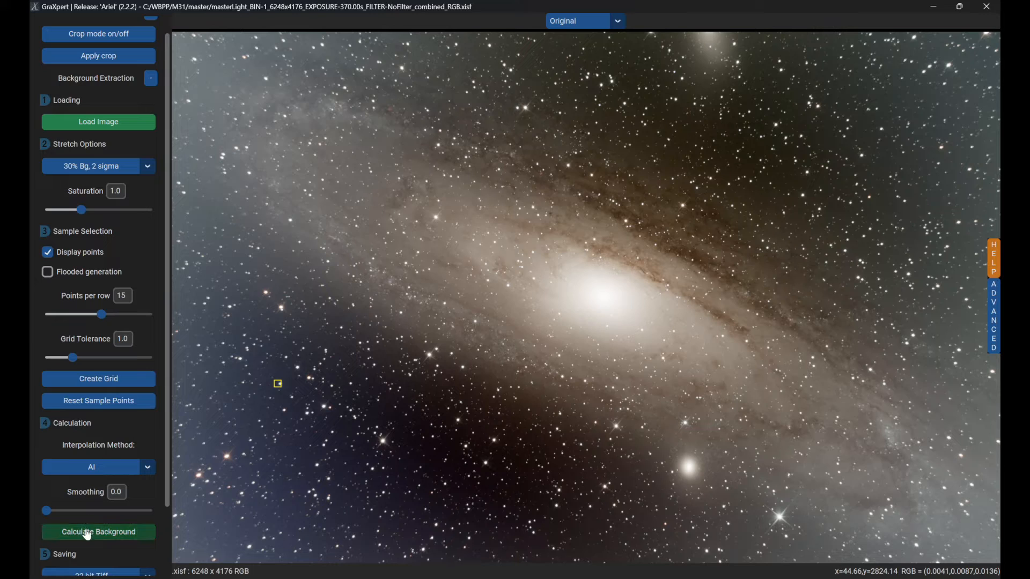
left_click(97, 532)
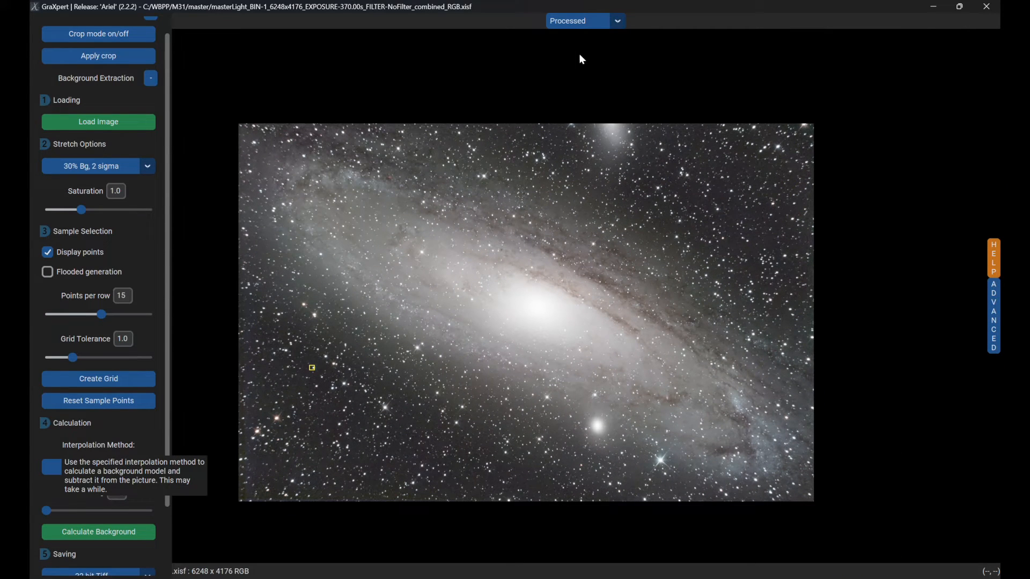
left_click(616, 21)
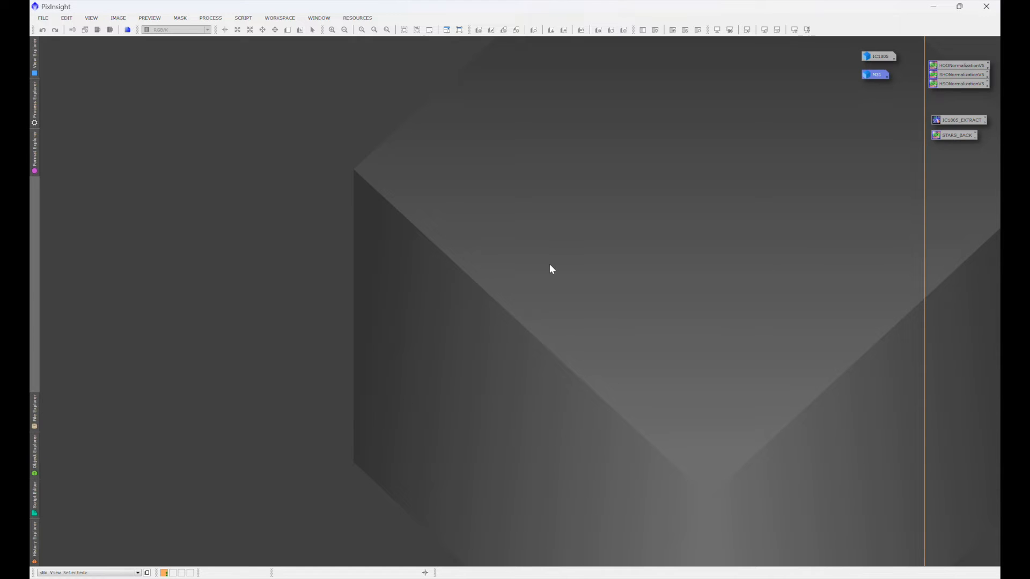
mouse_move(248, 49)
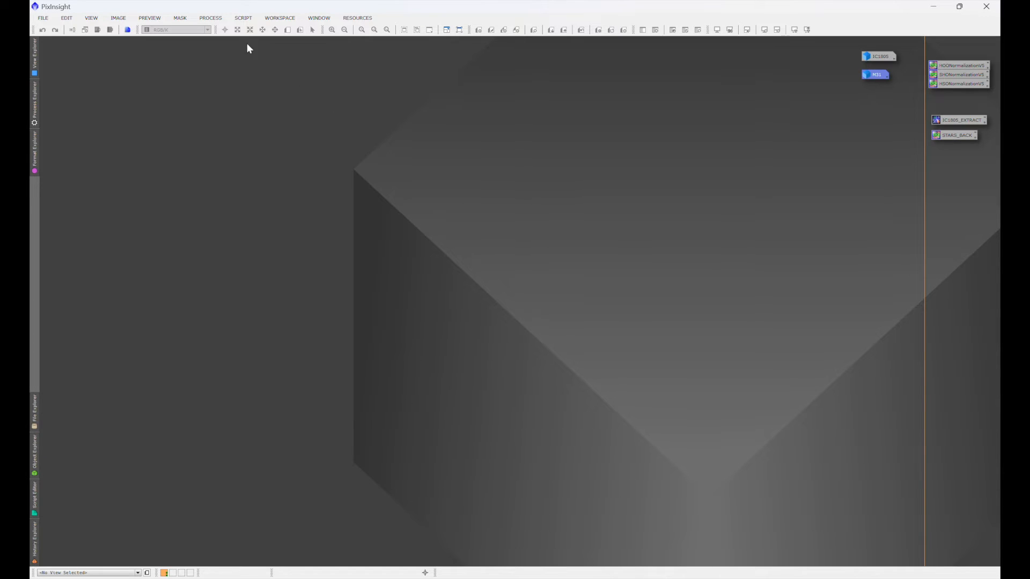
- Bring up Manage Repositories from Resources > Updates
left_click(243, 18)
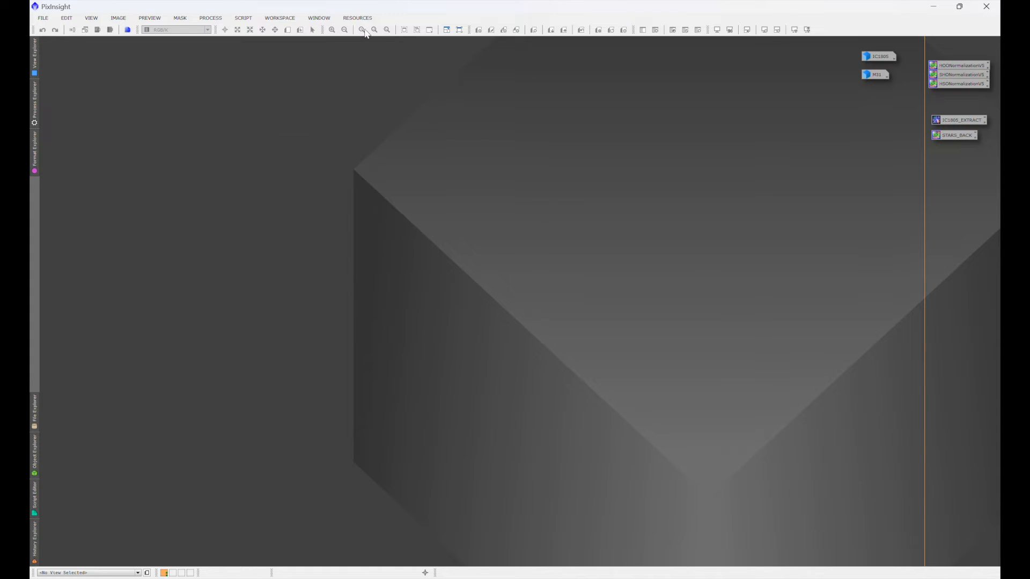
left_click(356, 19)
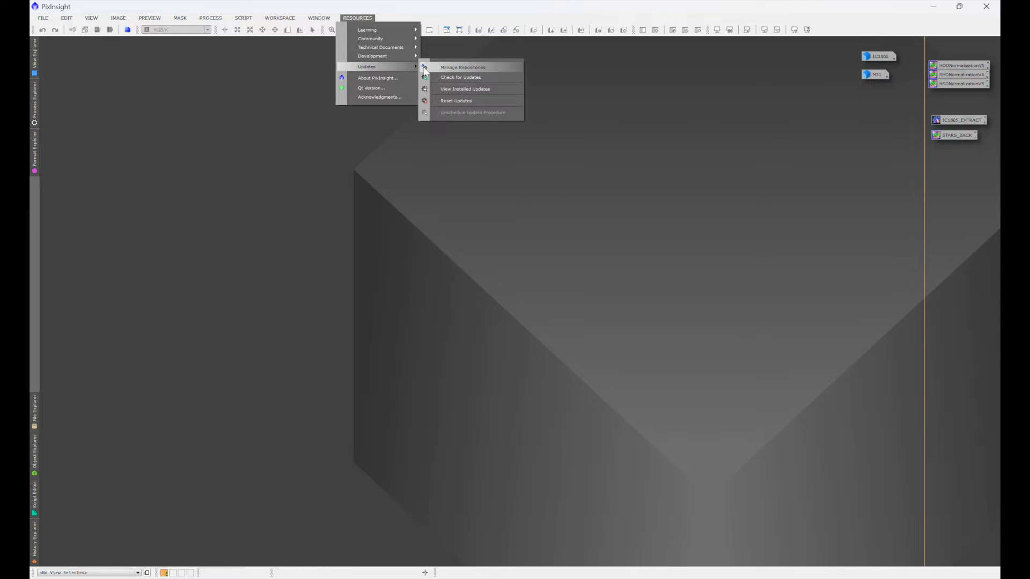
left_click(461, 66)
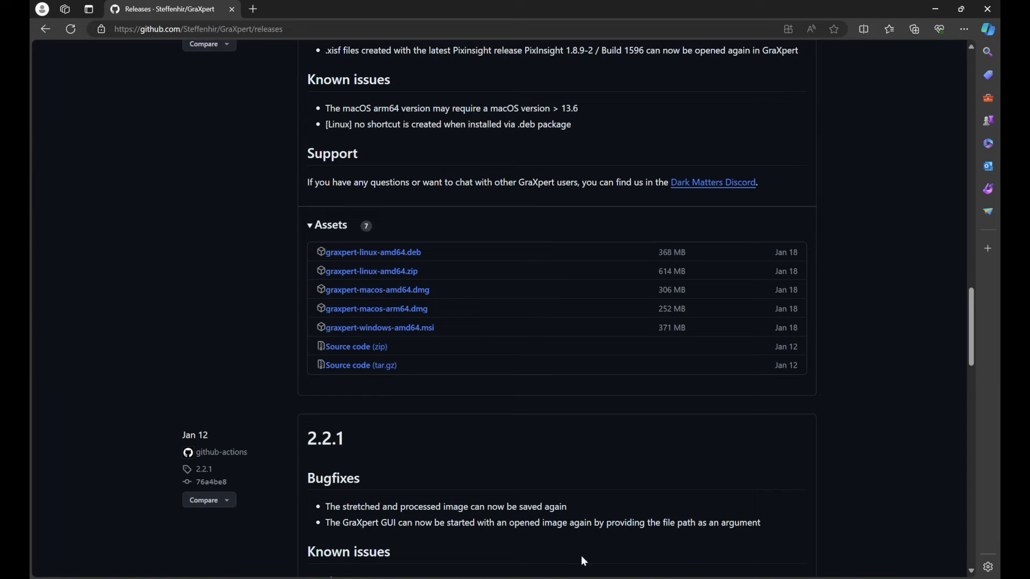
type("https://www.ideviceapps.de/PixInsight/Utilities/")
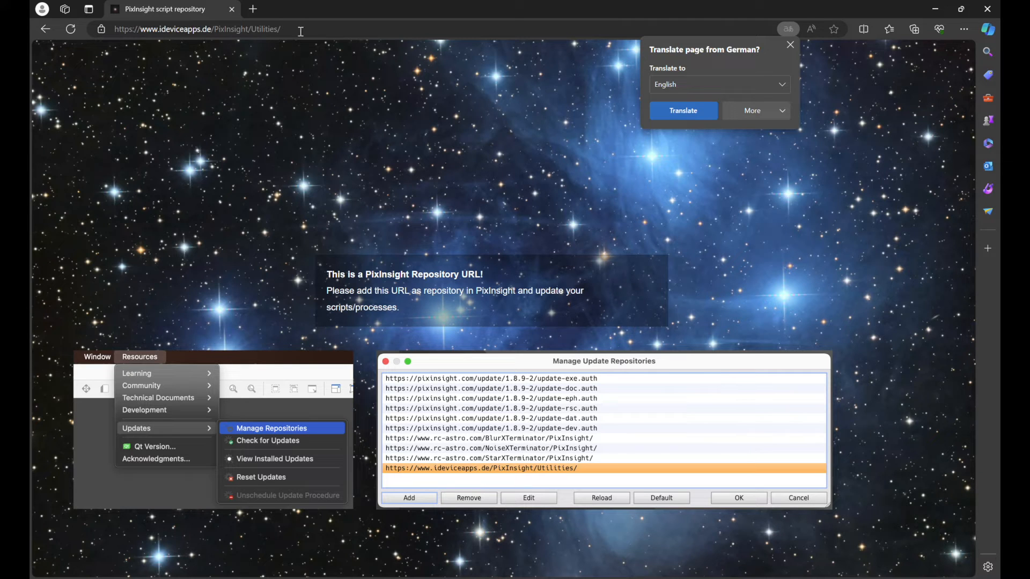
left_click(198, 29)
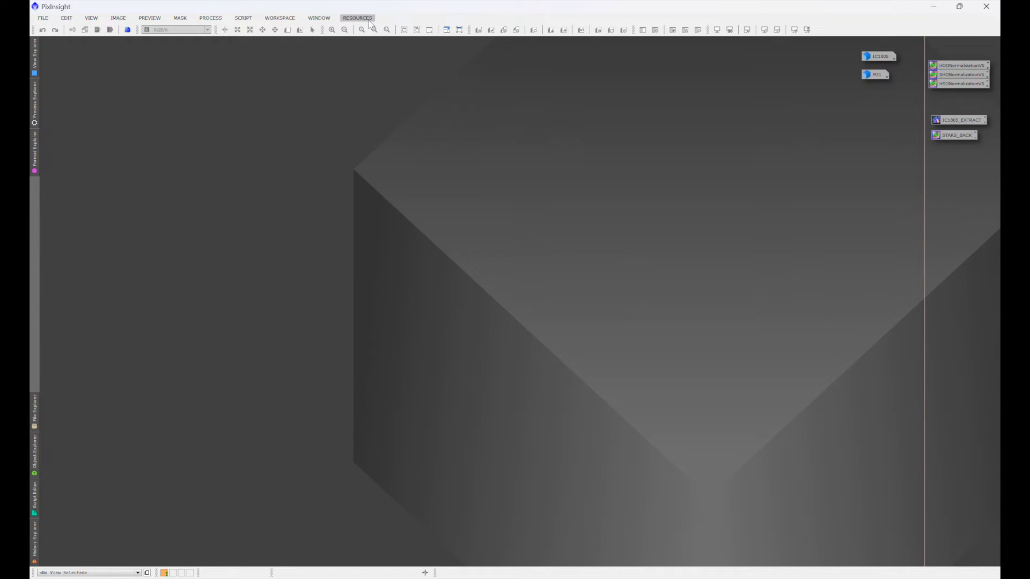
- Add a new repository entry holding the ideviceapps.de/PixInsight/Utilities/ URL
left_click(357, 18)
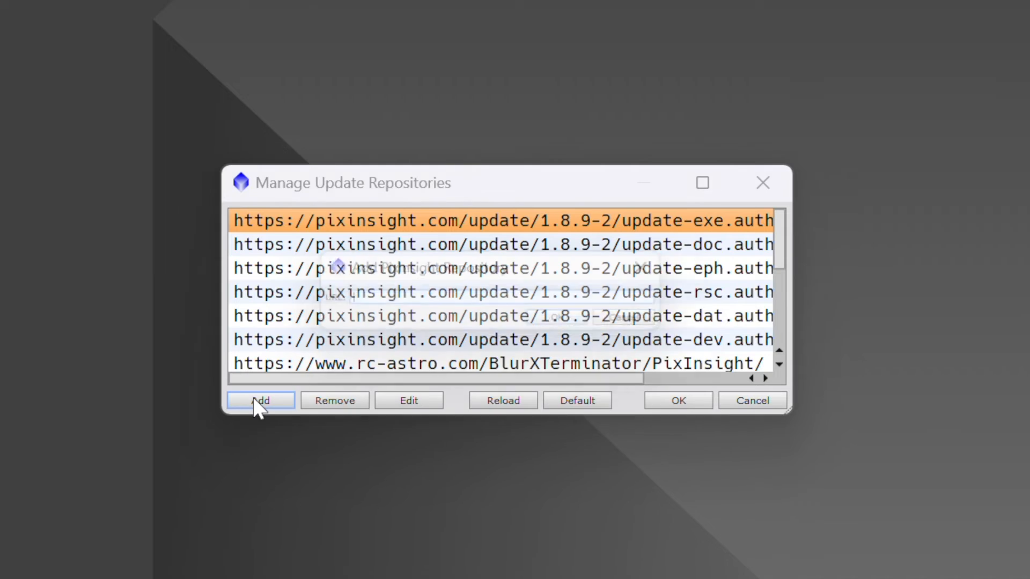
left_click(259, 401)
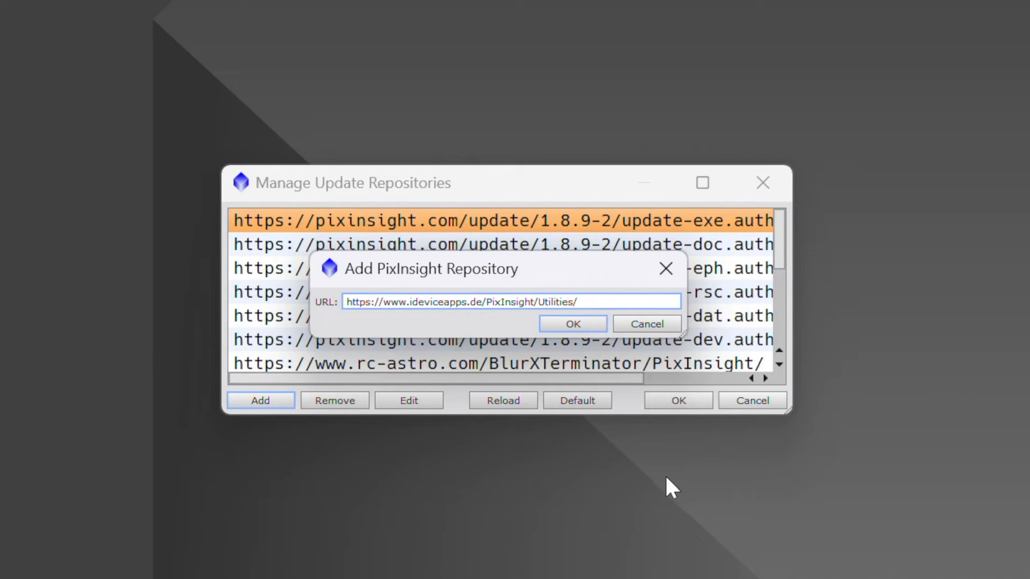
mouse_move(733, 361)
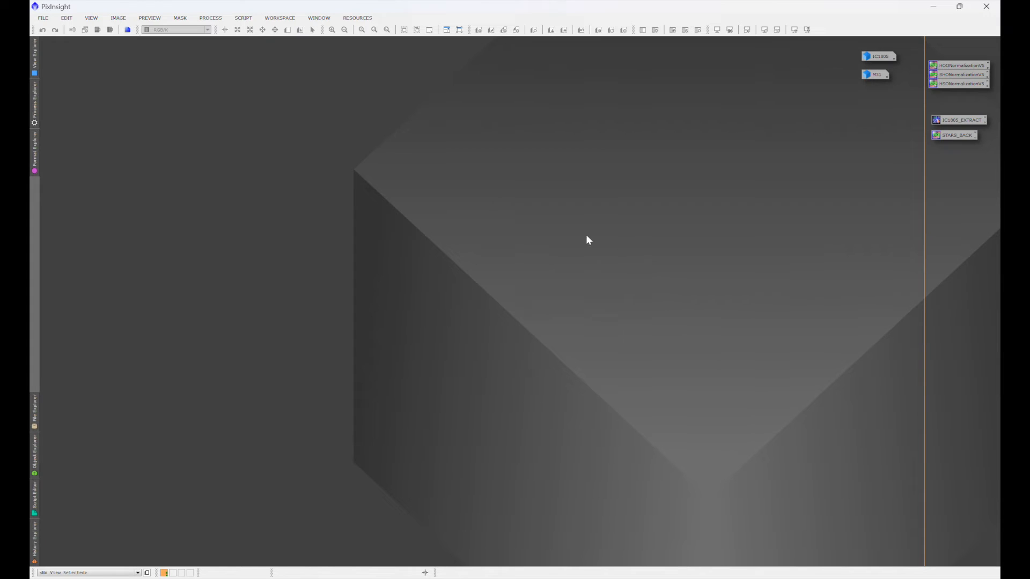
left_click(356, 18)
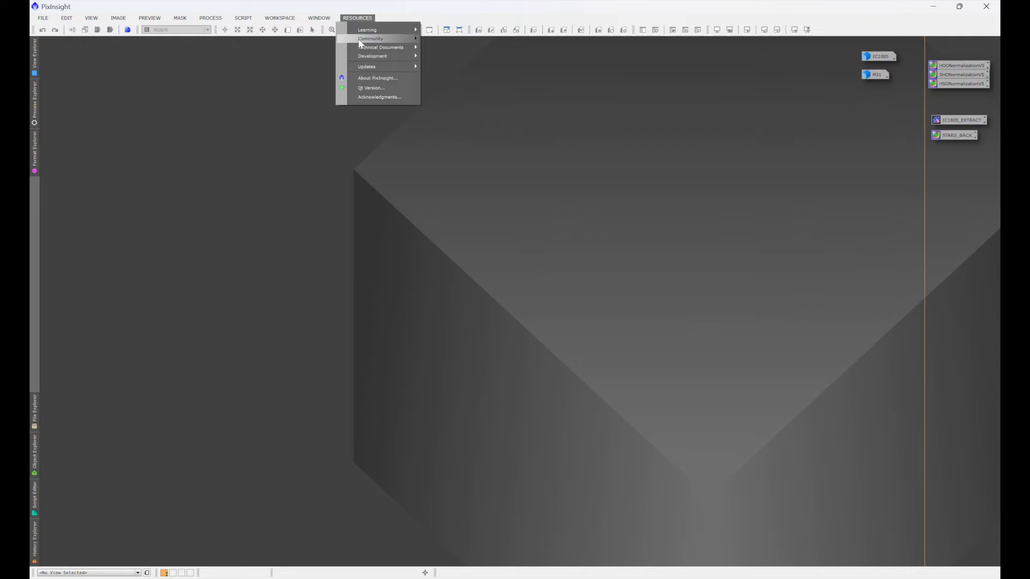
mouse_move(367, 66)
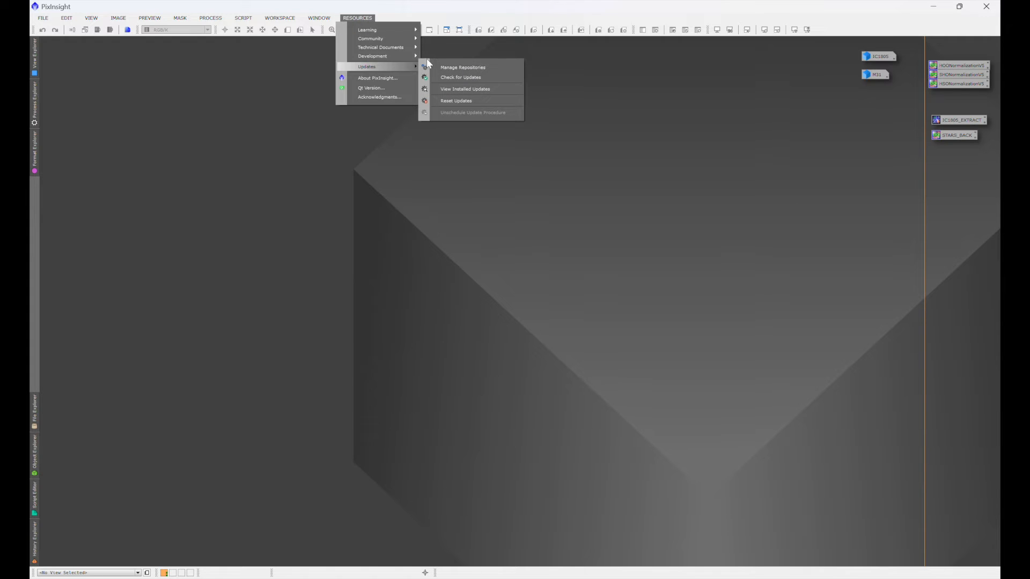
left_click(460, 78)
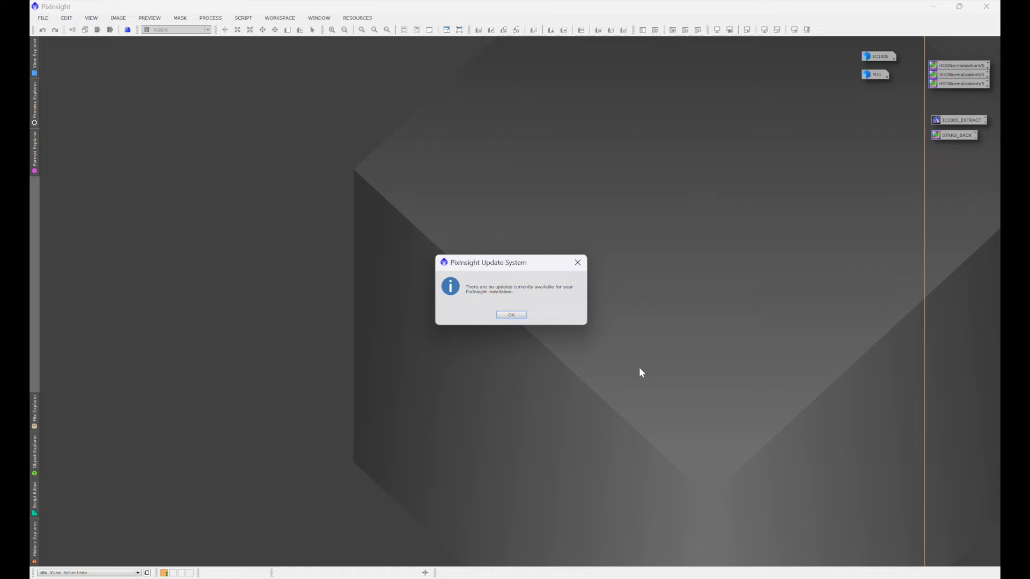
mouse_move(430, 380)
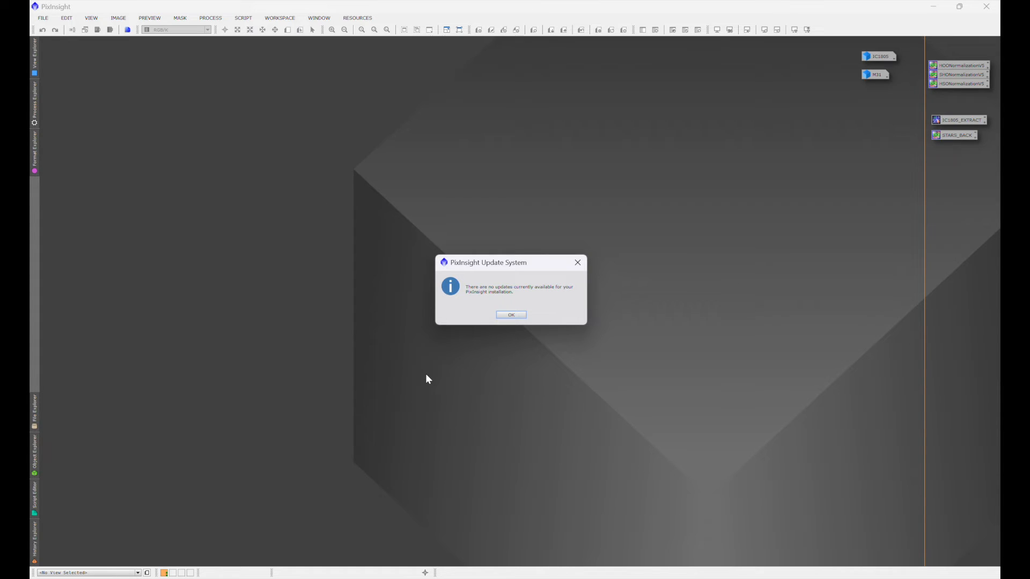
mouse_move(618, 390)
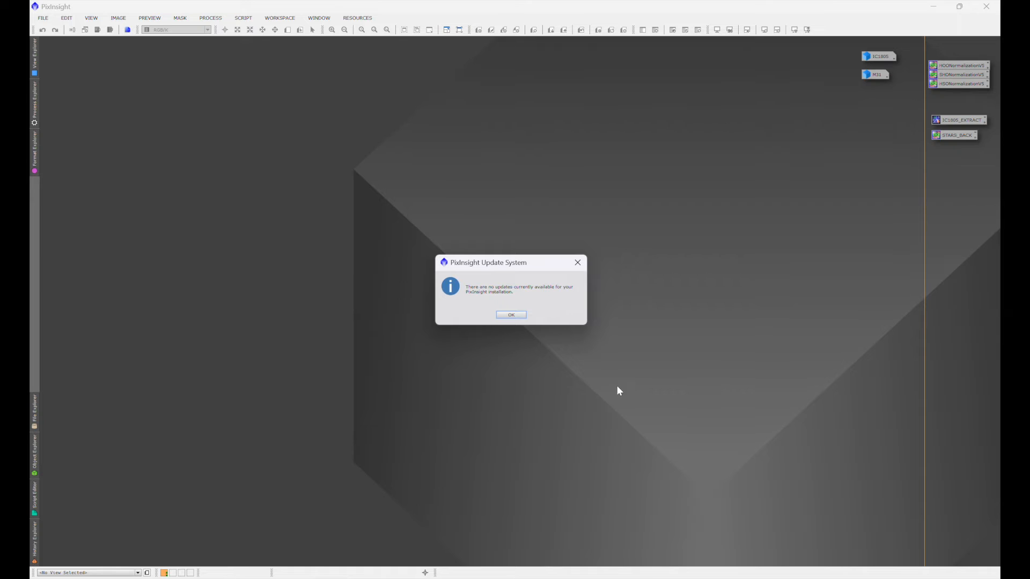
left_click(511, 315)
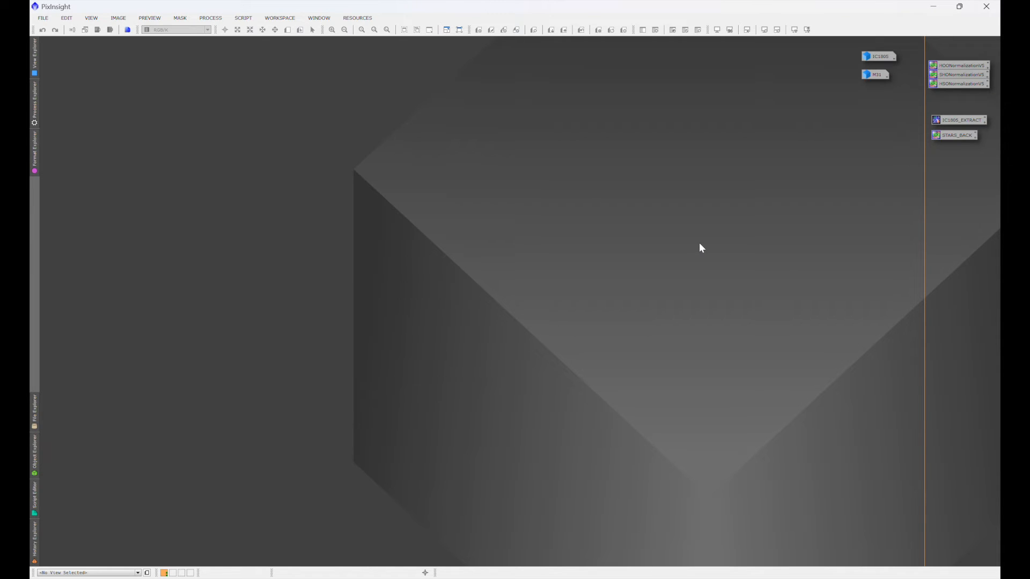
mouse_move(986, 6)
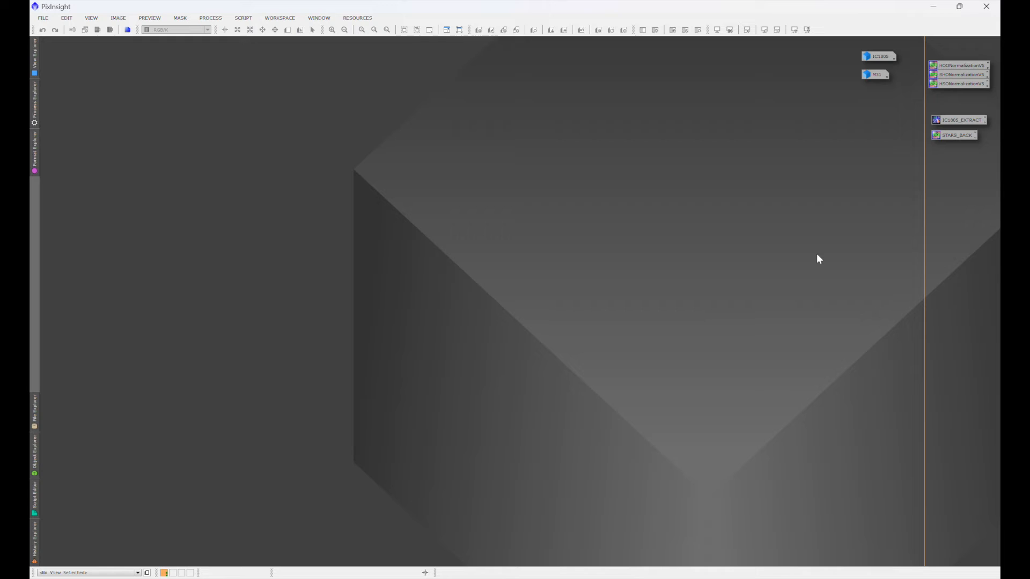
mouse_move(611, 139)
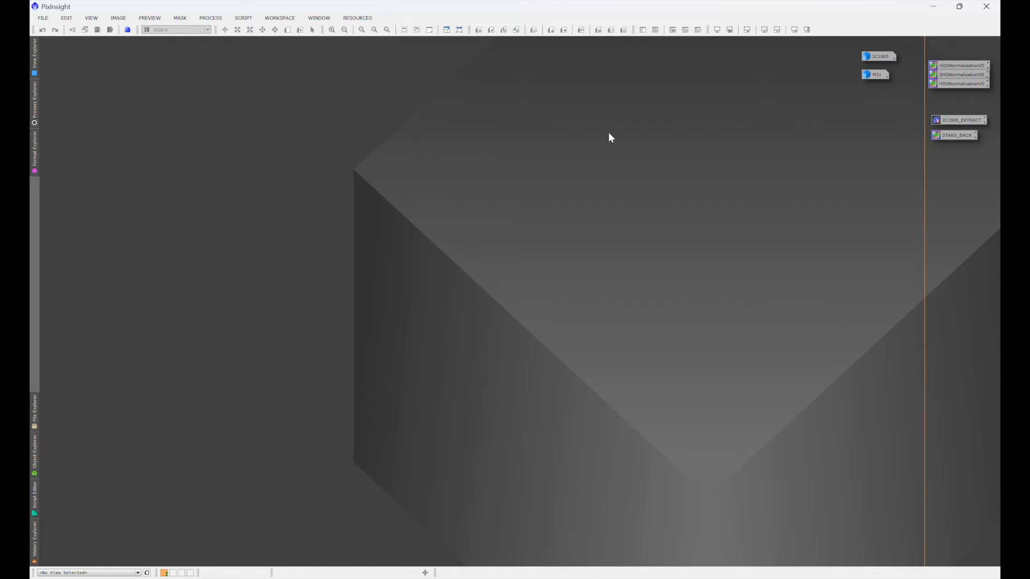
- Show the Script menu listing Batch Processing, Toolbox and Utilities
left_click(244, 19)
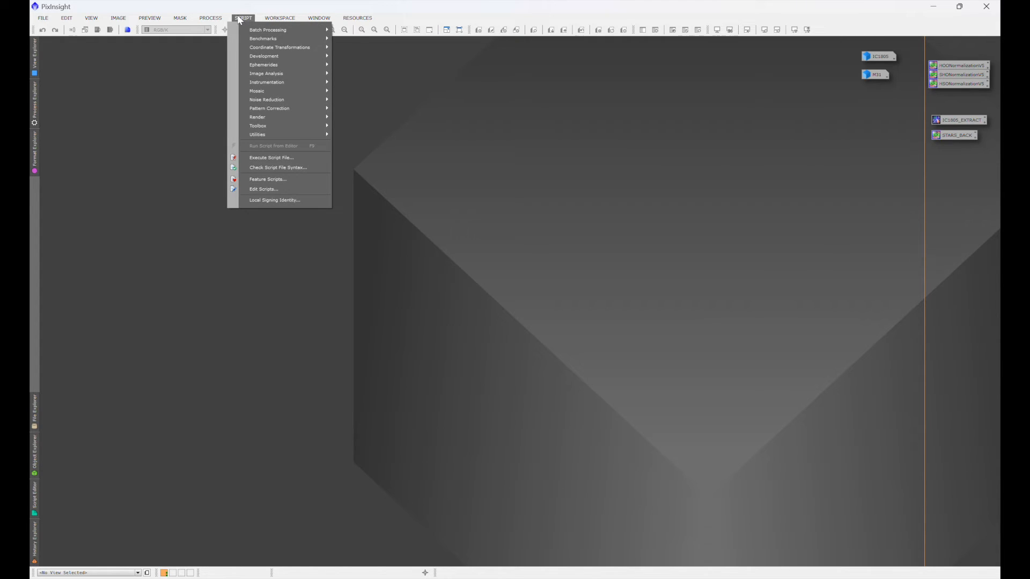
mouse_move(259, 126)
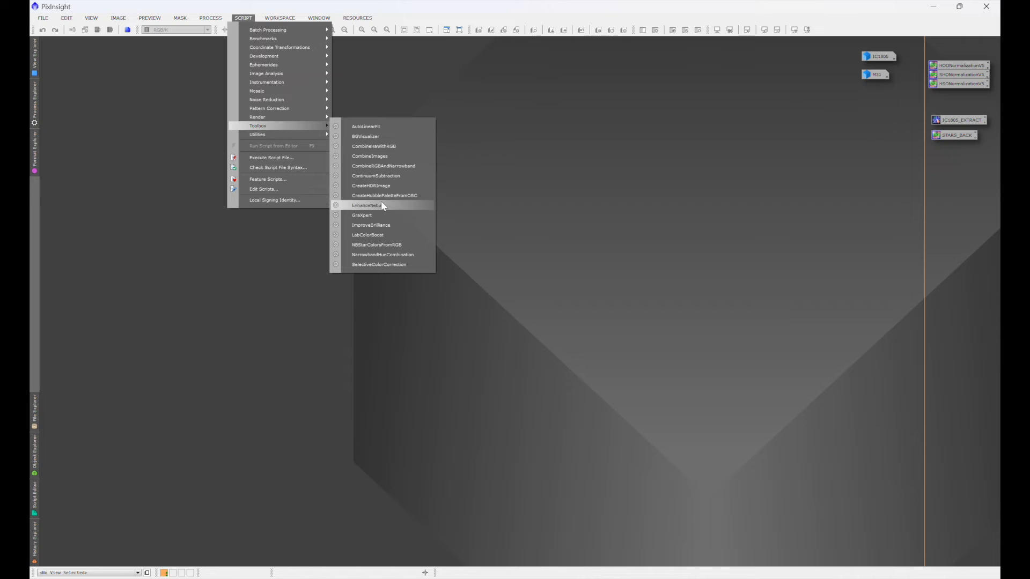
mouse_move(358, 221)
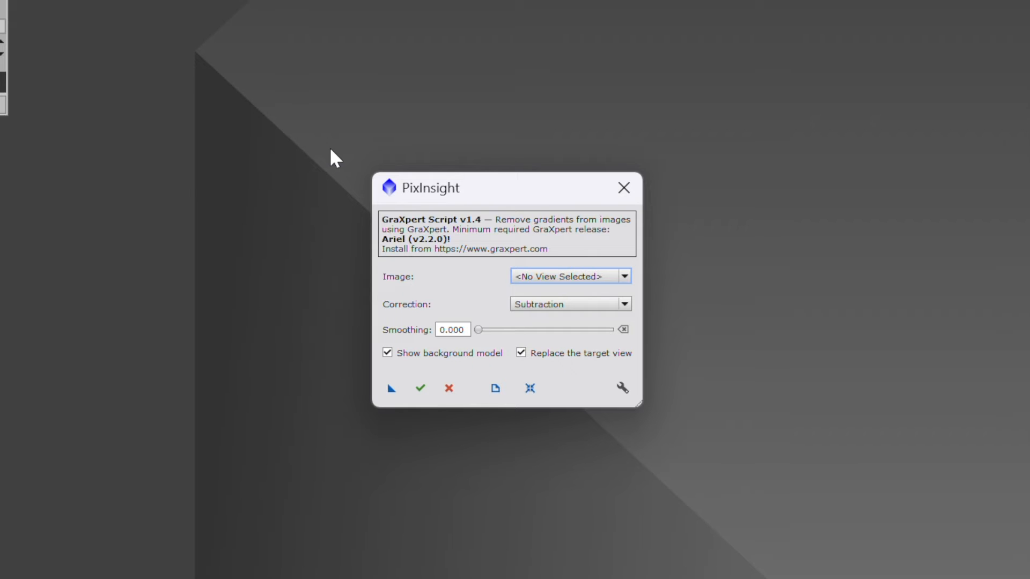
mouse_move(429, 309)
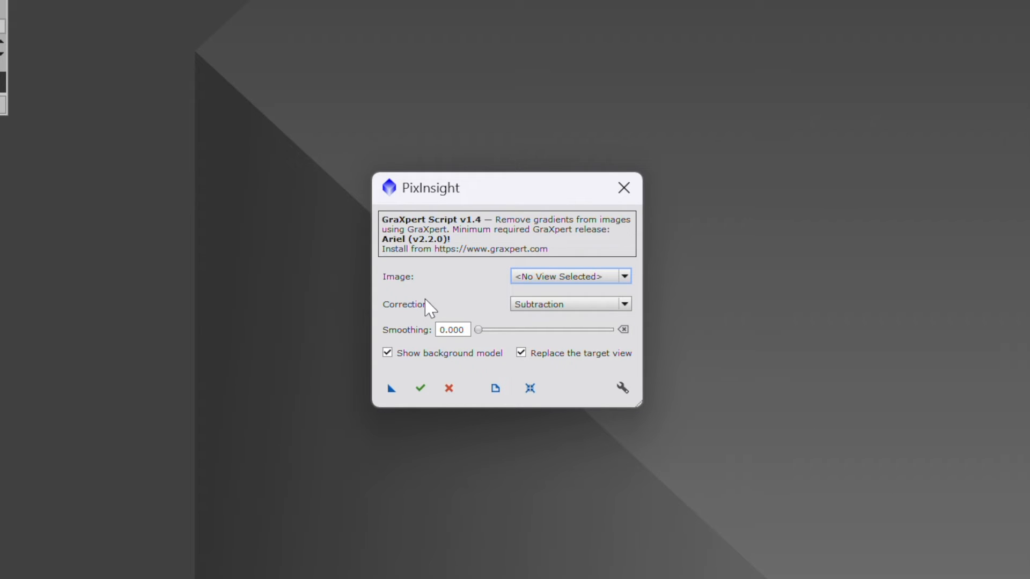
mouse_move(513, 333)
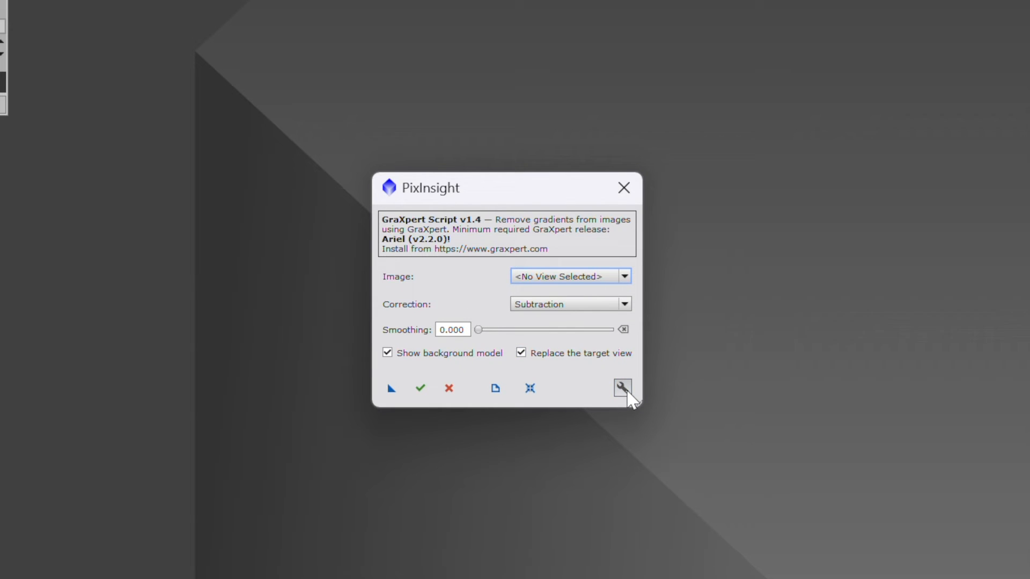
- Locate GraXpert manually under This PC > C: > Program Files and pick GraXpert 2.2.2
left_click(621, 387)
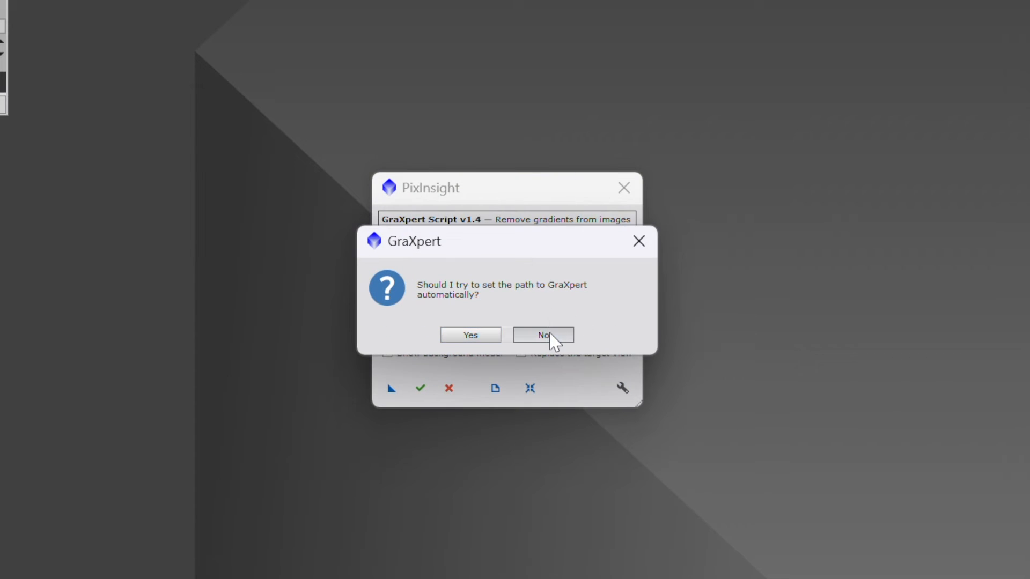
left_click(543, 335)
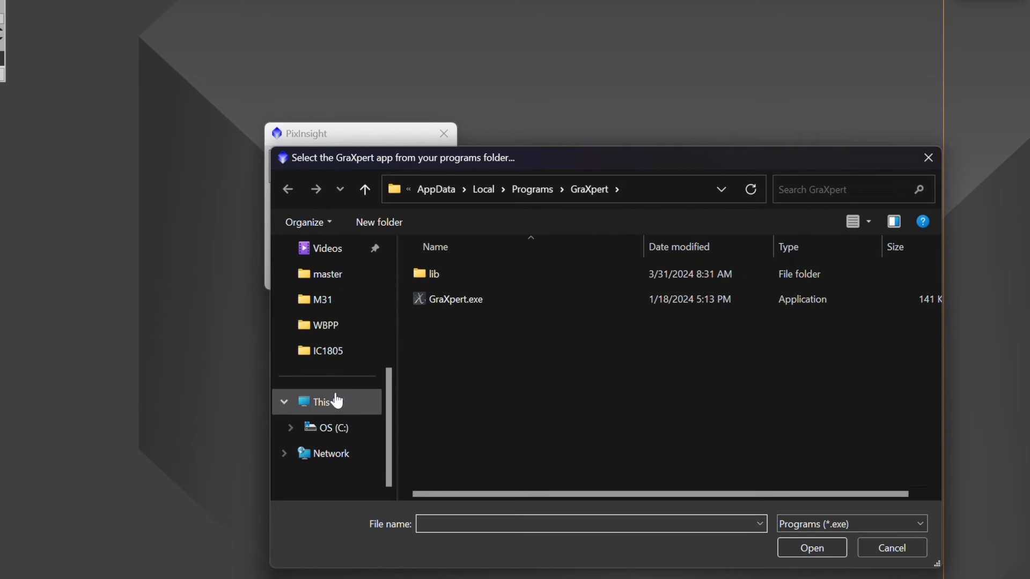
left_click(321, 402)
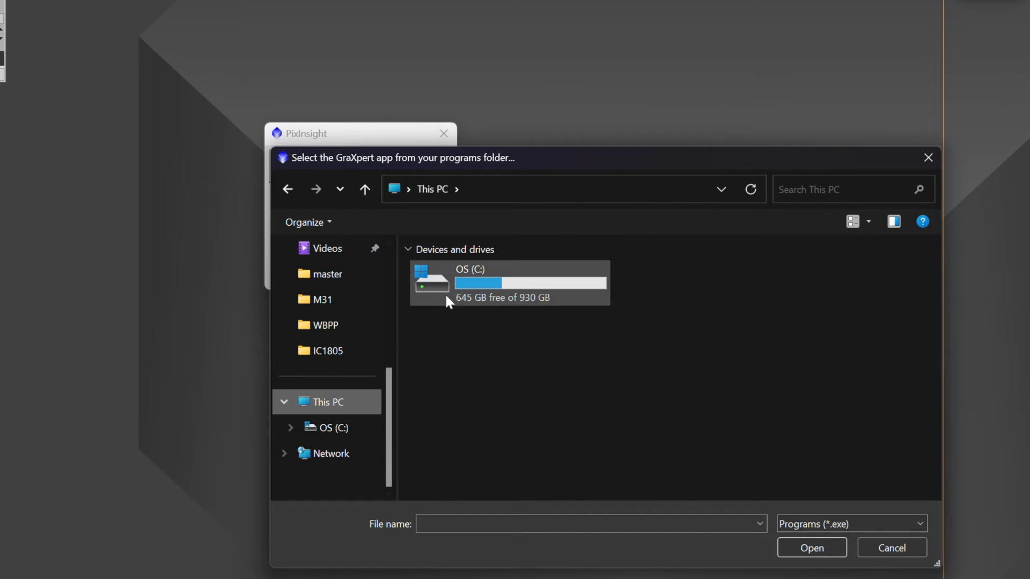
double_click(509, 282)
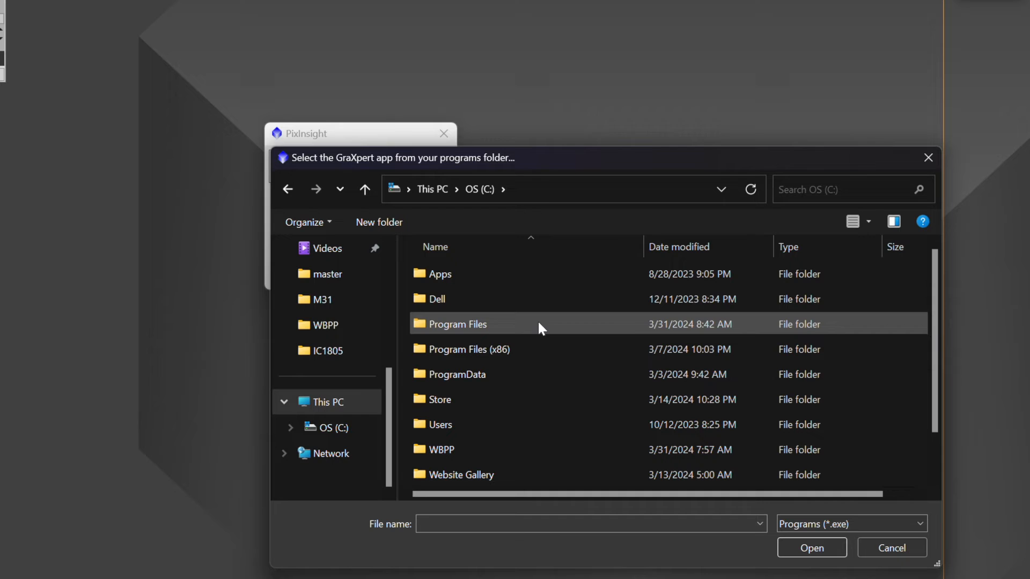
double_click(455, 324)
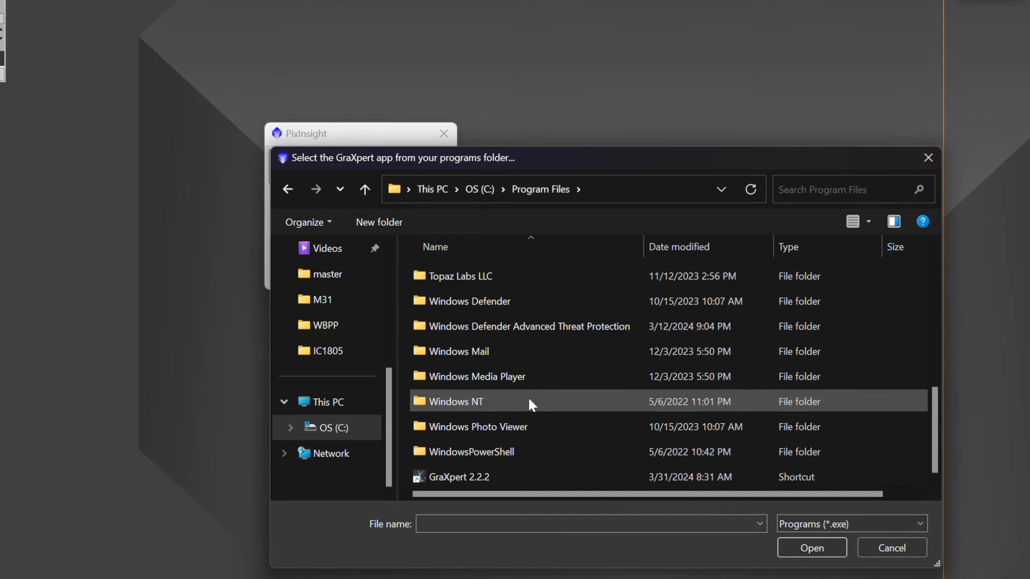
left_click(460, 476)
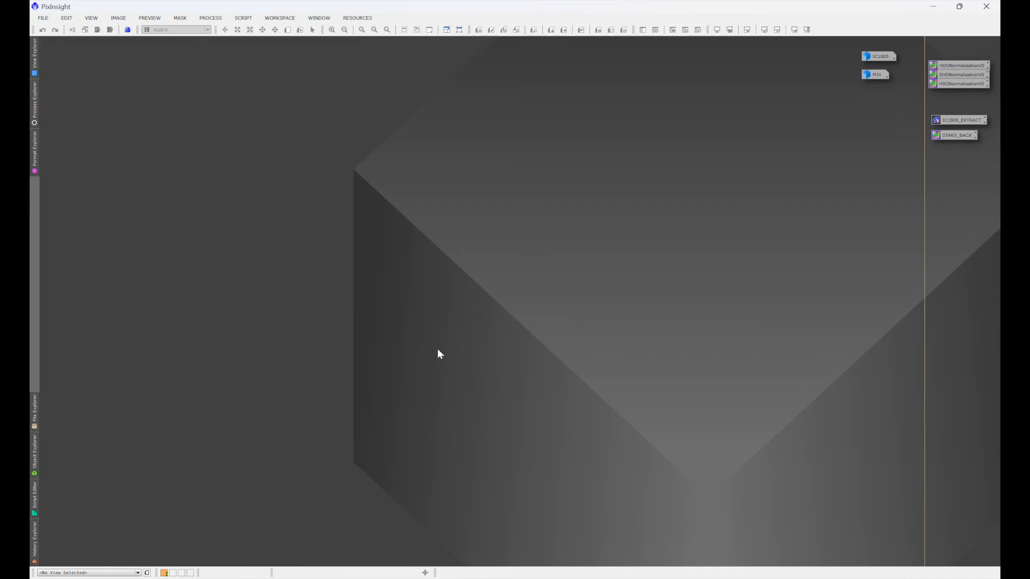
mouse_move(654, 244)
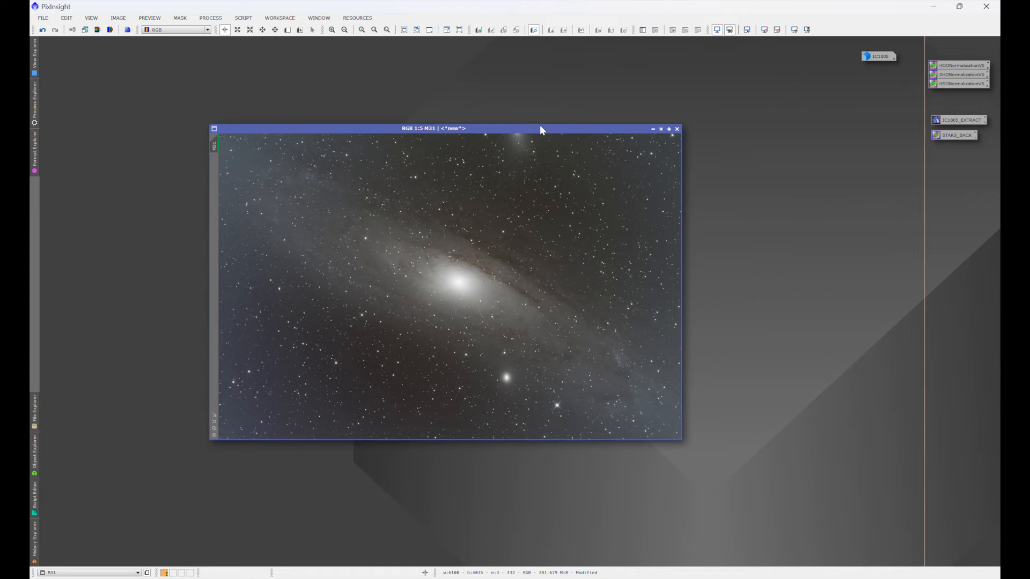
mouse_move(344, 177)
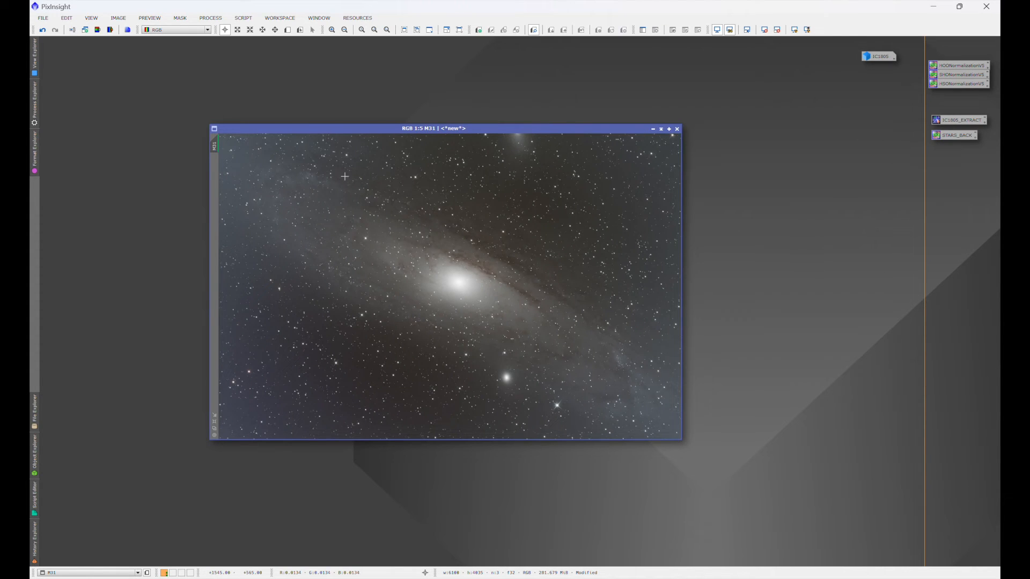
mouse_move(714, 236)
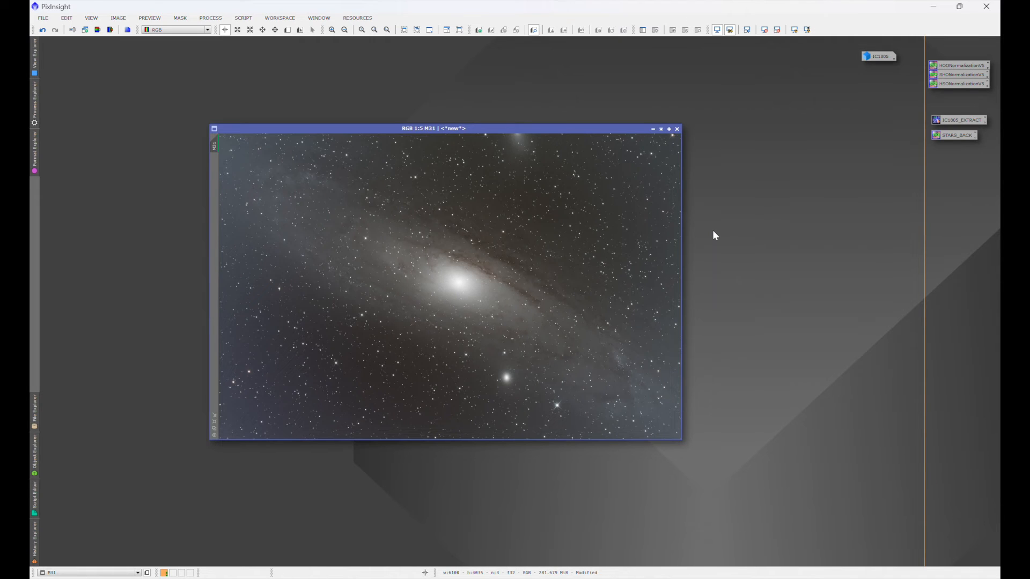
mouse_move(306, 250)
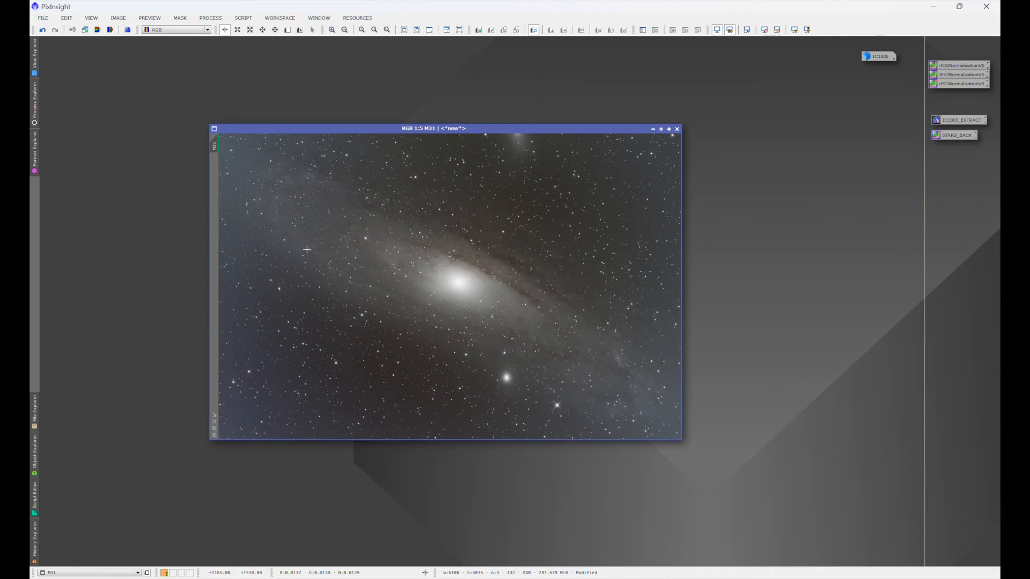
mouse_move(271, 76)
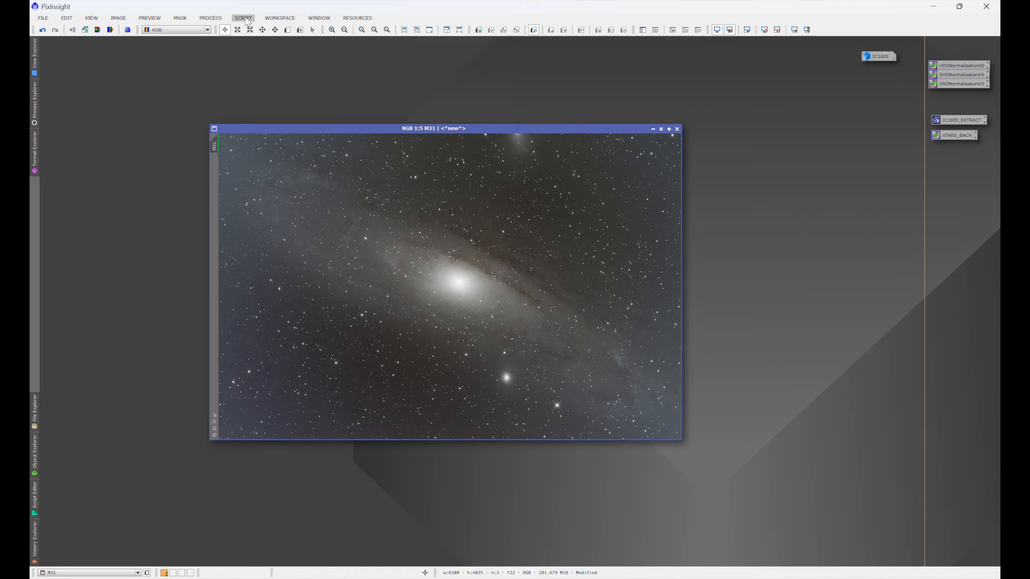
- Launch Script > Toolbox > GraXpert on M31 and close its dialog again
left_click(242, 18)
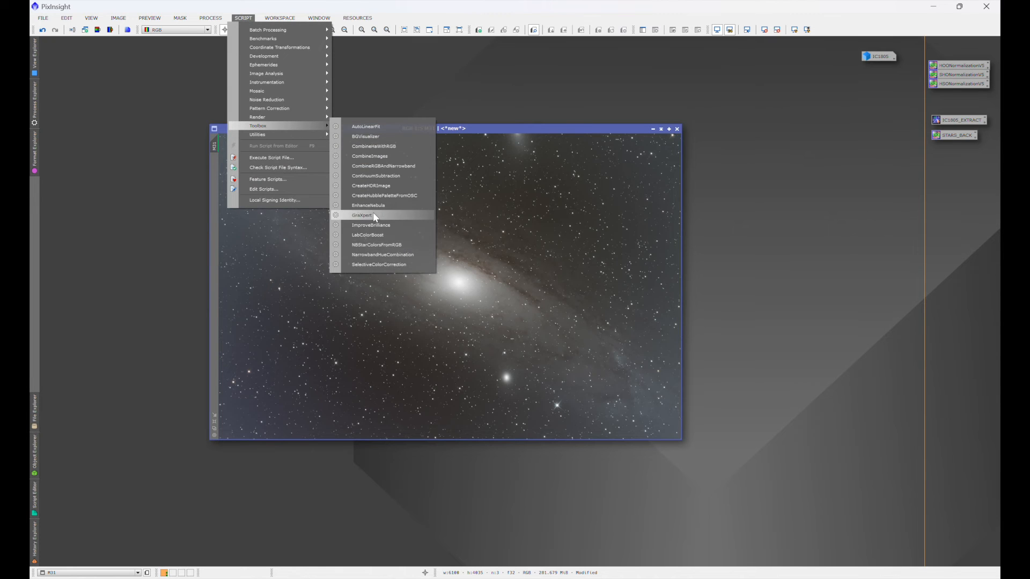
left_click(361, 216)
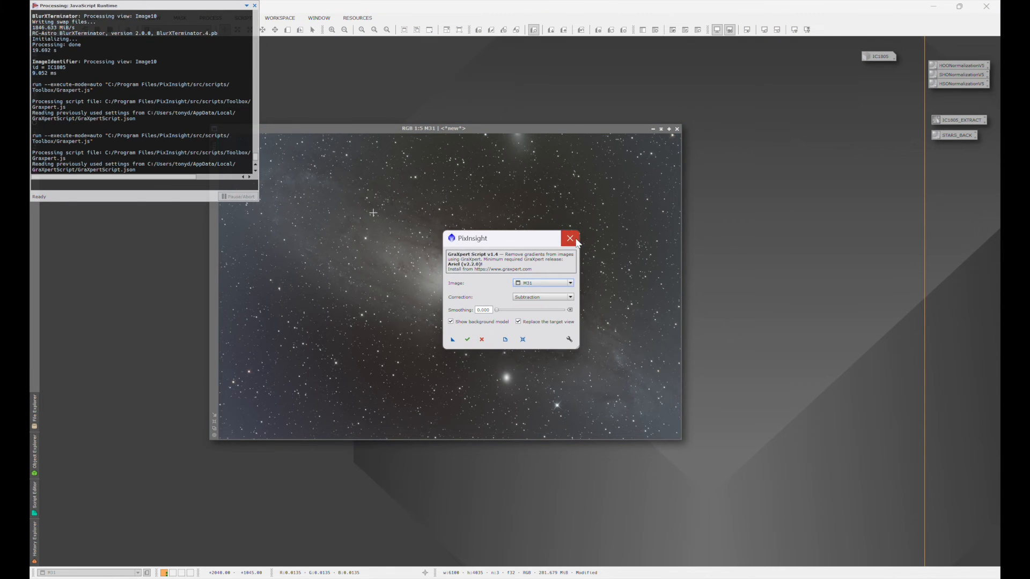
left_click(569, 238)
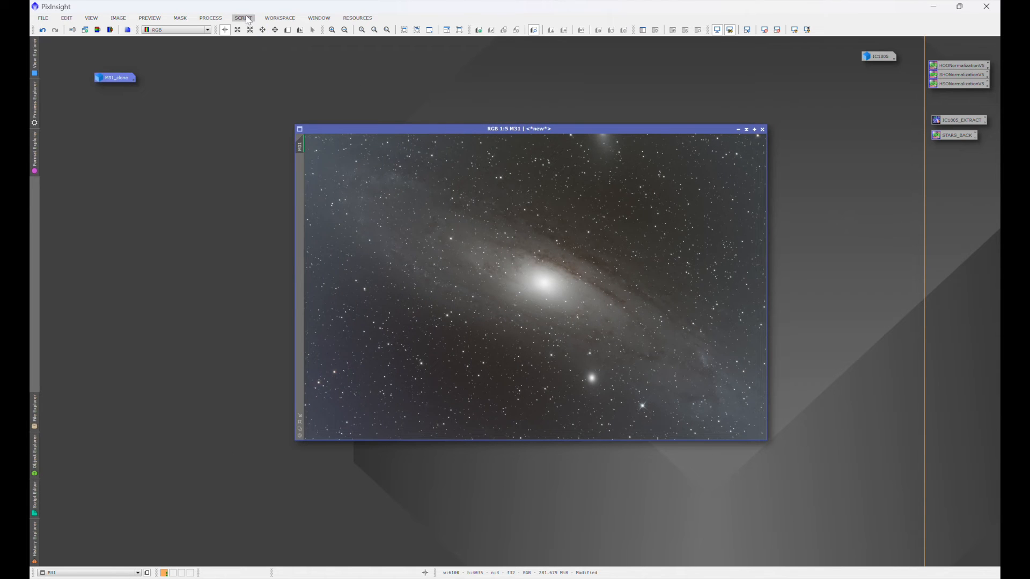
- Run GraXpert gradient removal on M31 with Smoothing 0.000
left_click(243, 18)
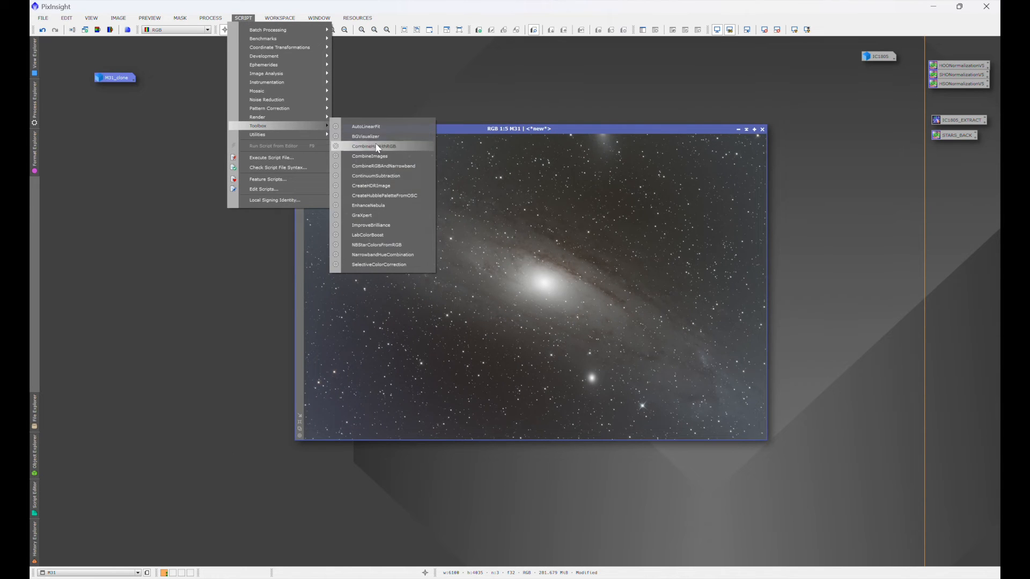
left_click(362, 215)
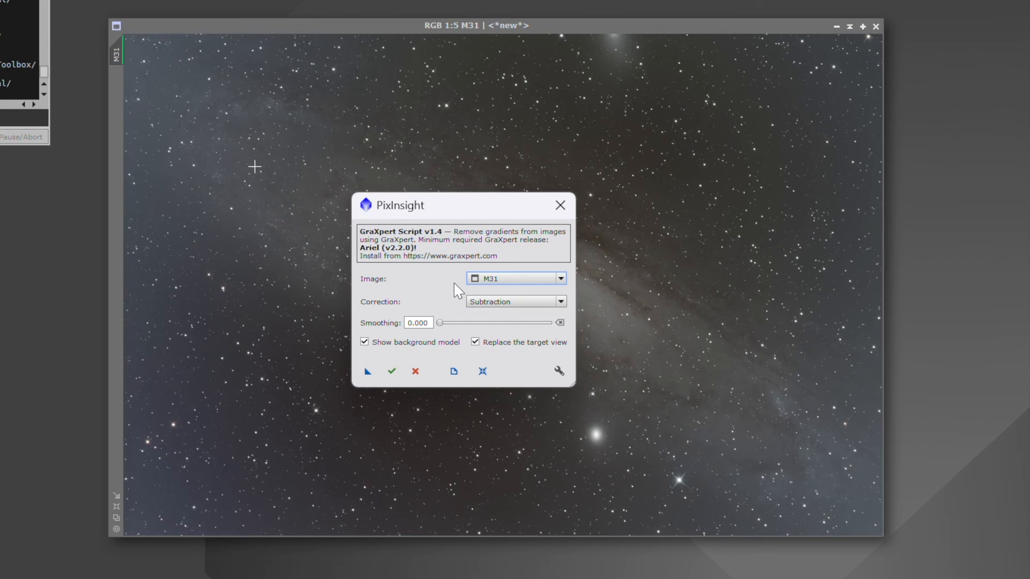
mouse_move(378, 335)
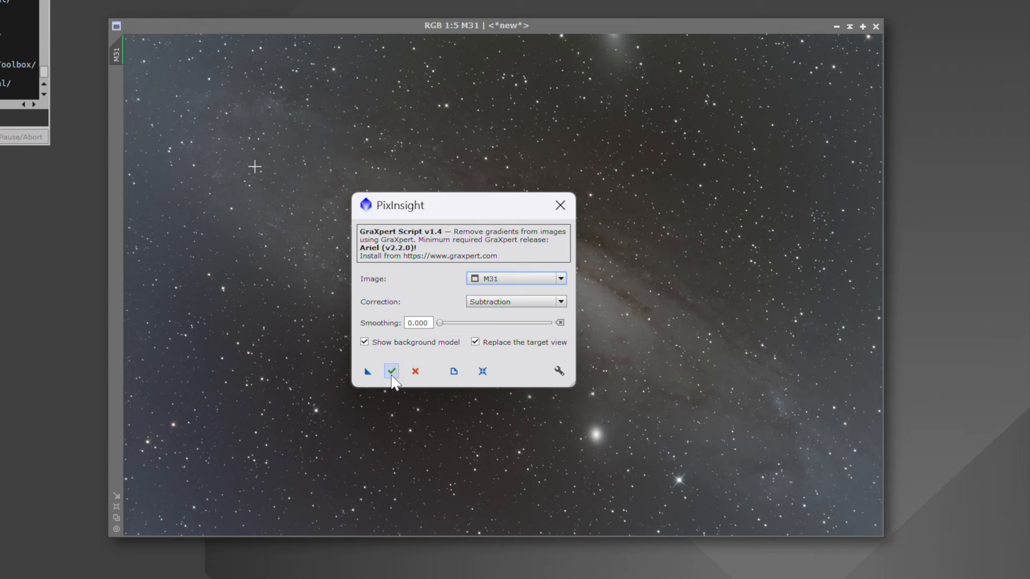
left_click(391, 371)
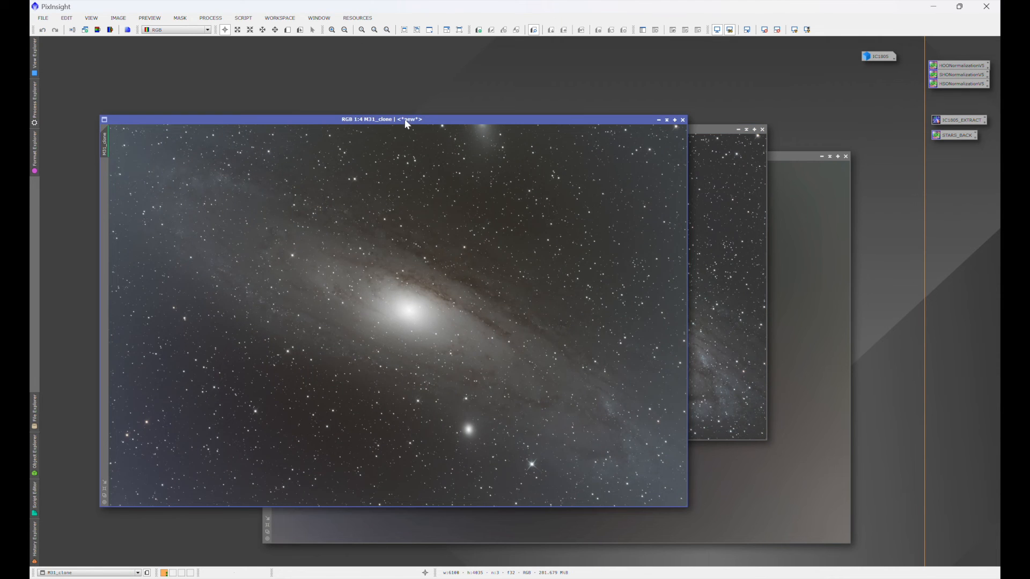
- Place M31 beside M31_clone for comparison, then minimise M31 to an icon
left_click_drag(405, 119, 322, 110)
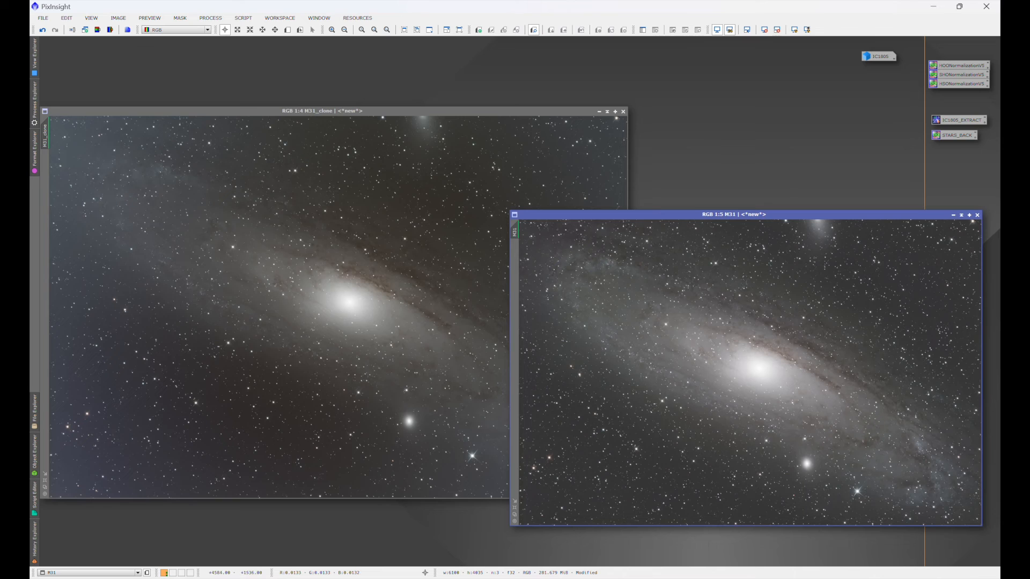
left_click_drag(733, 214, 677, 117)
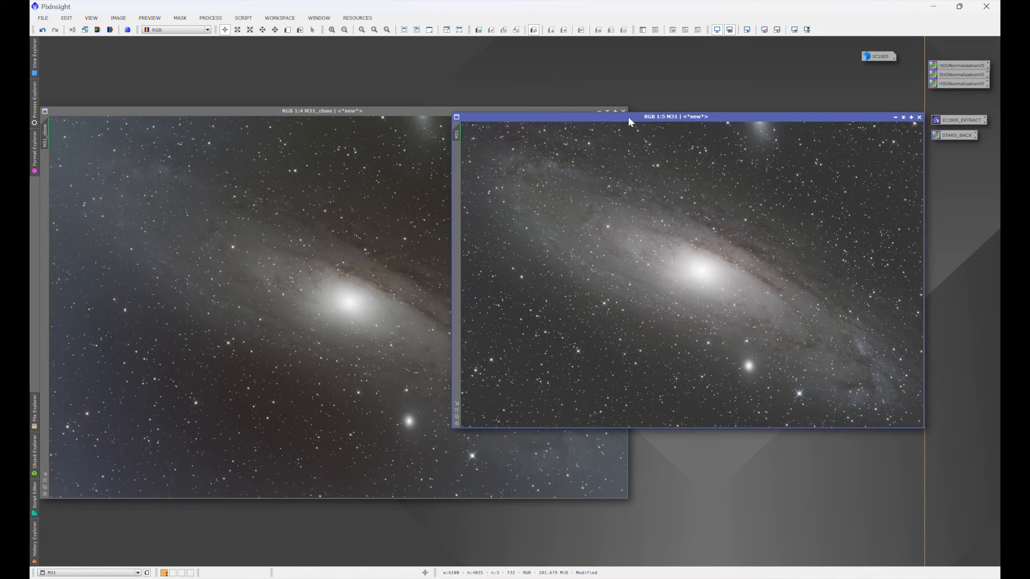
mouse_move(895, 124)
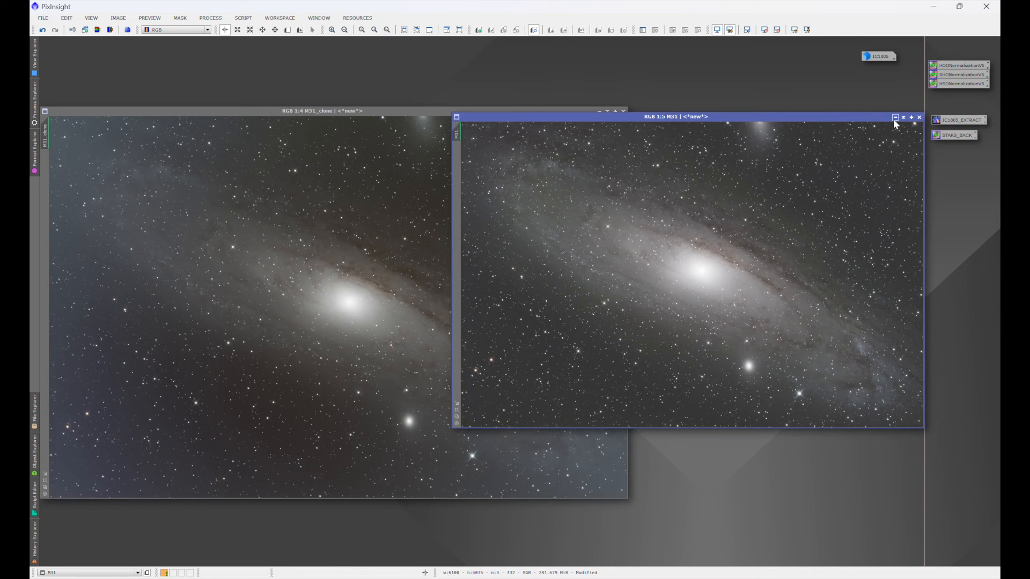
left_click(895, 117)
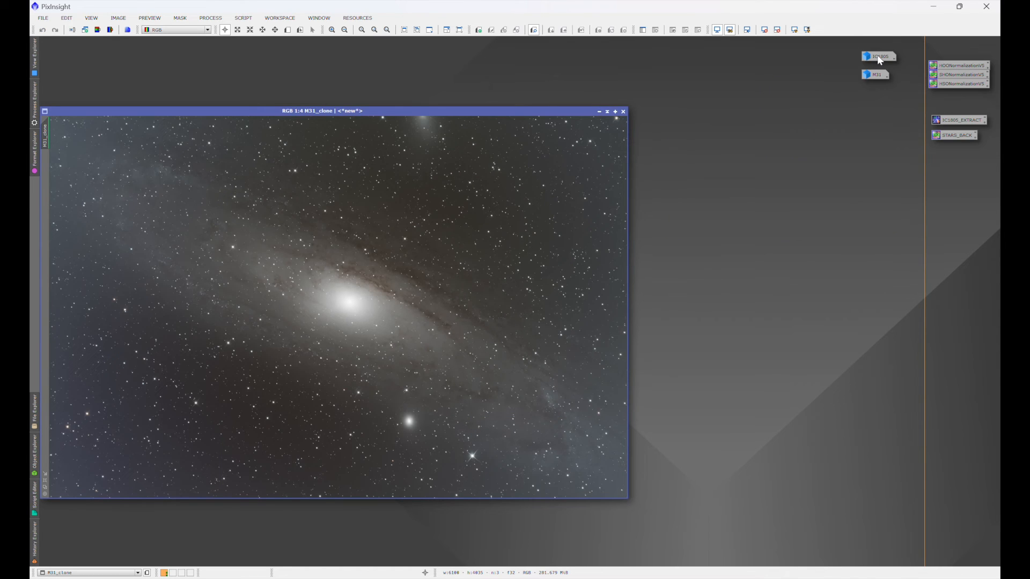
double_click(879, 56)
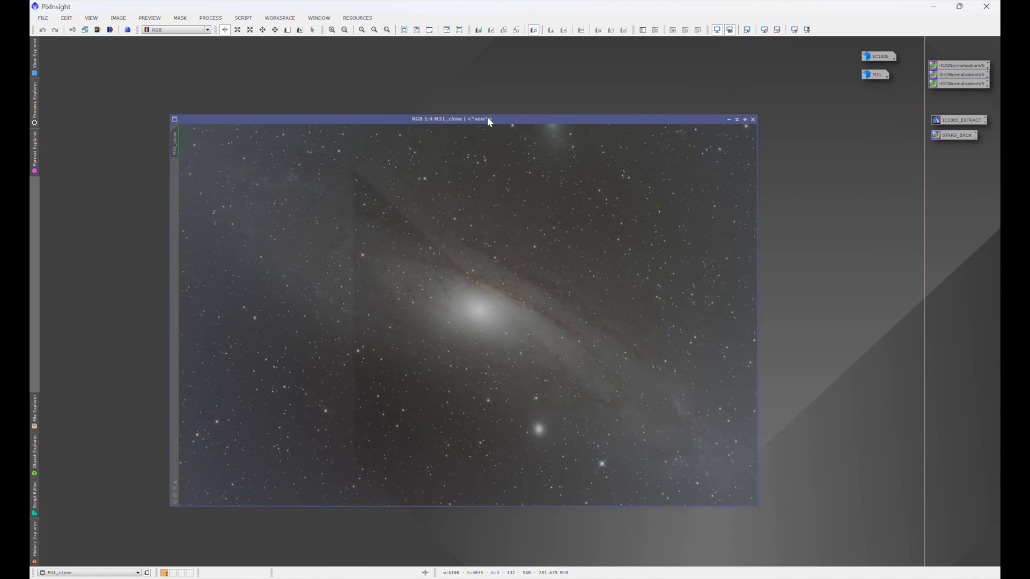
- Run GraXpert on M31_clone with Smoothing 1.000 and close the background model window
left_click(244, 18)
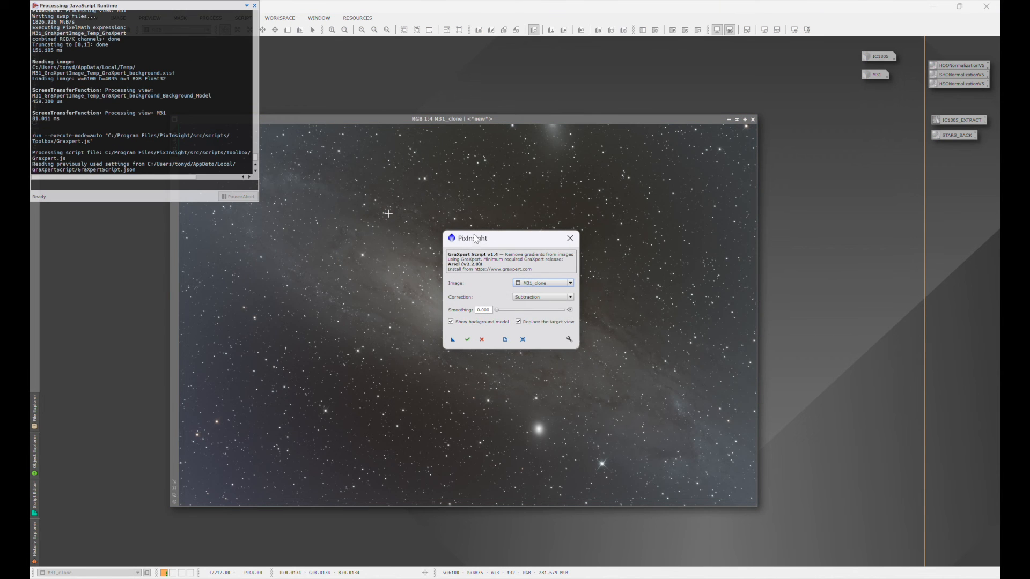
left_click_drag(495, 309, 569, 309)
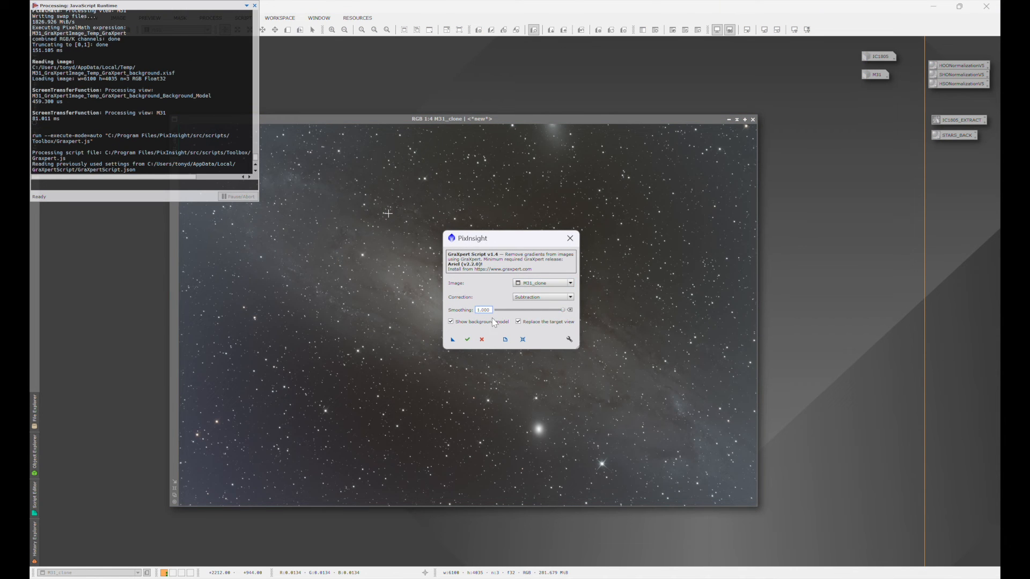
left_click(468, 340)
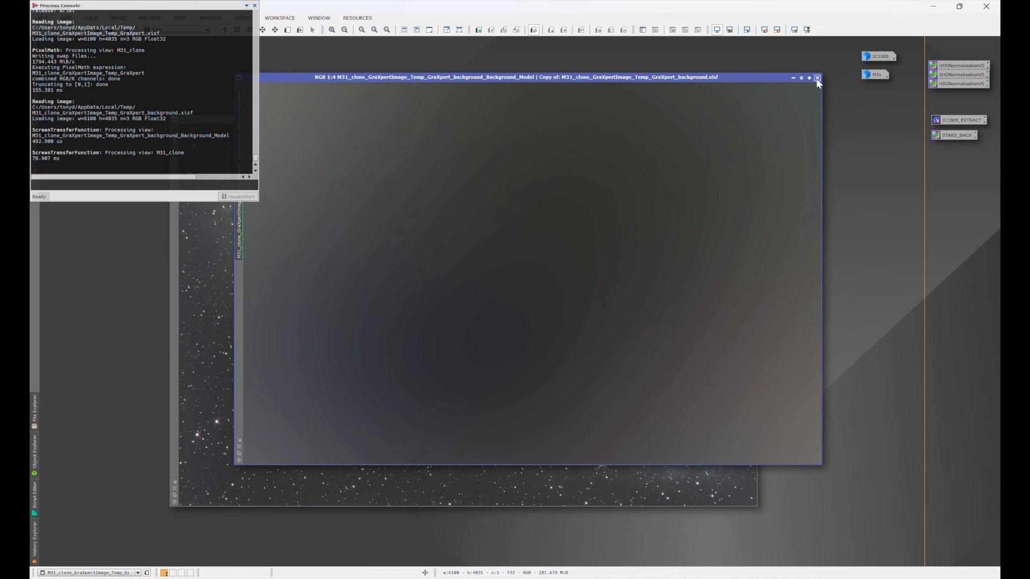
left_click(817, 78)
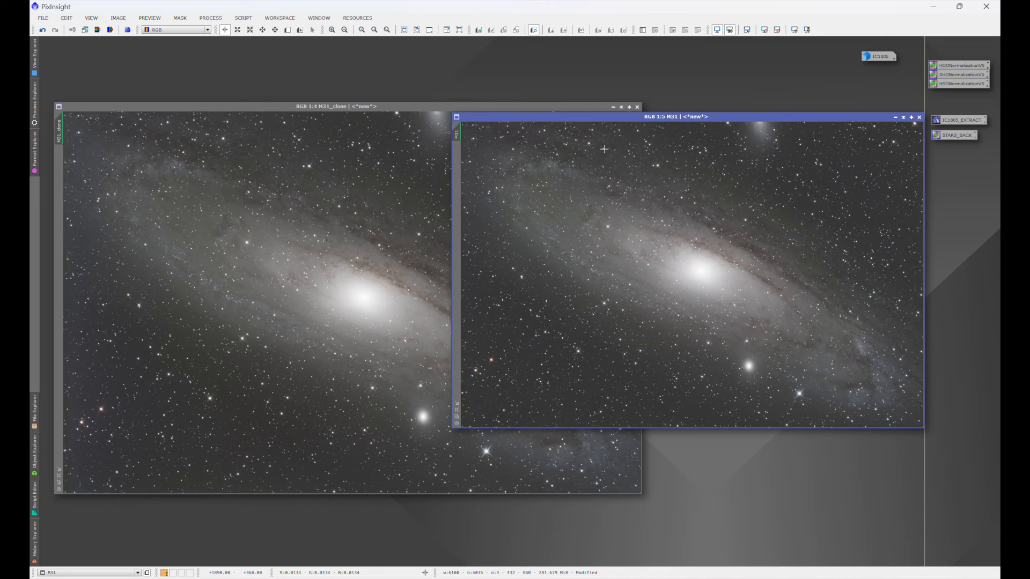
mouse_move(580, 176)
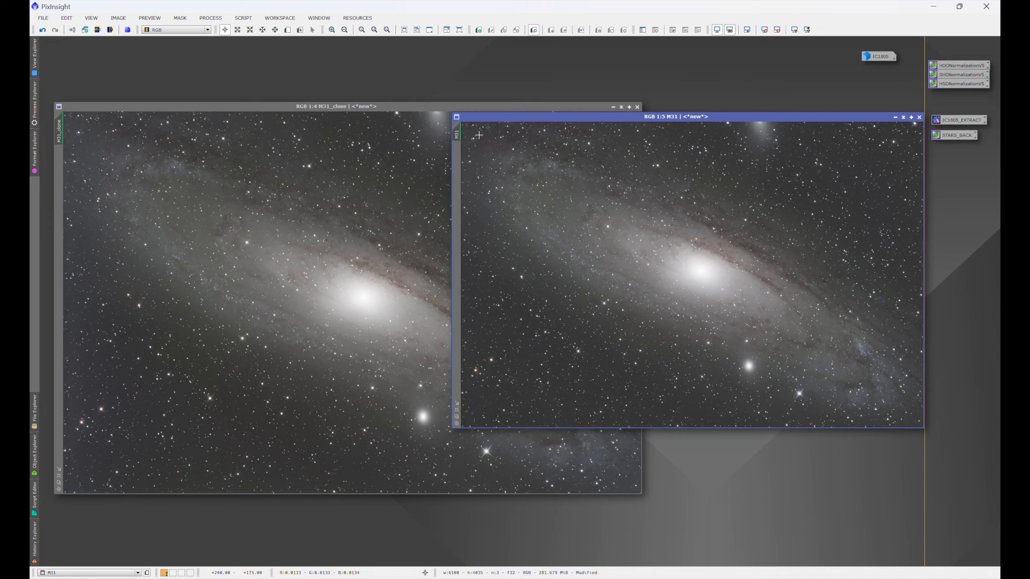
mouse_move(499, 128)
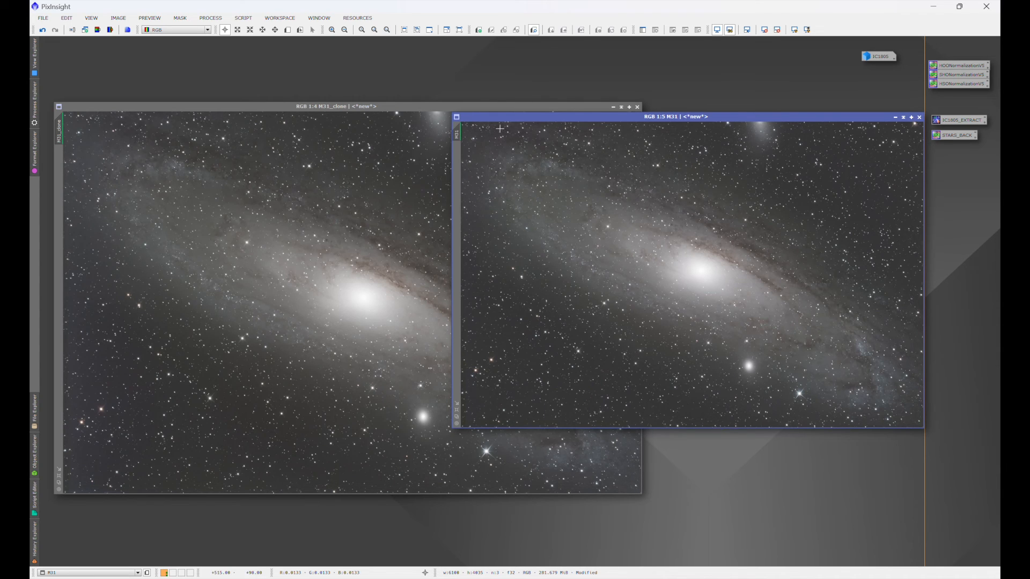
mouse_move(886, 162)
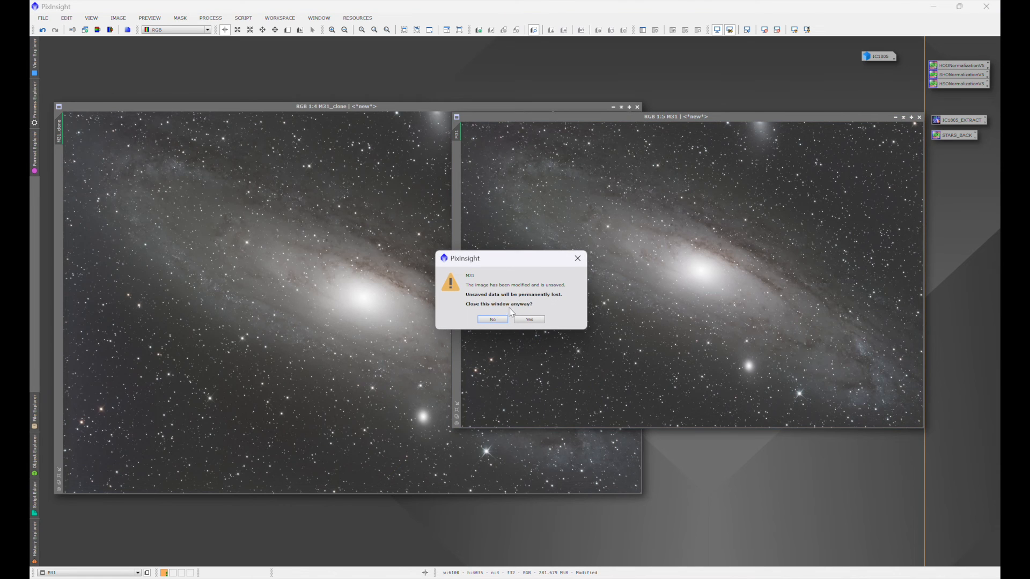
- Confirm discarding the unsaved M31 image when closing it
left_click(529, 320)
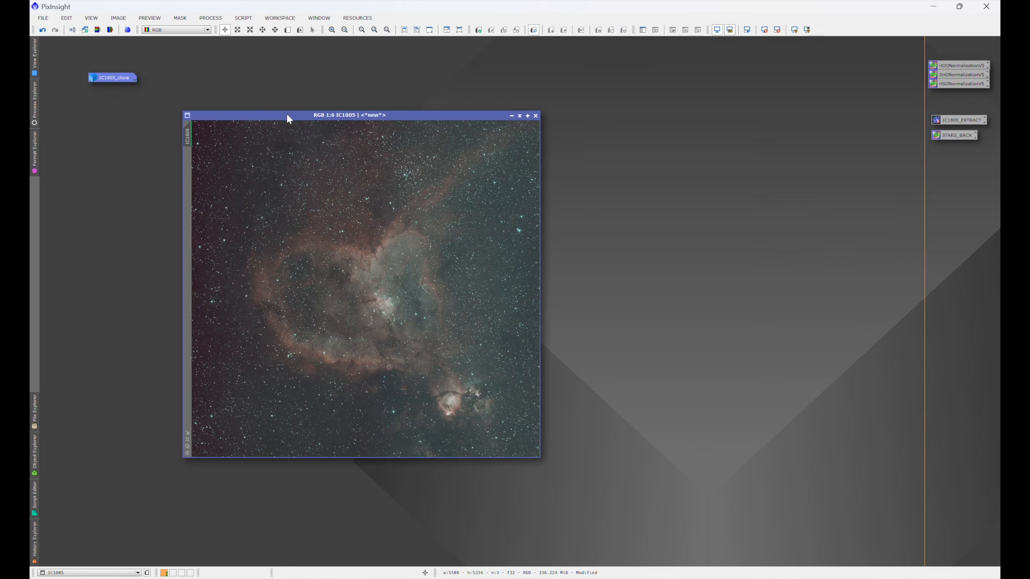
- Run the GraXpert script on IC1805 with Smoothing 0.000 to remove its background gradient
left_click(242, 18)
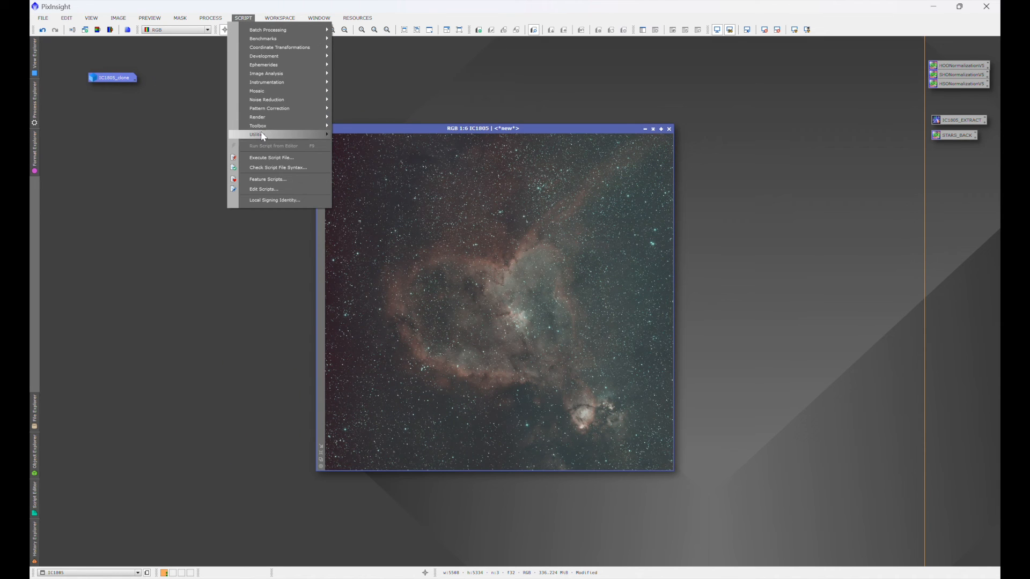
left_click(371, 219)
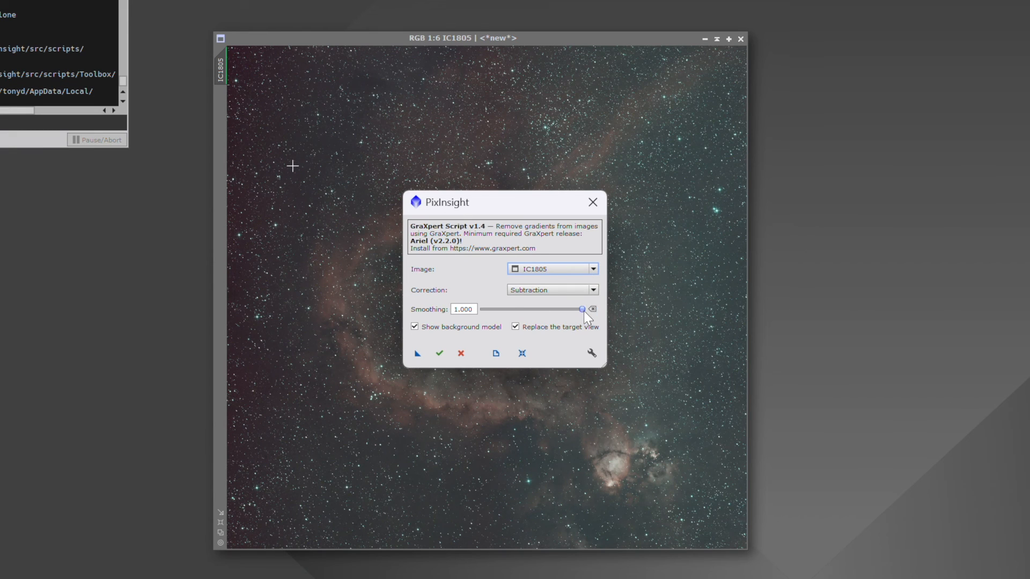
left_click_drag(581, 309, 483, 309)
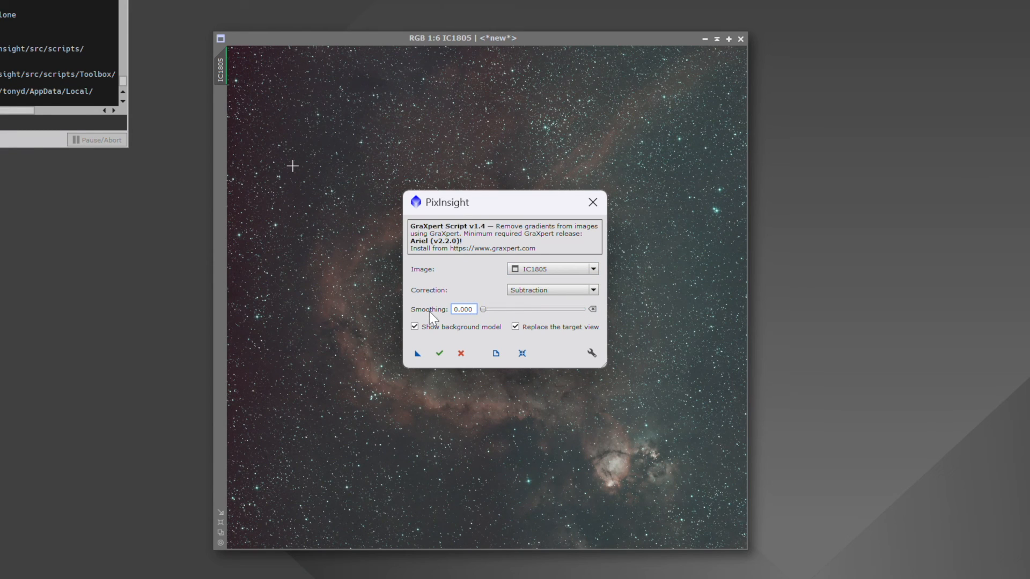
mouse_move(427, 337)
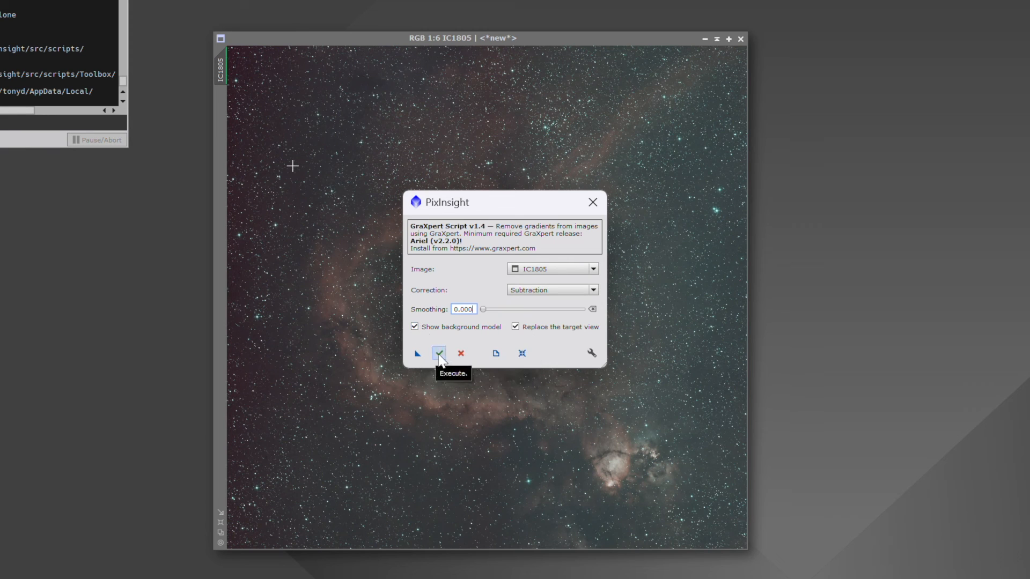
left_click(438, 353)
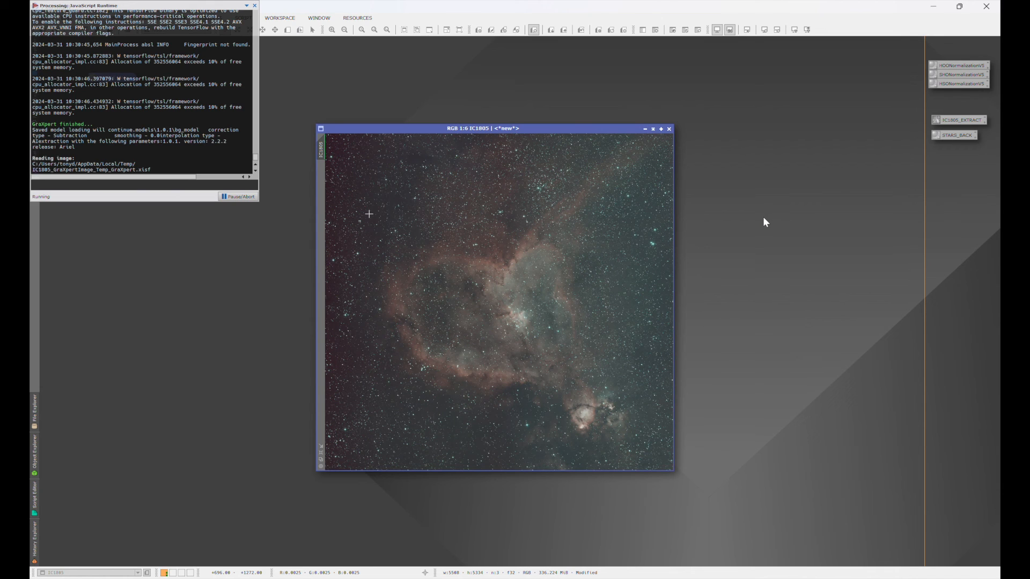
mouse_move(514, 133)
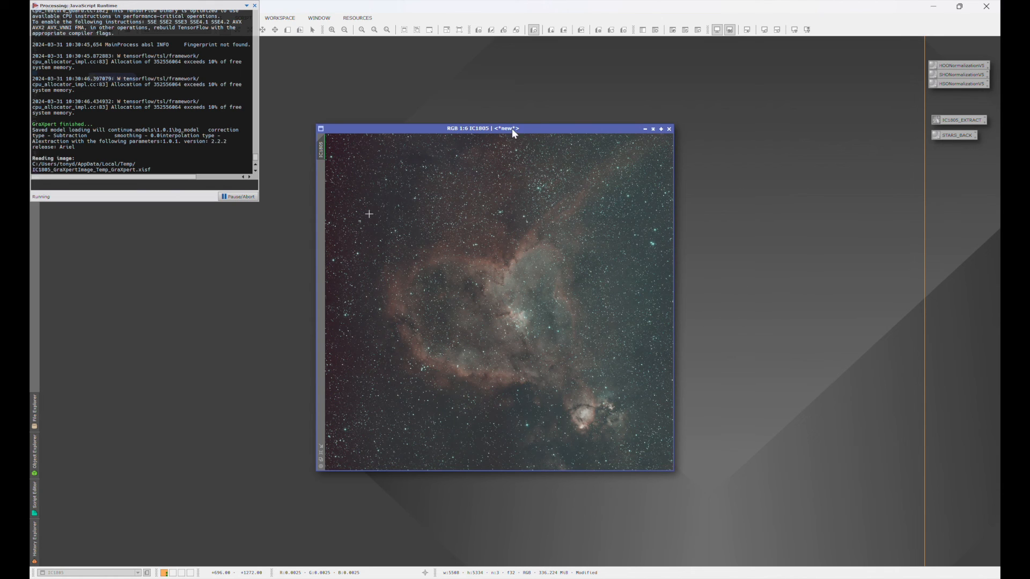
mouse_move(746, 261)
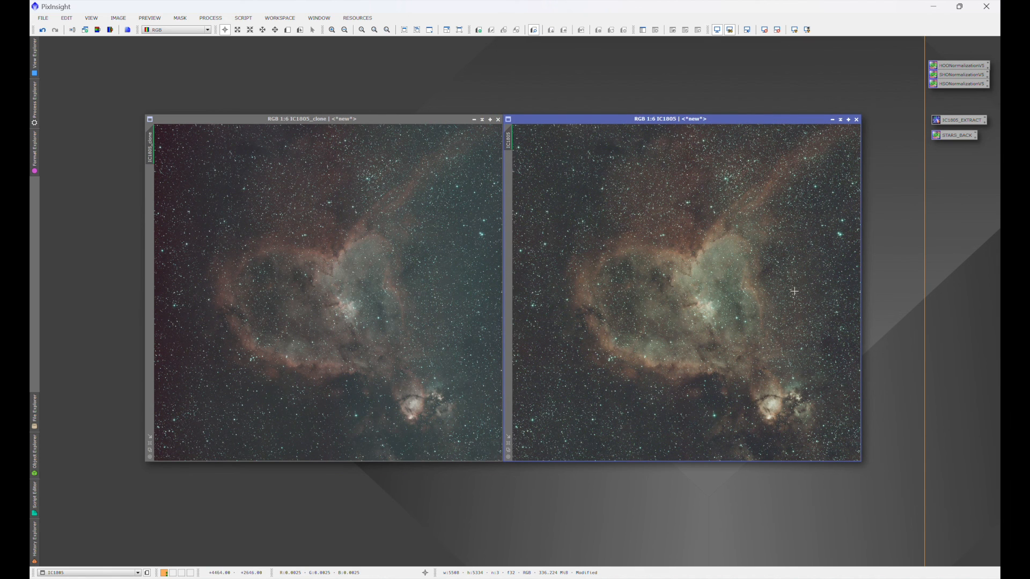
mouse_move(175, 178)
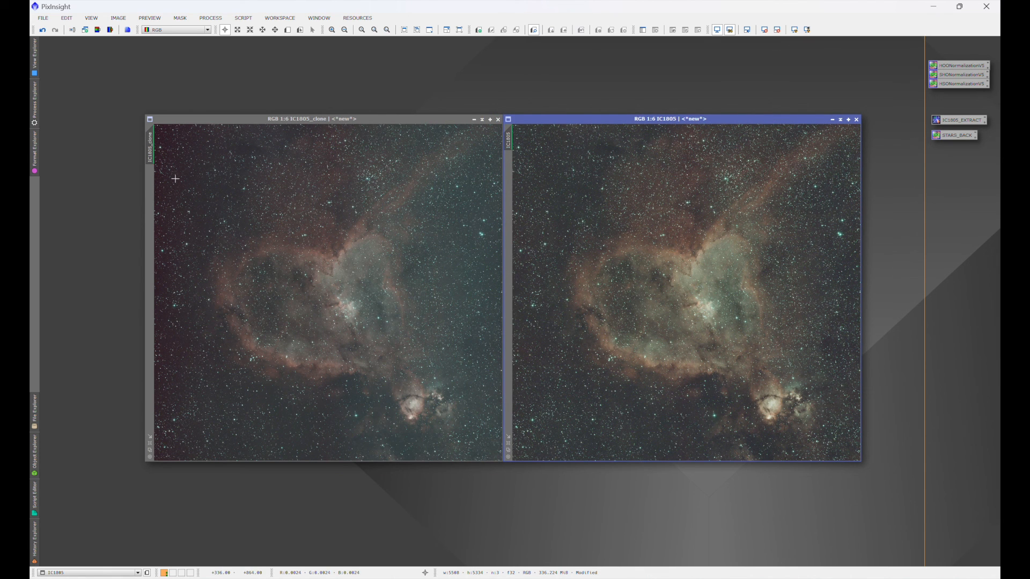
mouse_move(671, 414)
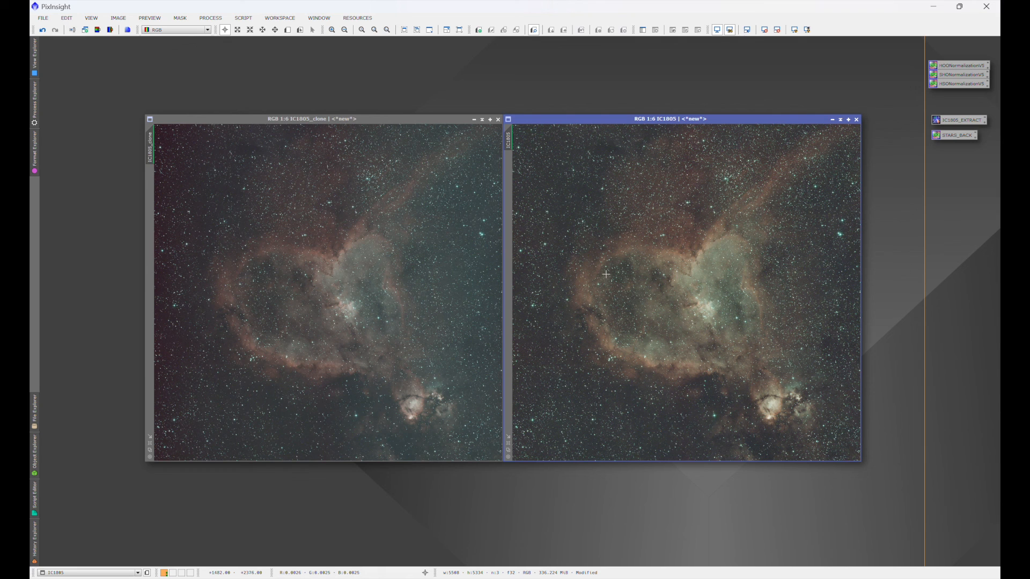
mouse_move(760, 125)
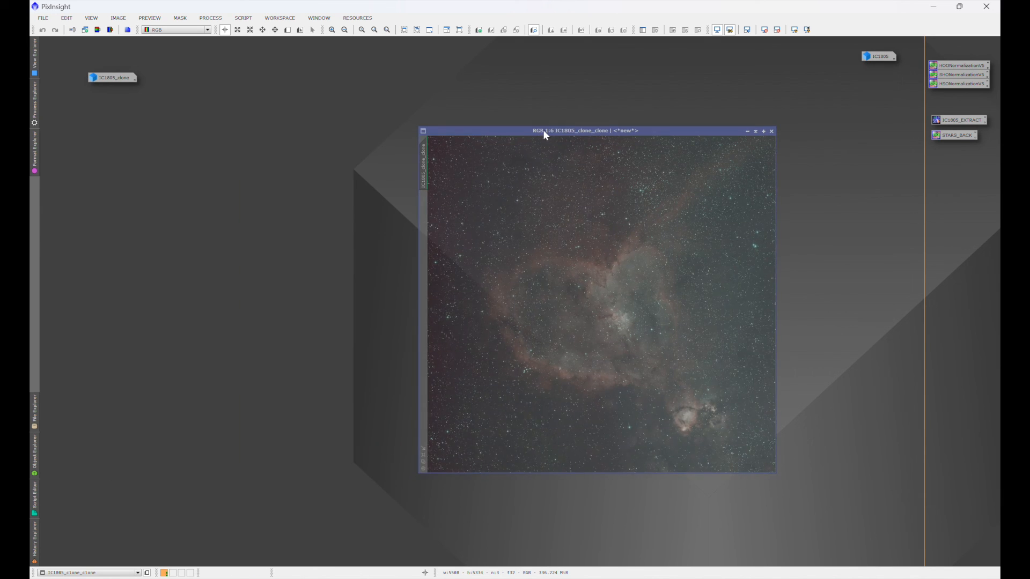
- Run GraXpert on IC1805_clone_clone with Smoothing 1.000 for the smoothing comparison
left_click(244, 18)
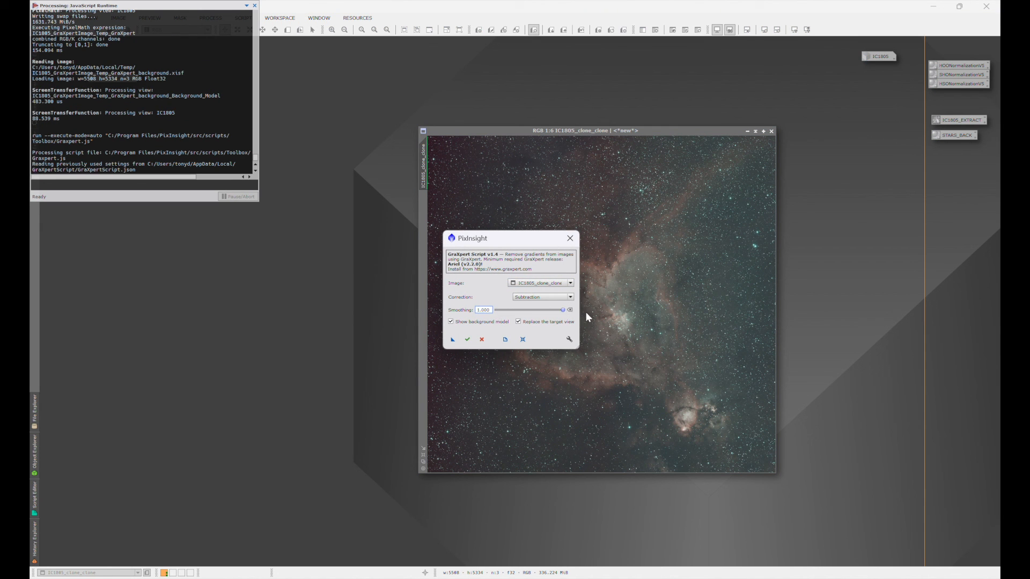
left_click(467, 341)
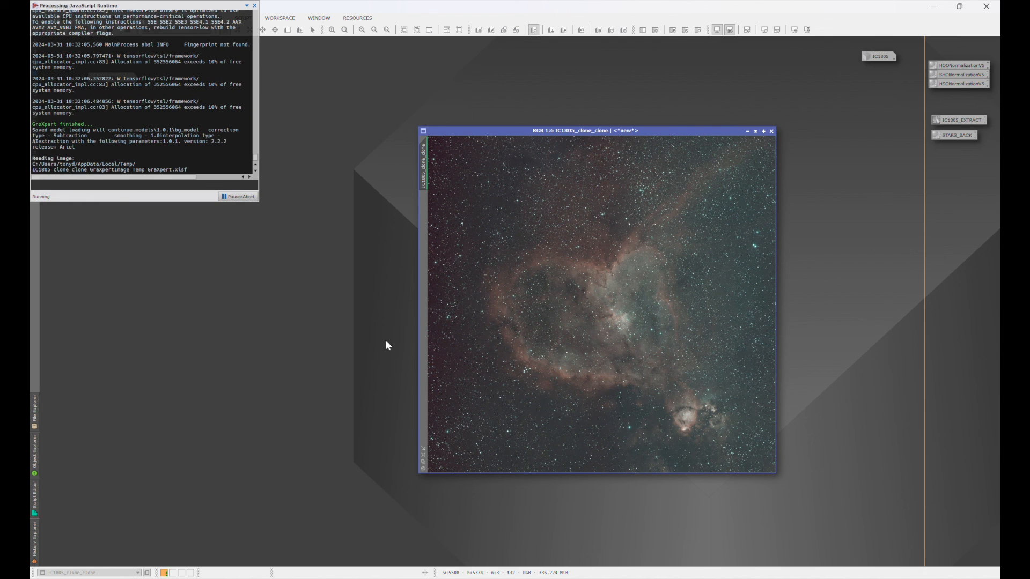
mouse_move(775, 90)
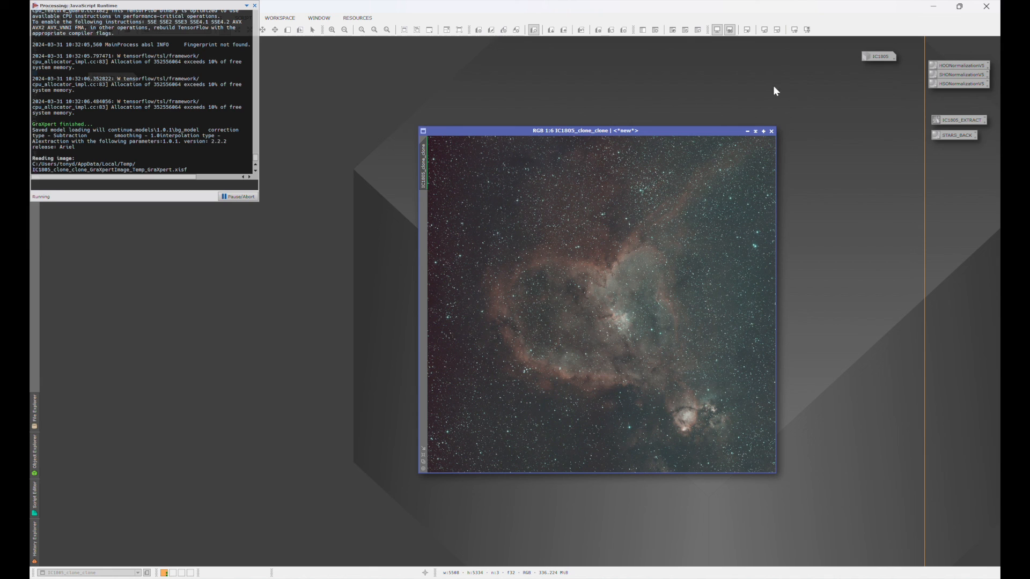
mouse_move(500, 103)
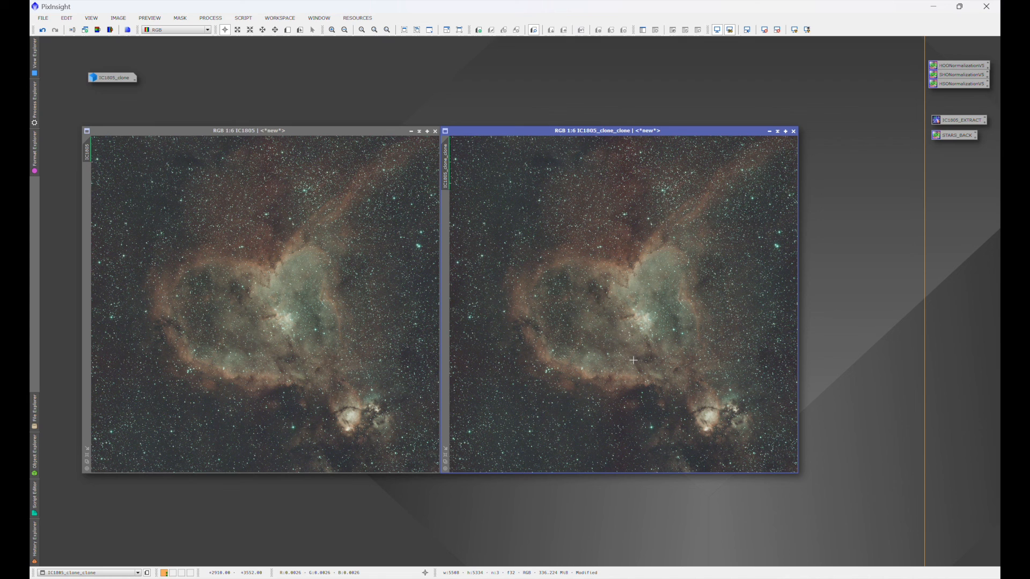
mouse_move(432, 307)
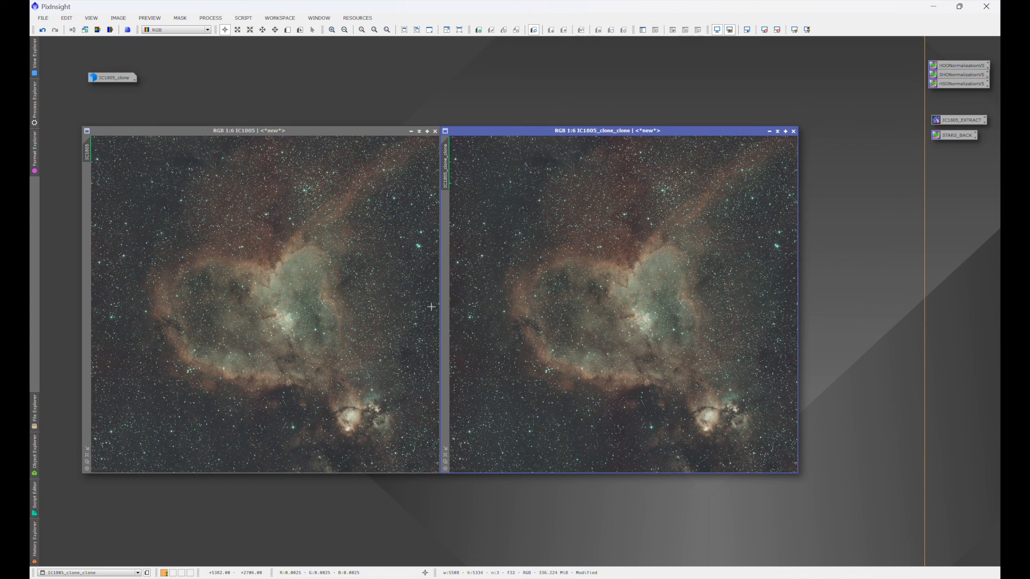
mouse_move(168, 380)
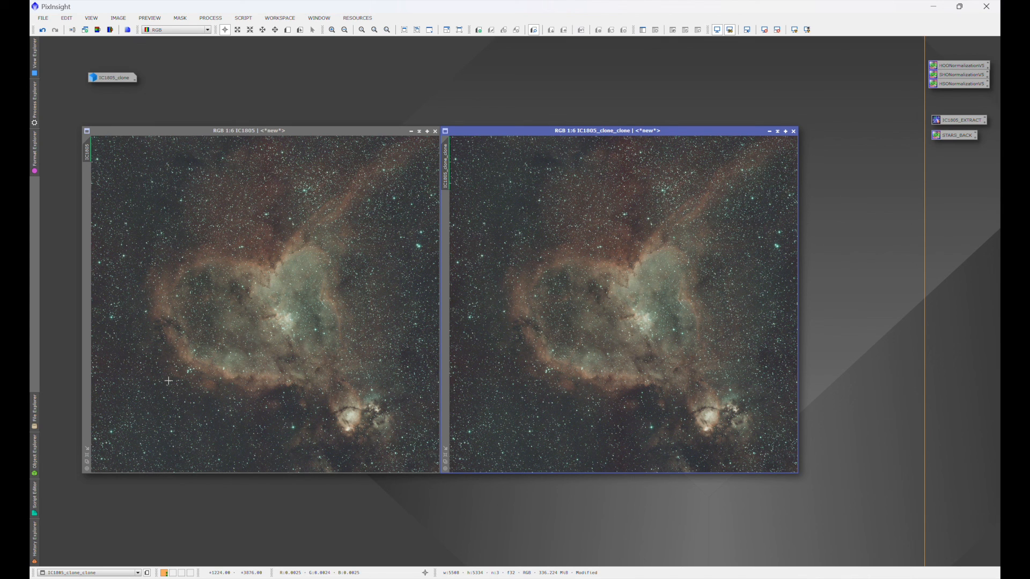